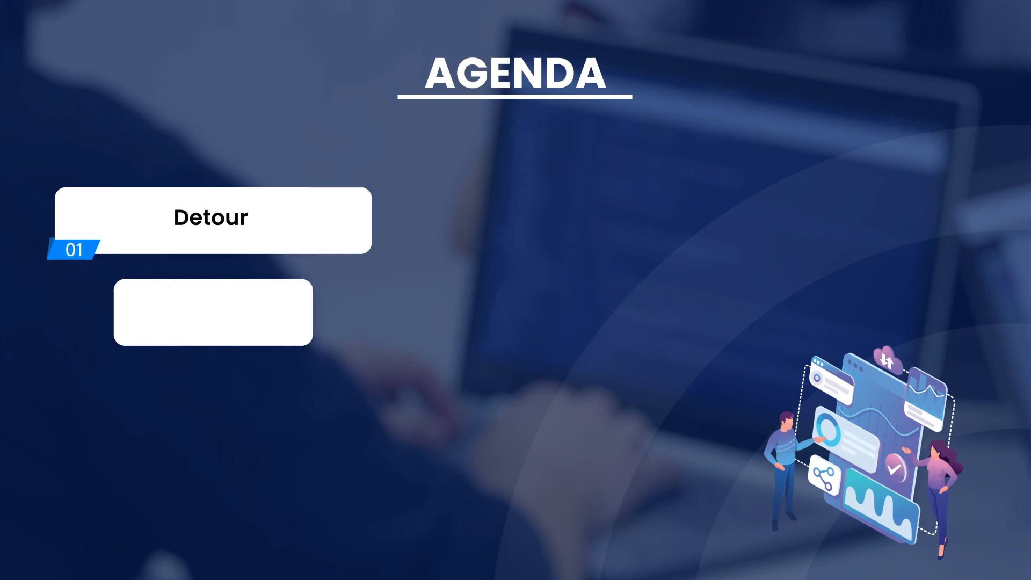
Subscribe to the MindMajix YouTube channel and scroll through its uploads and playlists
{"action": "type", "text": "VLOOKUP Function"}
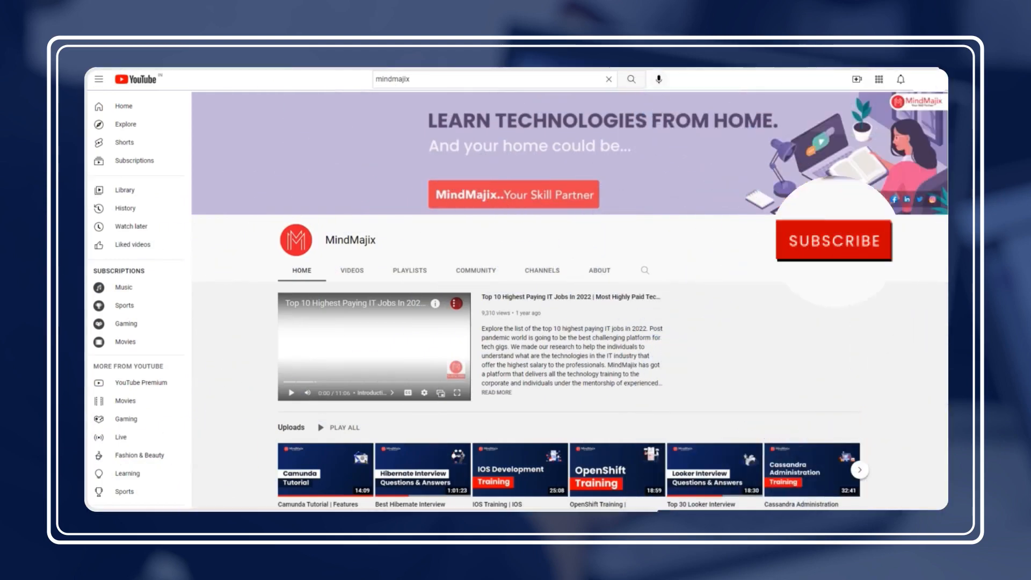
{"action": "left_click", "coordinate": [834, 241]}
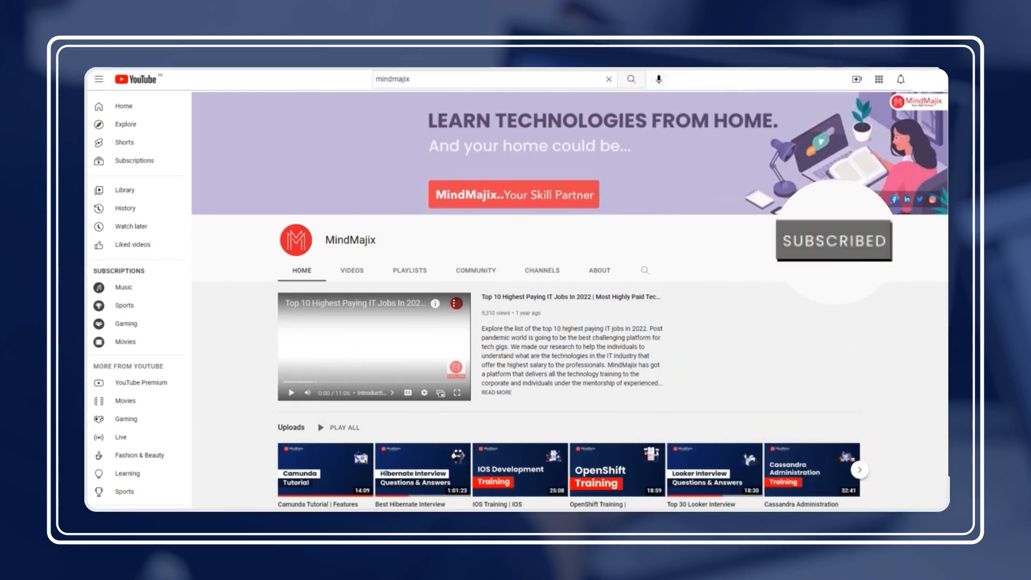
{"action": "scroll", "scroll_direction": "down", "scroll_amount": 3}
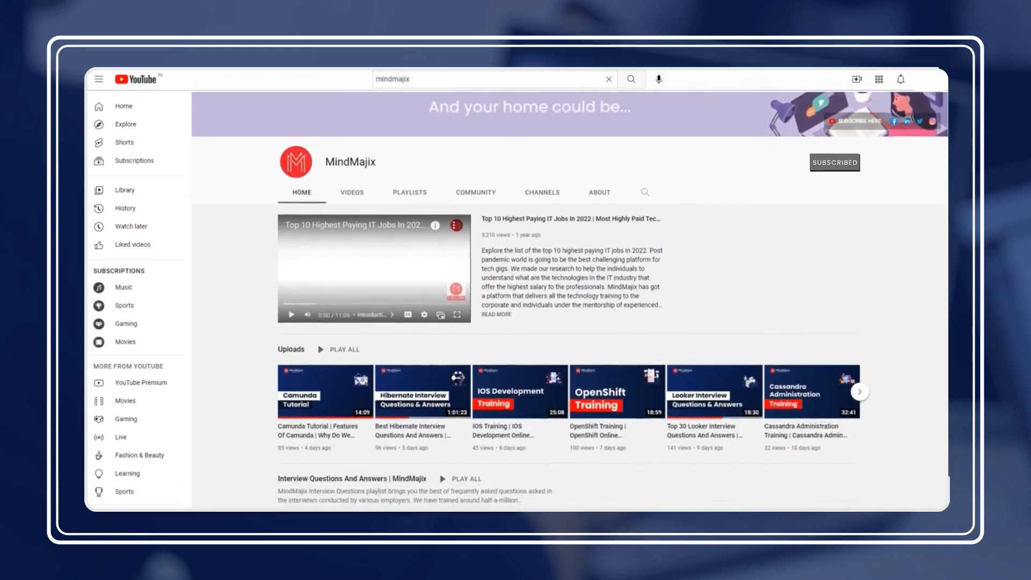
{"action": "scroll", "scroll_direction": "down", "scroll_amount": 3}
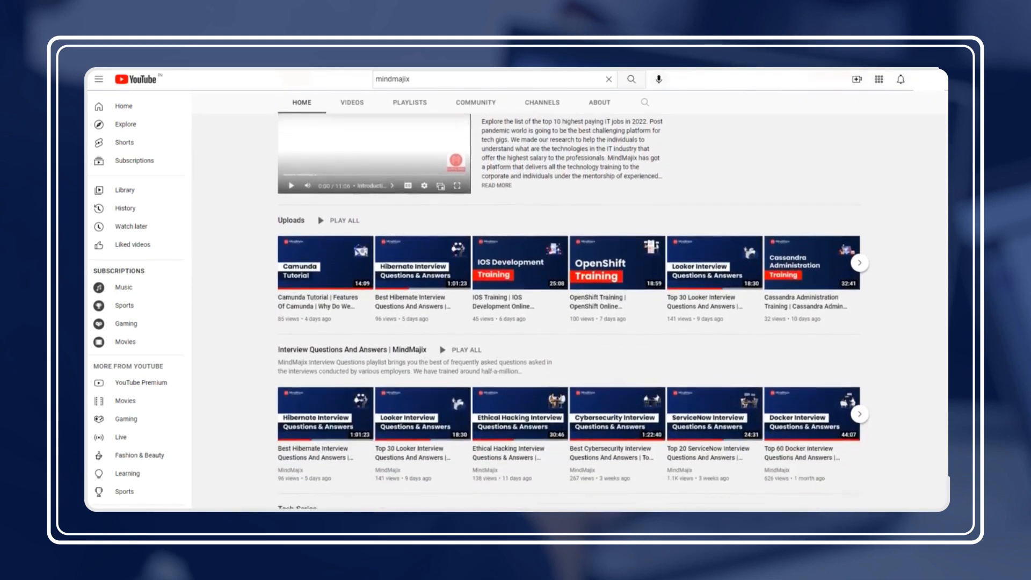
{"action": "scroll", "scroll_direction": "down", "scroll_amount": 3}
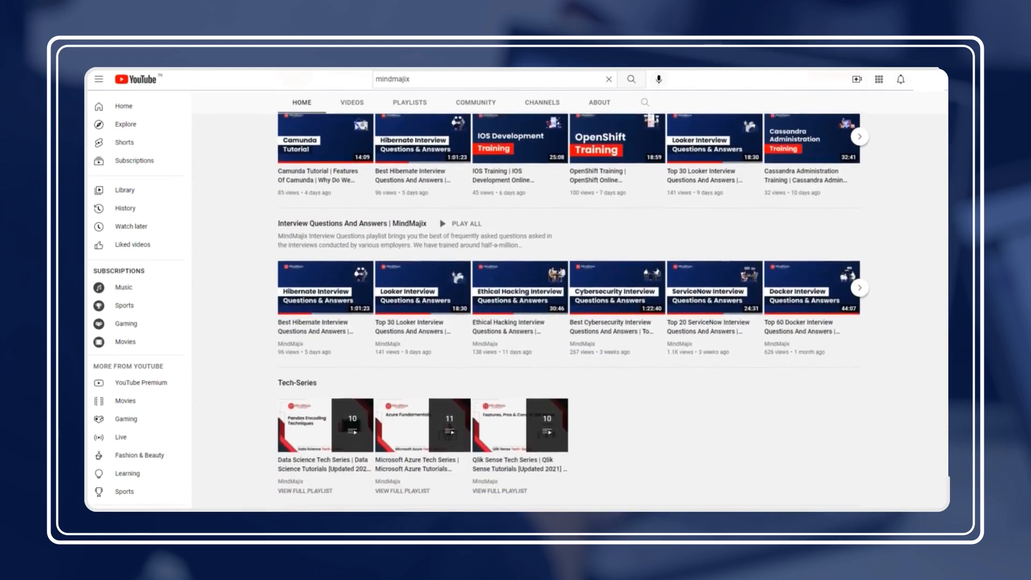
{"action": "scroll", "scroll_direction": "down", "scroll_amount": 3}
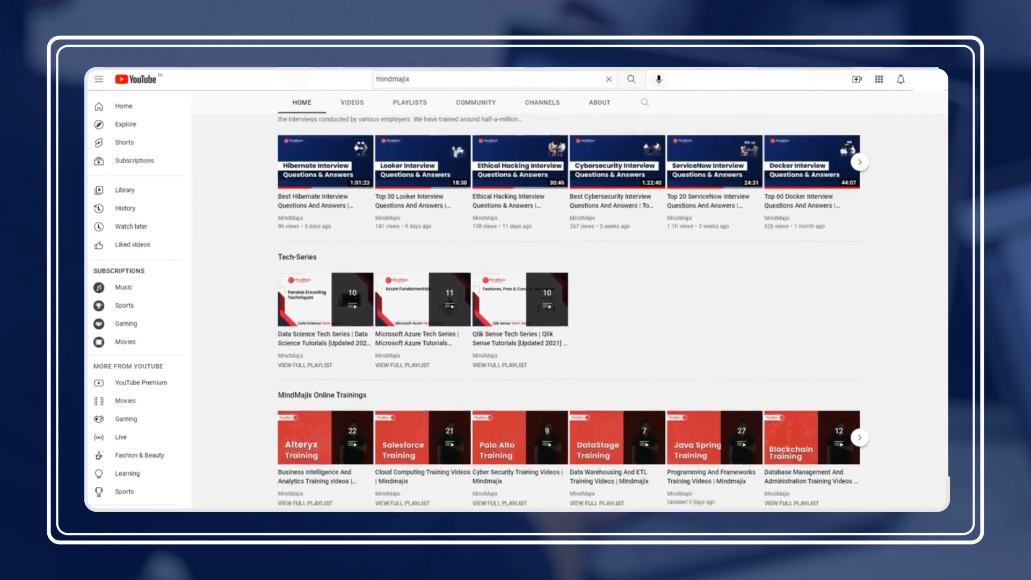
{"action": "scroll", "scroll_direction": "down", "scroll_amount": 3}
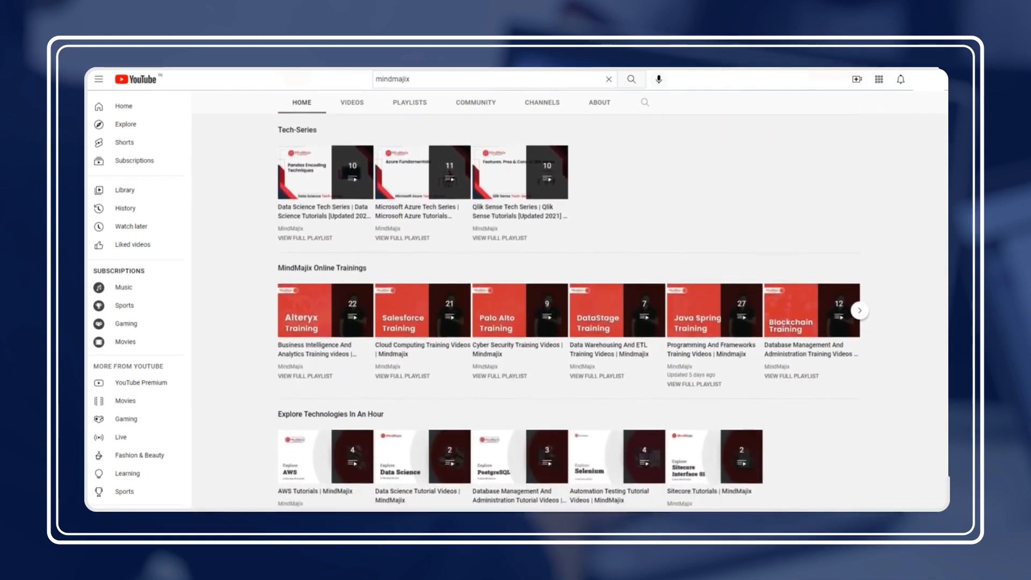
{"action": "scroll", "scroll_direction": "down", "scroll_amount": 3}
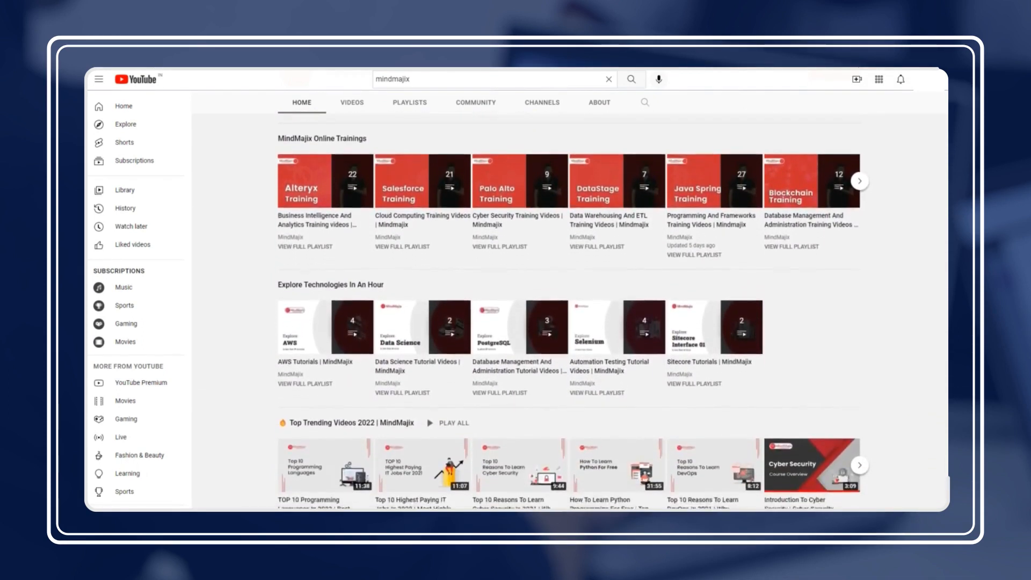
{"action": "scroll", "scroll_direction": "down", "scroll_amount": 3}
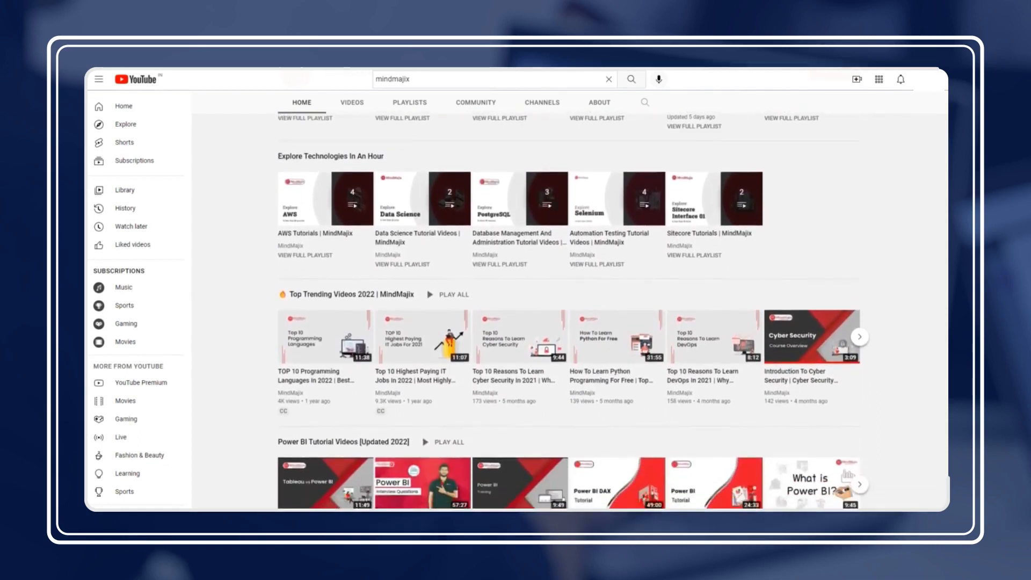
{"action": "scroll", "scroll_direction": "down", "scroll_amount": 3}
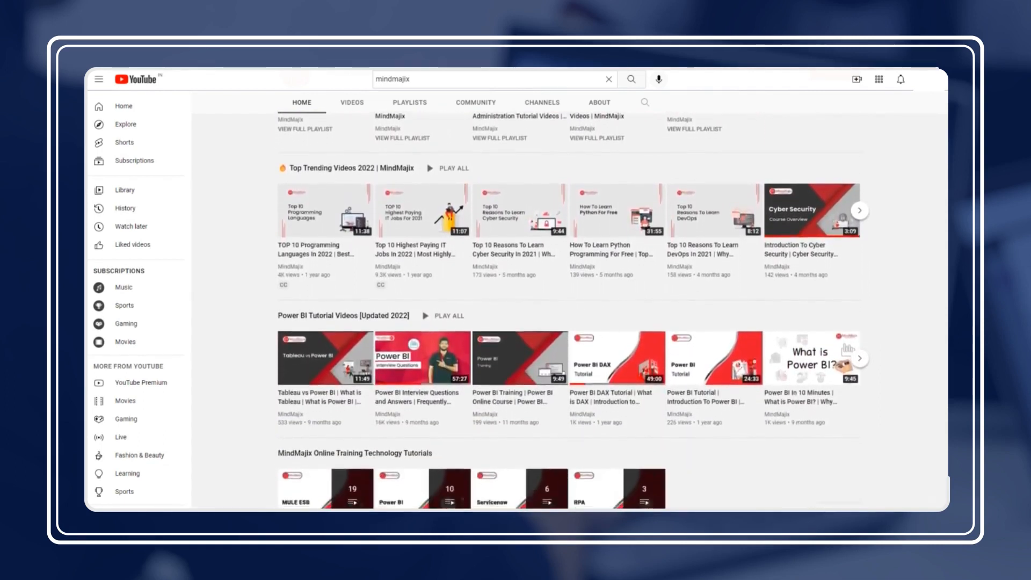
{"action": "scroll", "scroll_direction": "down", "scroll_amount": 3}
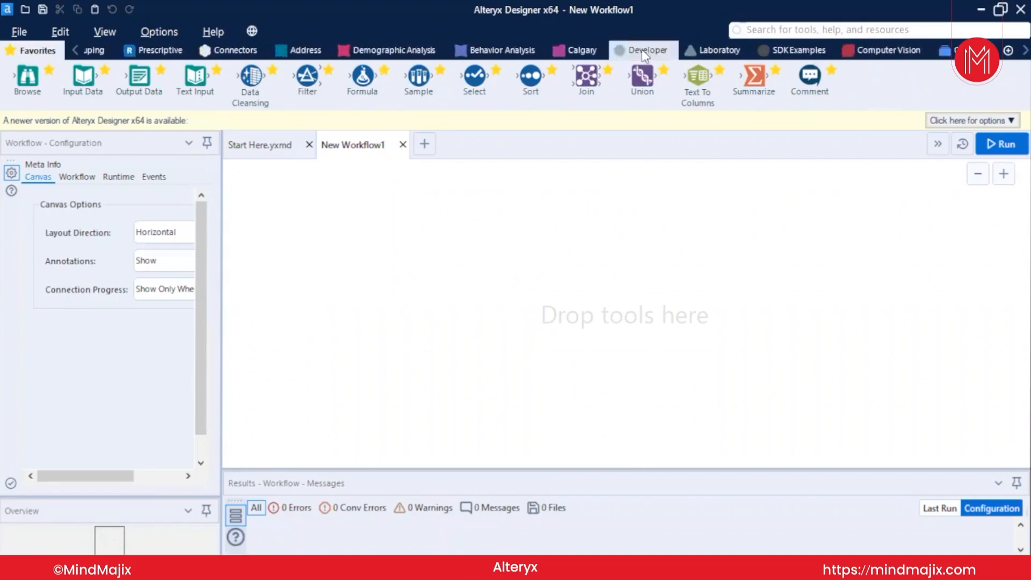
Show the Developer tool category and open the Detour tool's example workflow
{"action": "left_click", "coordinate": [644, 50]}
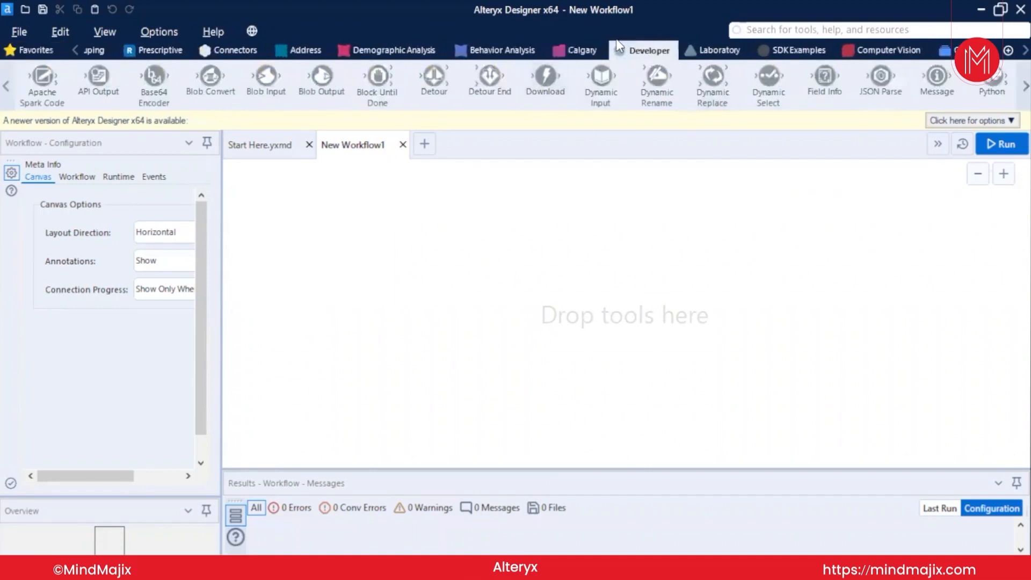
{"action": "mouse_move", "coordinate": [312, 54]}
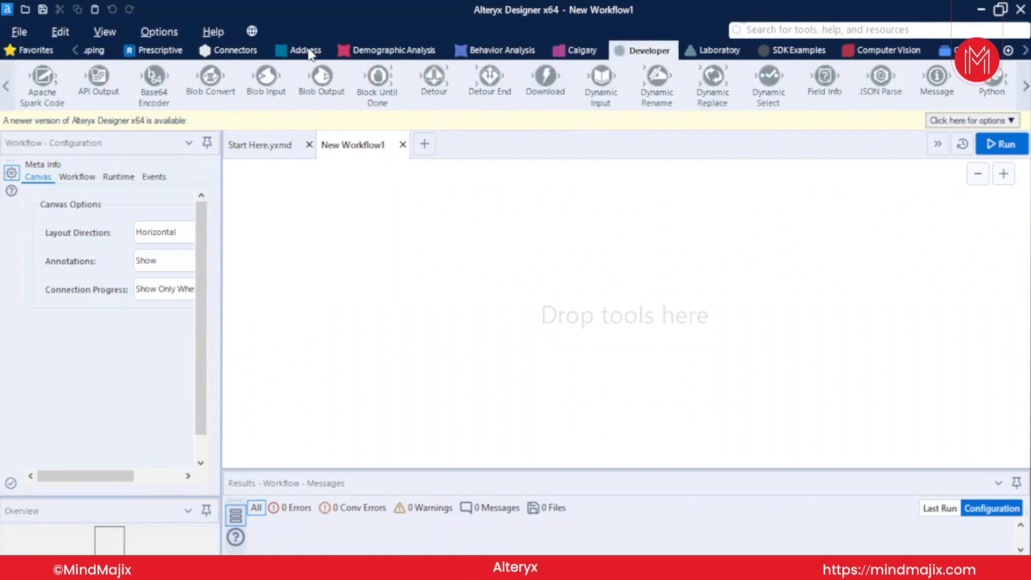
{"action": "mouse_move", "coordinate": [434, 75]}
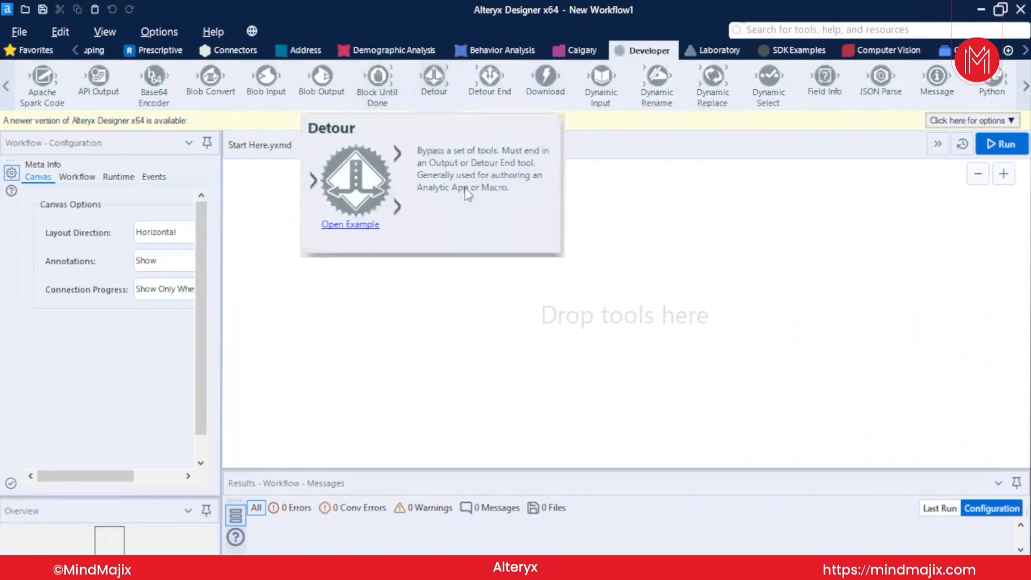
{"action": "left_click", "coordinate": [350, 224]}
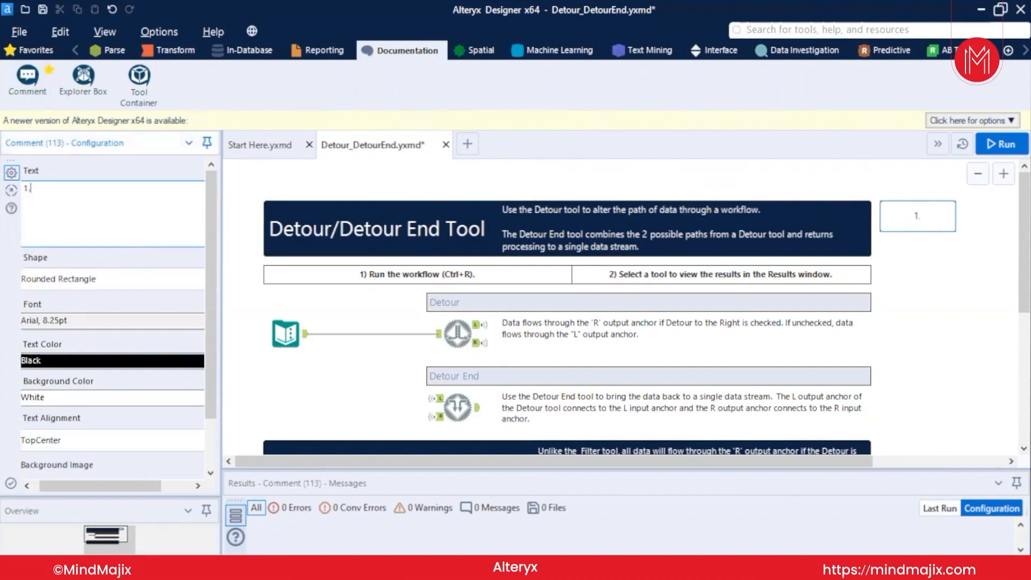
Write comment notes: it must end in Detour End or Output and works with macros and apps
{"action": "type", "text": "IT must end in the D"}
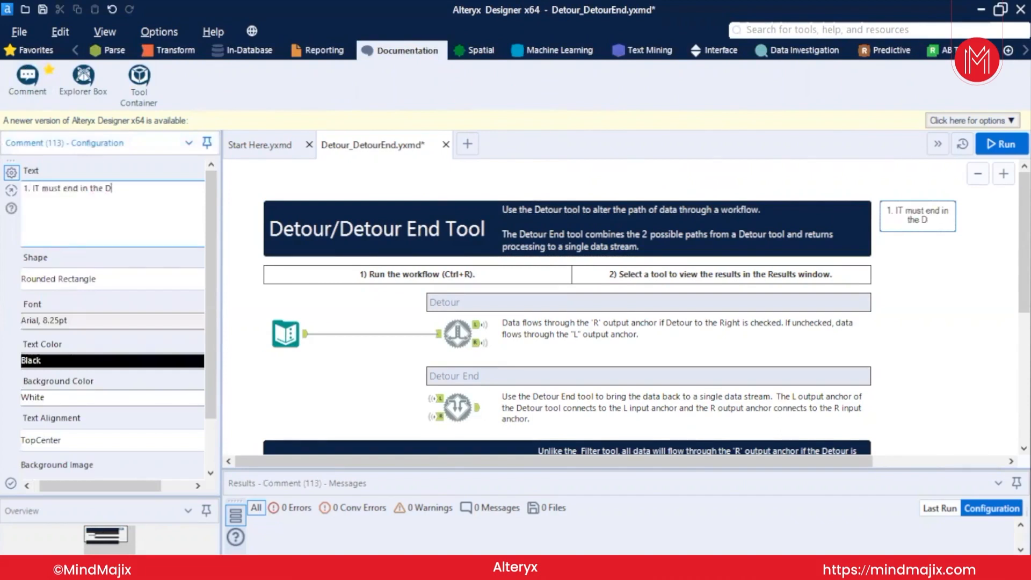
{"action": "type", "text": "etour End or Output"}
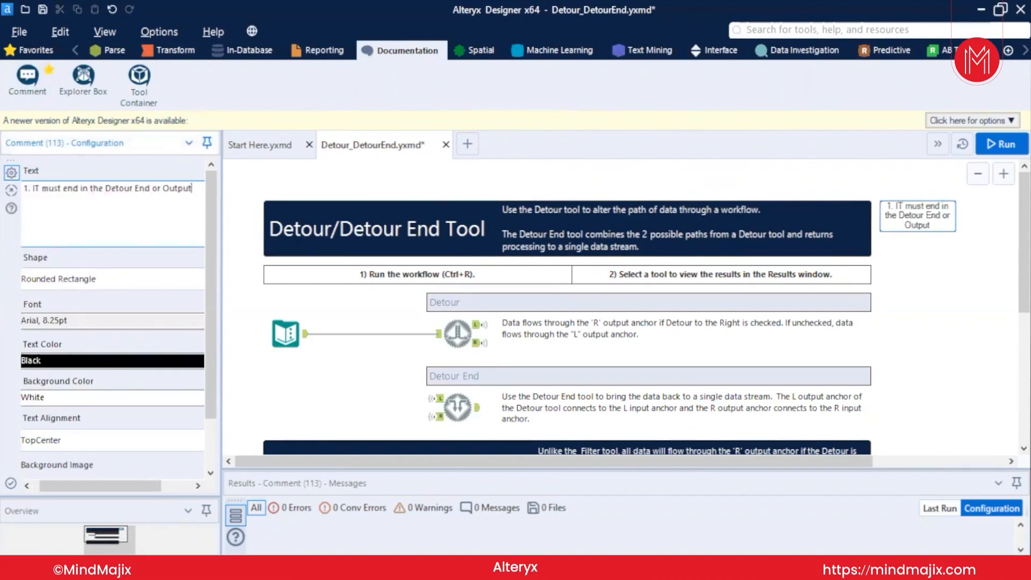
{"action": "type", "text": "2. It will be used in"}
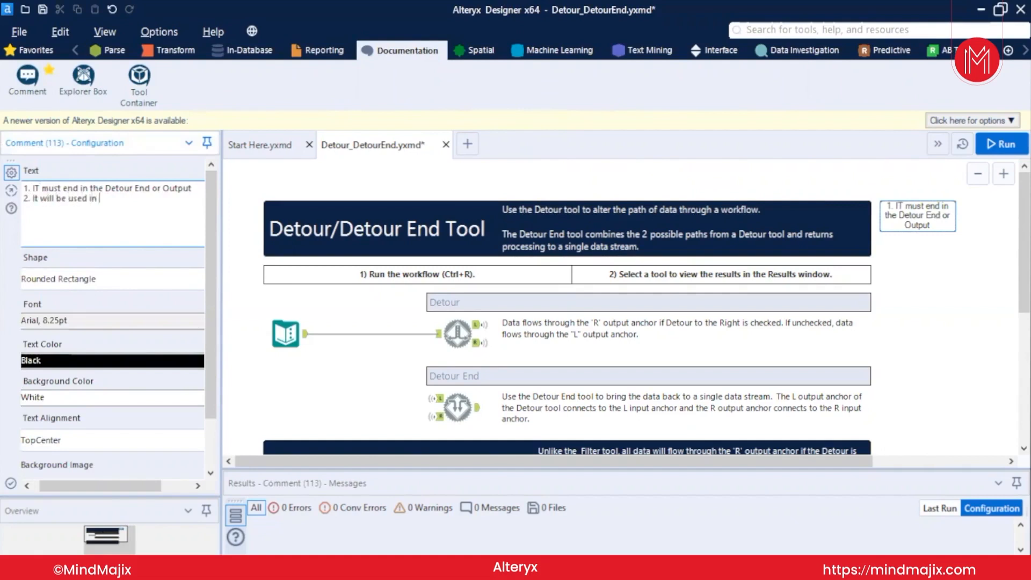
{"action": "type", "text": "parallel with M"}
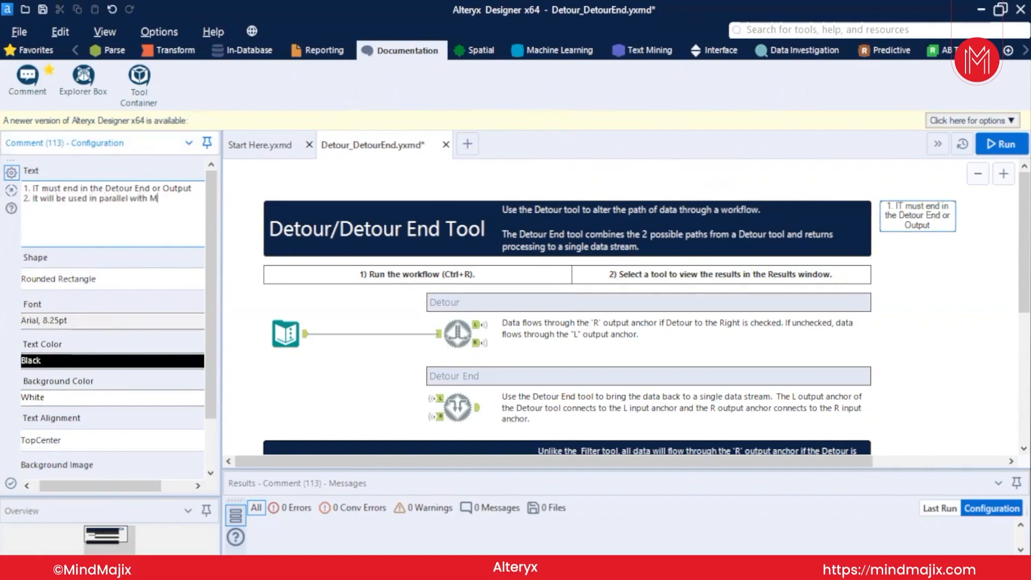
{"action": "type", "text": "acro / An"}
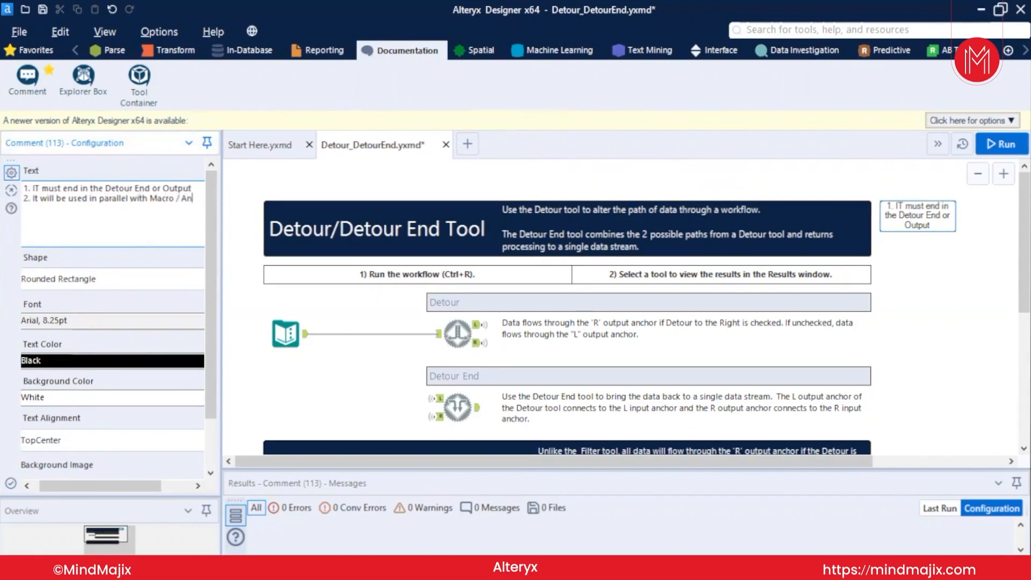
{"action": "type", "text": "App"}
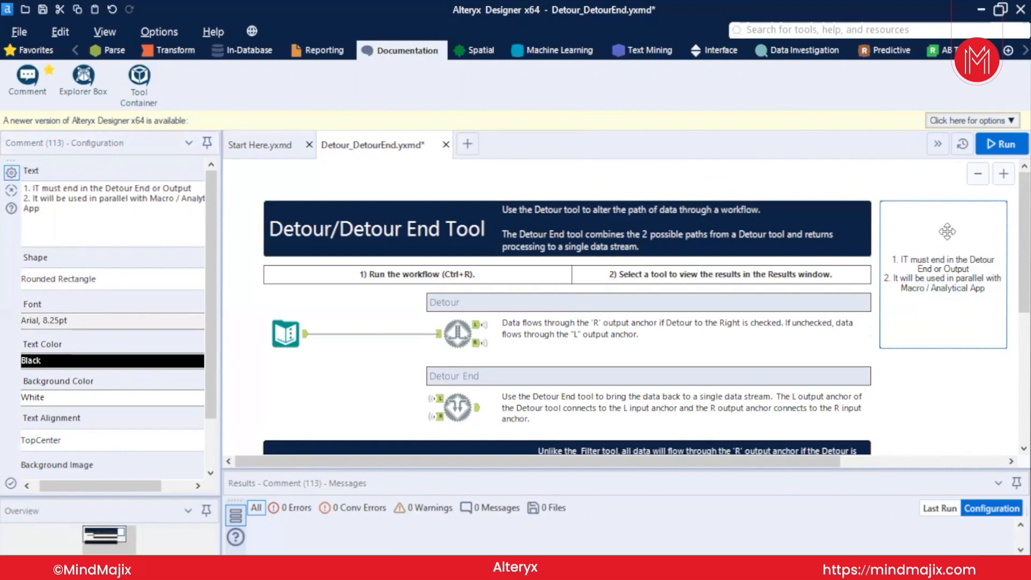
Finish the comment and inspect the Text Input tool's sample data
{"action": "left_click", "coordinate": [285, 334]}
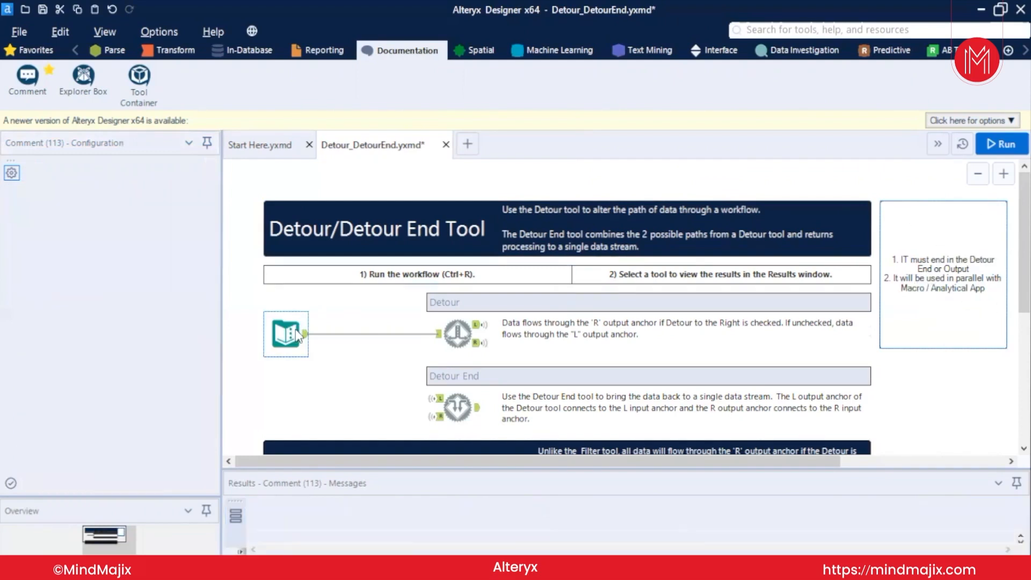
{"action": "left_click", "coordinate": [285, 334]}
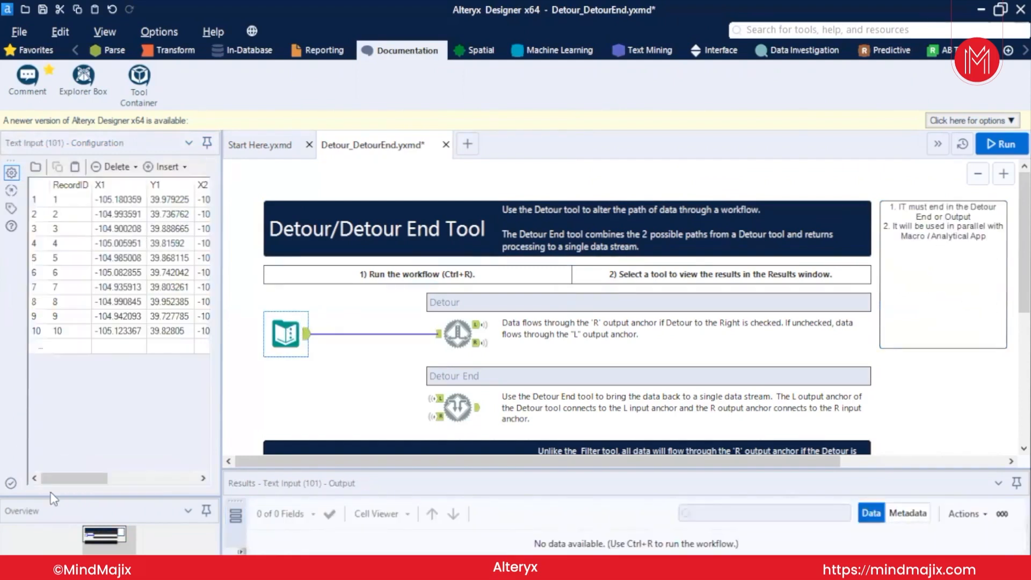
{"action": "left_click_drag", "start_coordinate": [79, 478], "coordinate": [135, 478]}
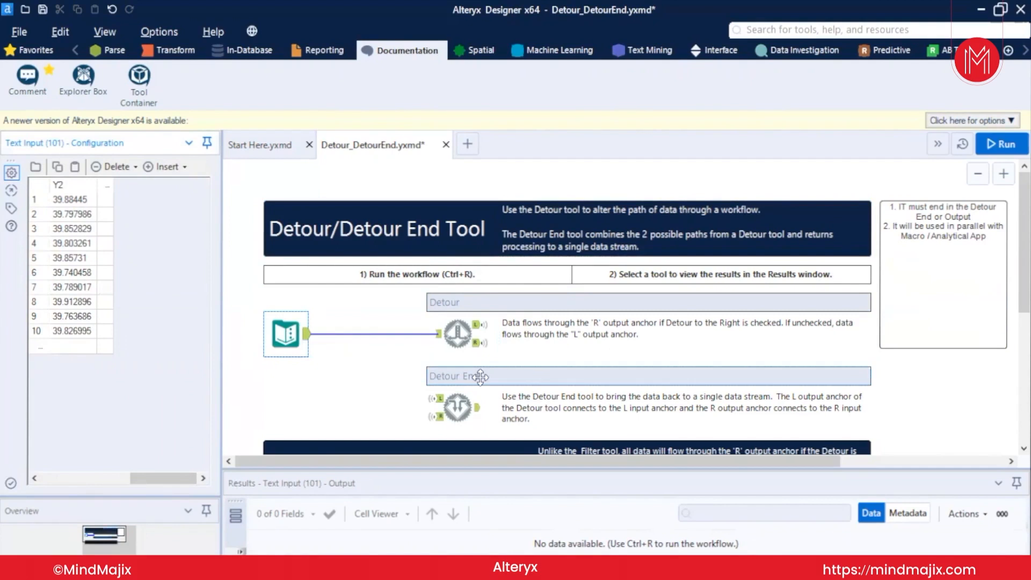
{"action": "scroll", "scroll_direction": "down", "scroll_amount": 3}
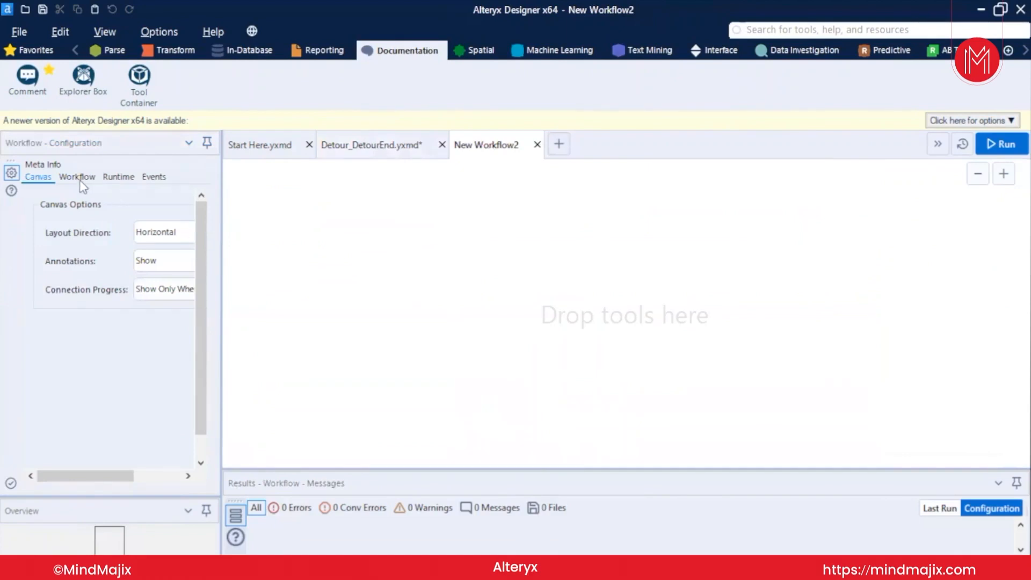
Add a Text Input with Name and Age columns holding six rows, from Pranav 26 to Akshat 17
{"action": "left_click", "coordinate": [77, 177]}
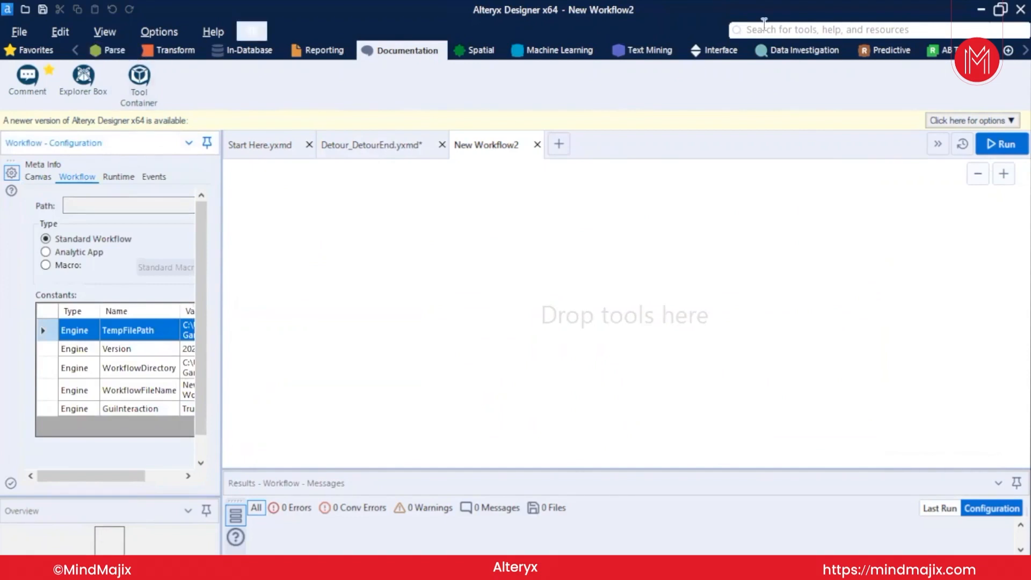
{"action": "type", "text": "inp"}
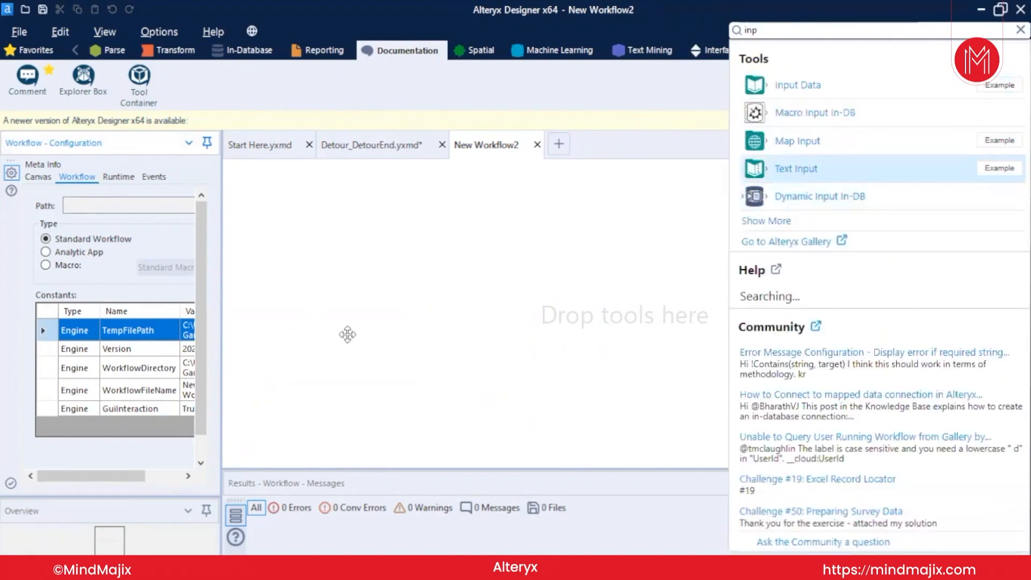
{"action": "mouse_move", "coordinate": [765, 169]}
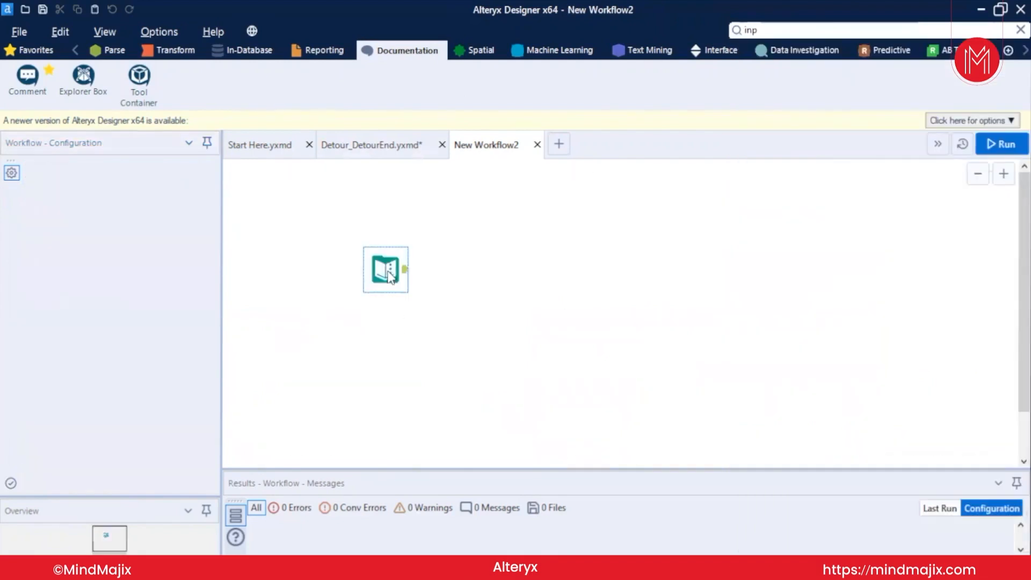
{"action": "left_click", "coordinate": [386, 269]}
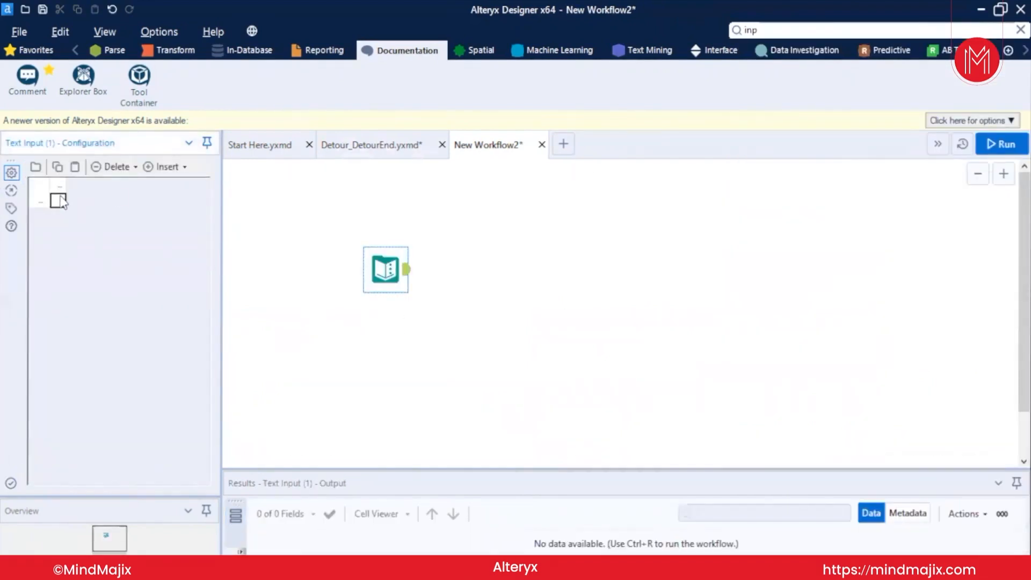
{"action": "type", "text": "PIN"}
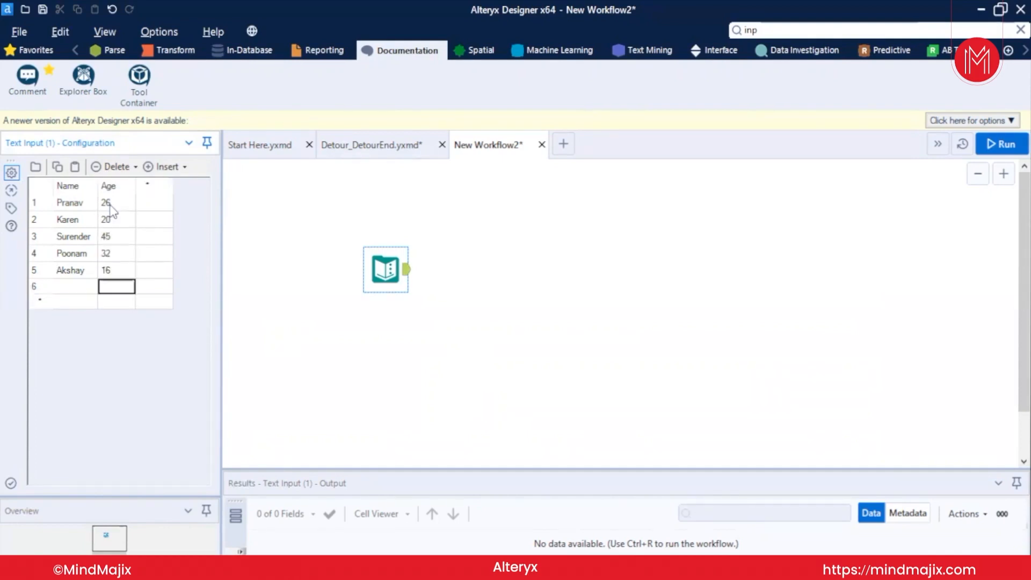
{"action": "type", "text": "Akshay"}
{"action": "type", "text": "17"}
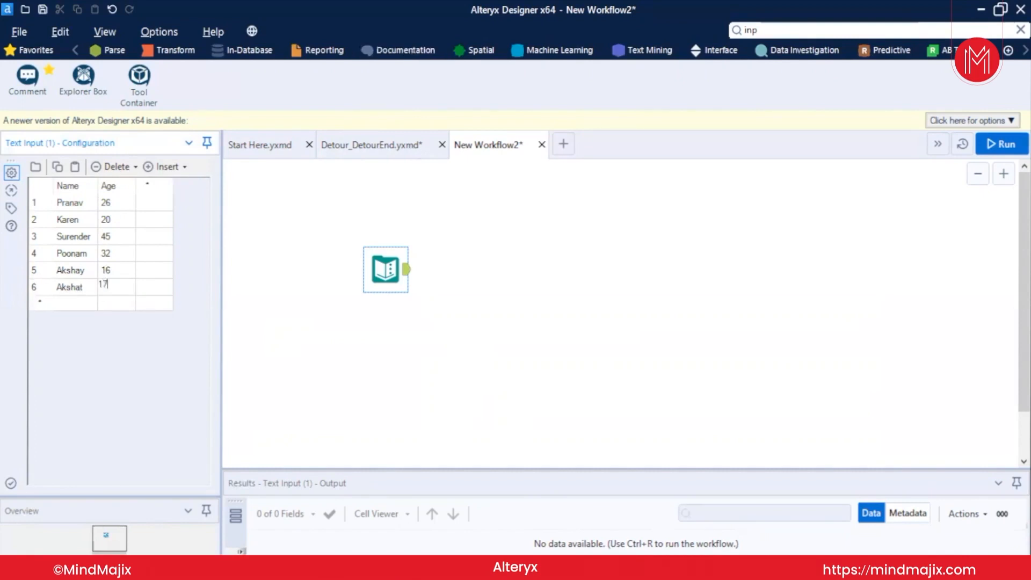
{"action": "left_click_drag", "start_coordinate": [387, 269], "coordinate": [341, 305]}
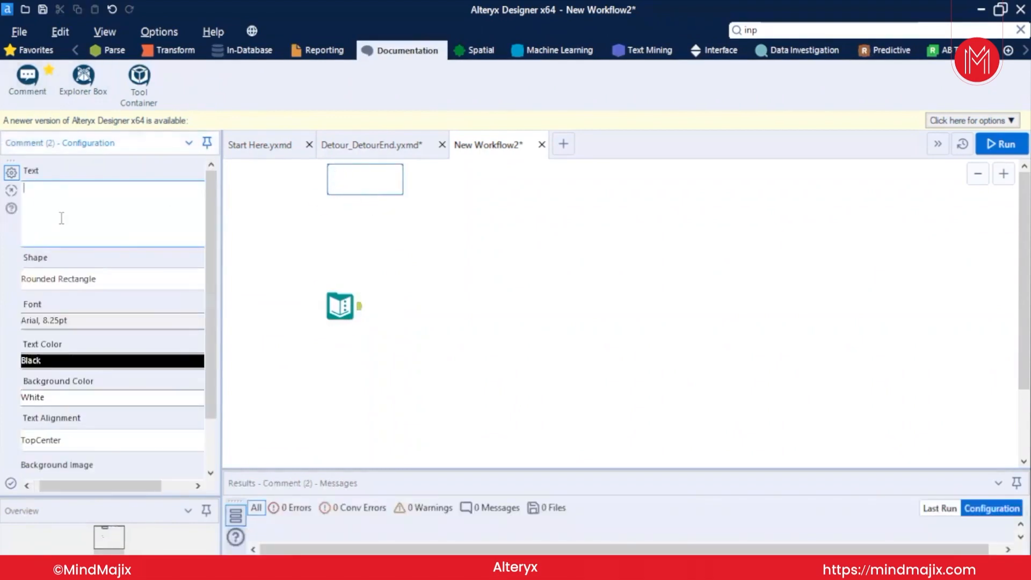
Title the comment 'App for Checking the Valid Driving Age' in white text
{"action": "type", "text": "App for Checking the Valid Driving Age"}
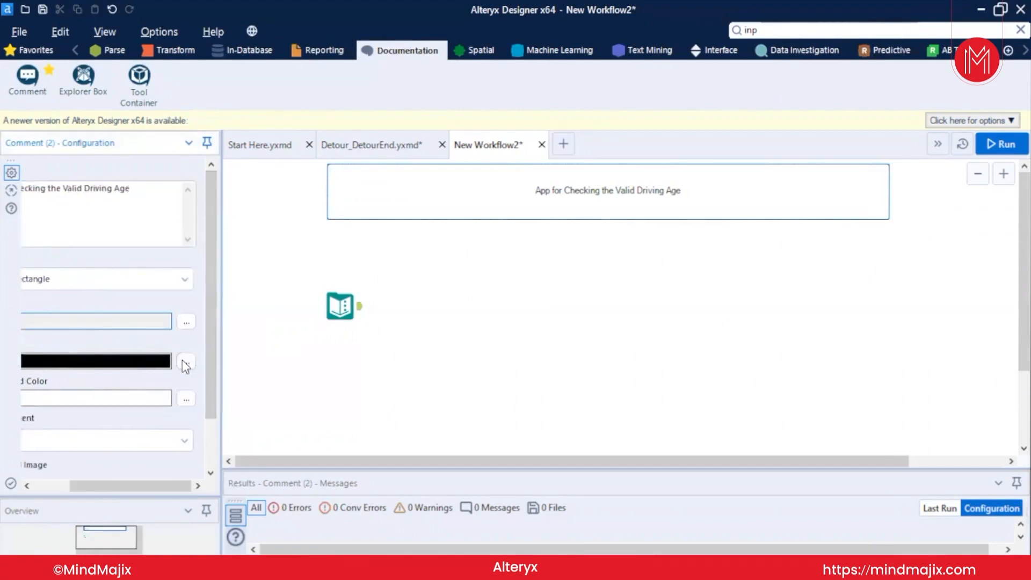
{"action": "left_click", "coordinate": [185, 361]}
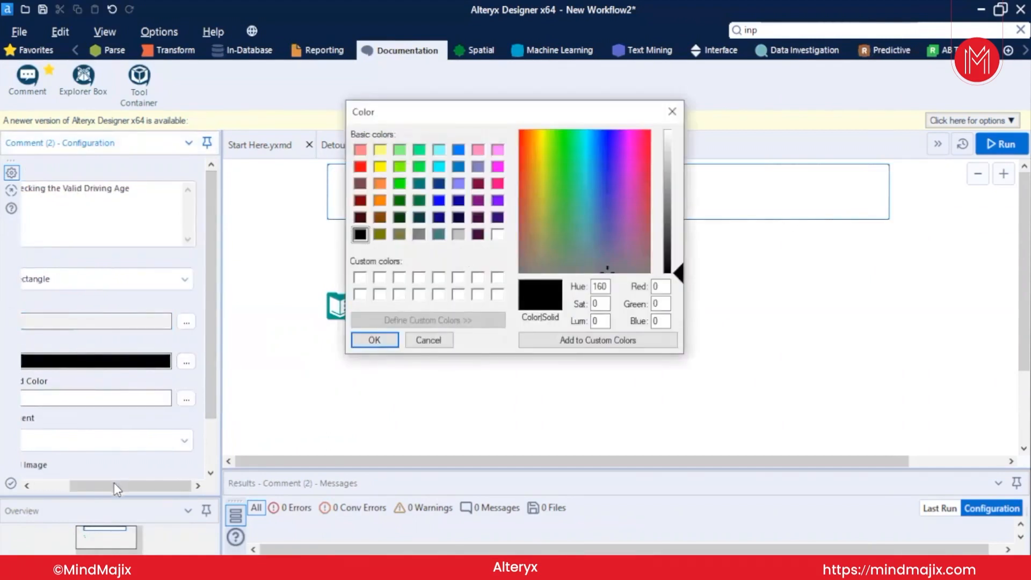
{"action": "left_click", "coordinate": [439, 217]}
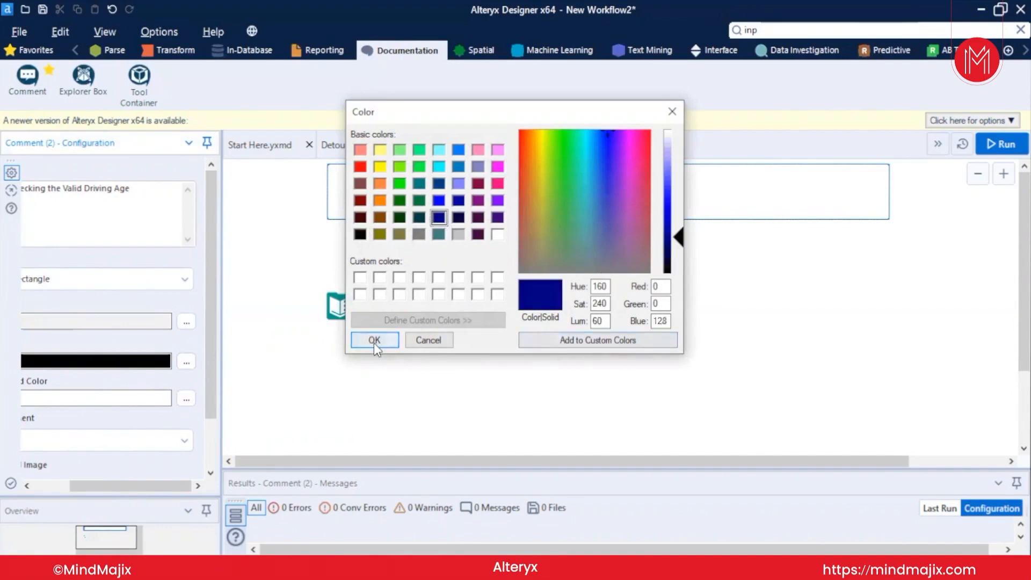
{"action": "left_click", "coordinate": [374, 340]}
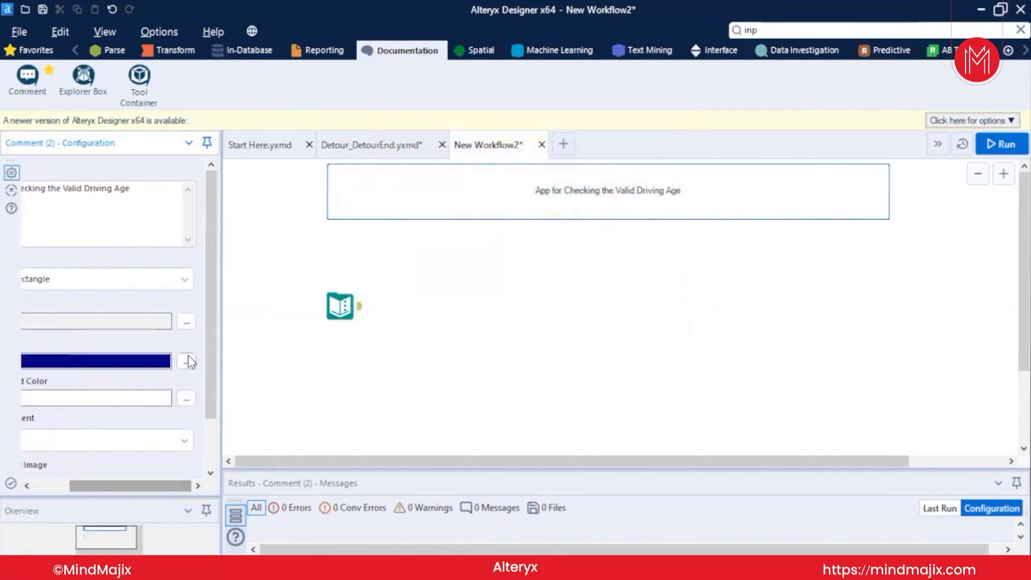
{"action": "left_click", "coordinate": [186, 361]}
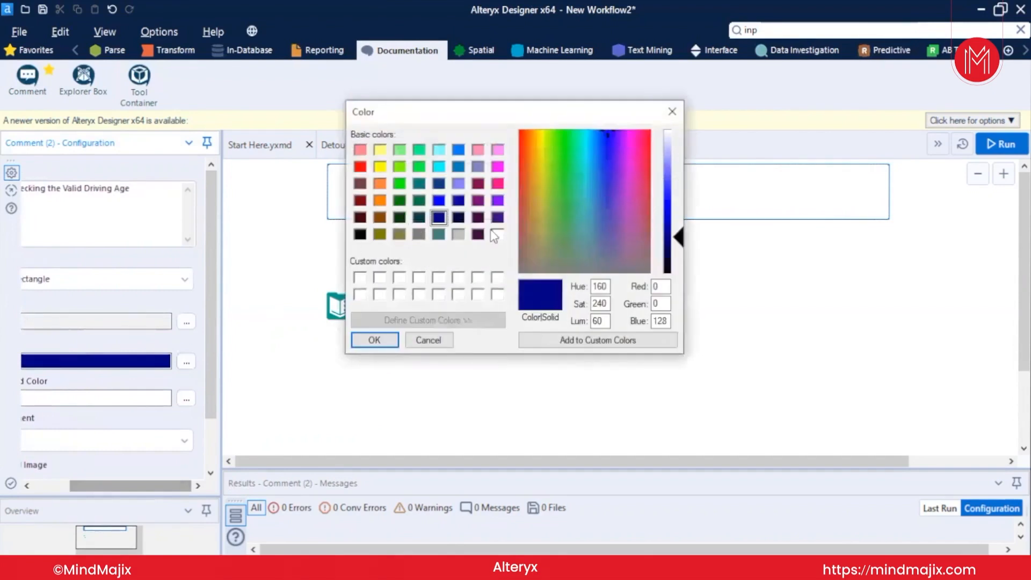
{"action": "left_click", "coordinate": [374, 340]}
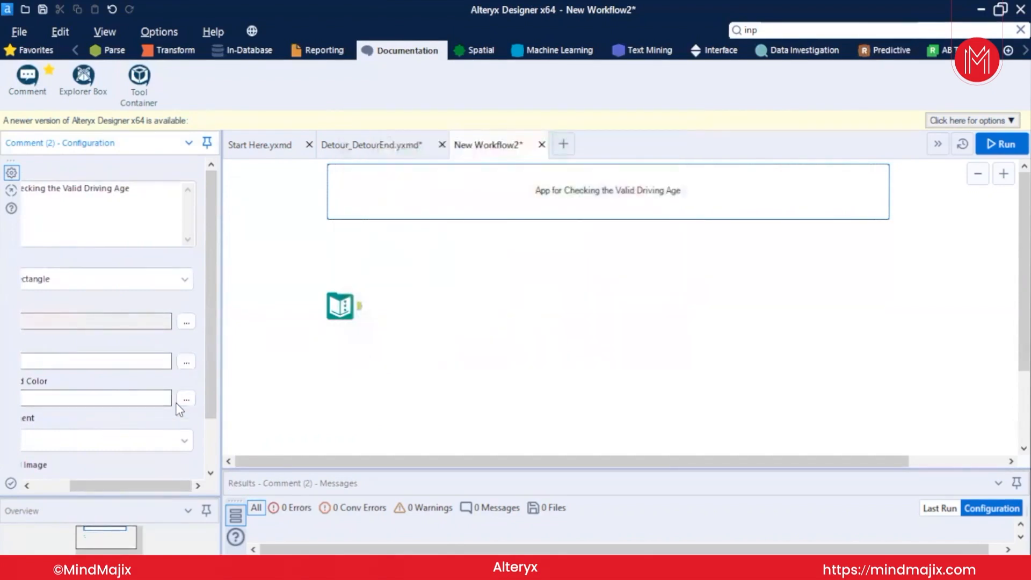
Give the title comment a dark blue background and larger font, resized to a thin banner
{"action": "left_click", "coordinate": [186, 398]}
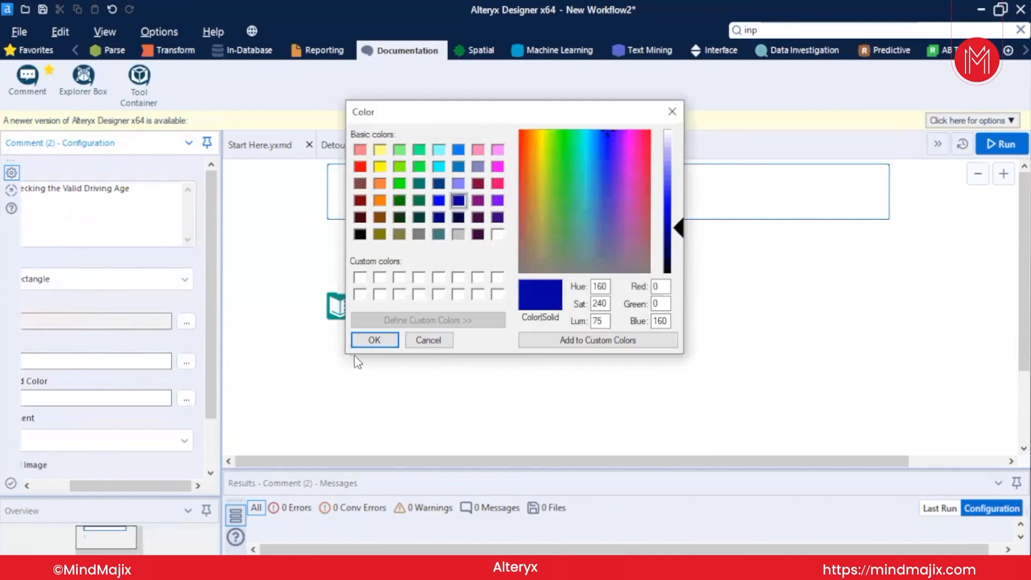
{"action": "left_click", "coordinate": [374, 340]}
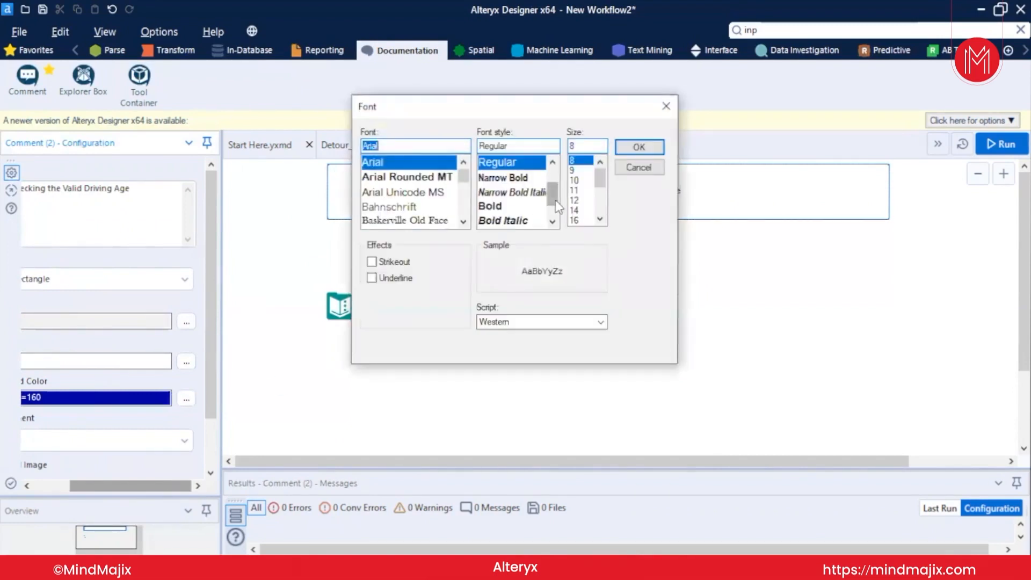
{"action": "left_click", "coordinate": [577, 219]}
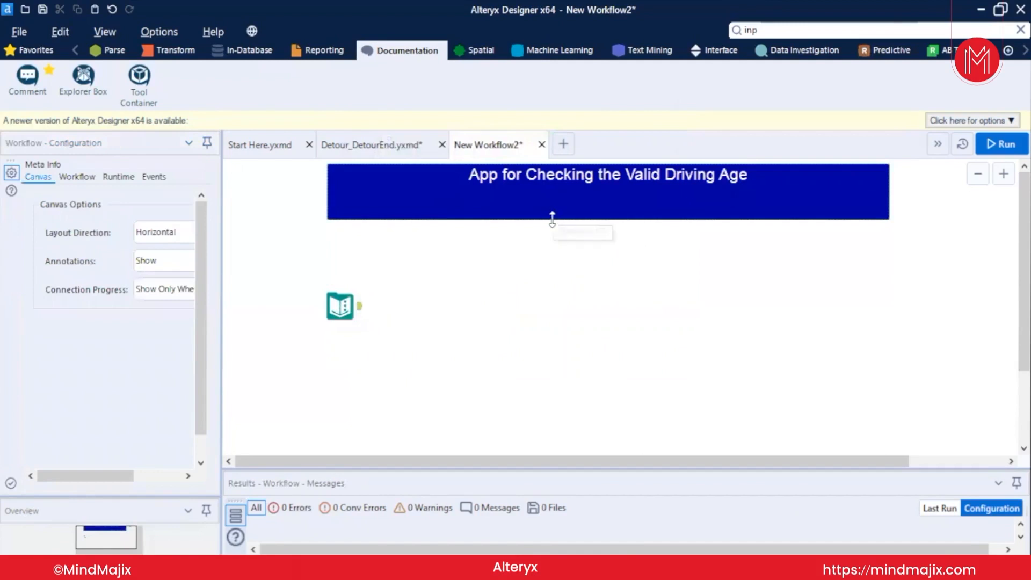
{"action": "left_click", "coordinate": [340, 307]}
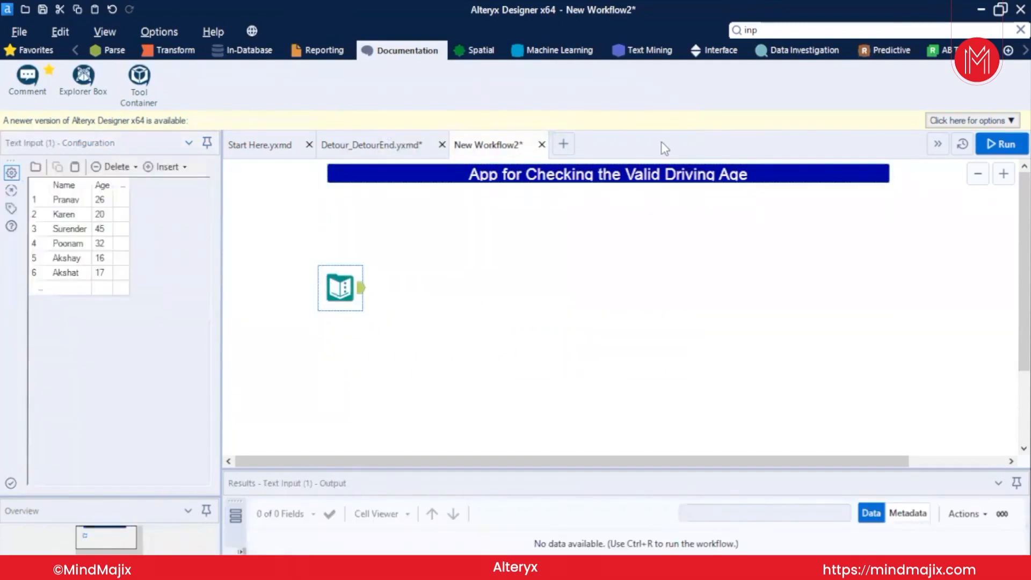
Add an Interface Check Box with the question text 'Are you over 18 ?'
{"action": "left_click", "coordinate": [718, 50]}
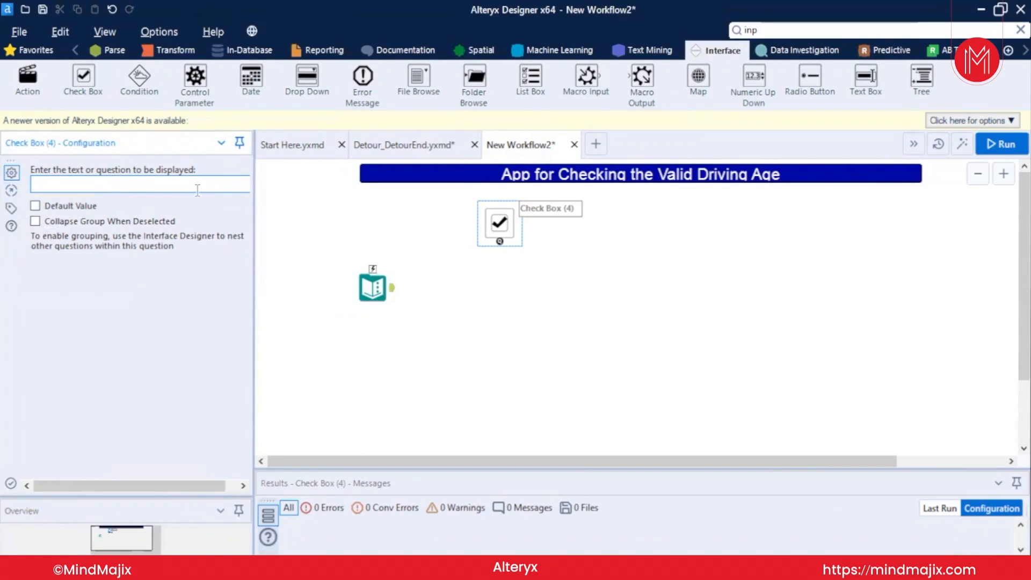
{"action": "type", "text": "Are you ob"}
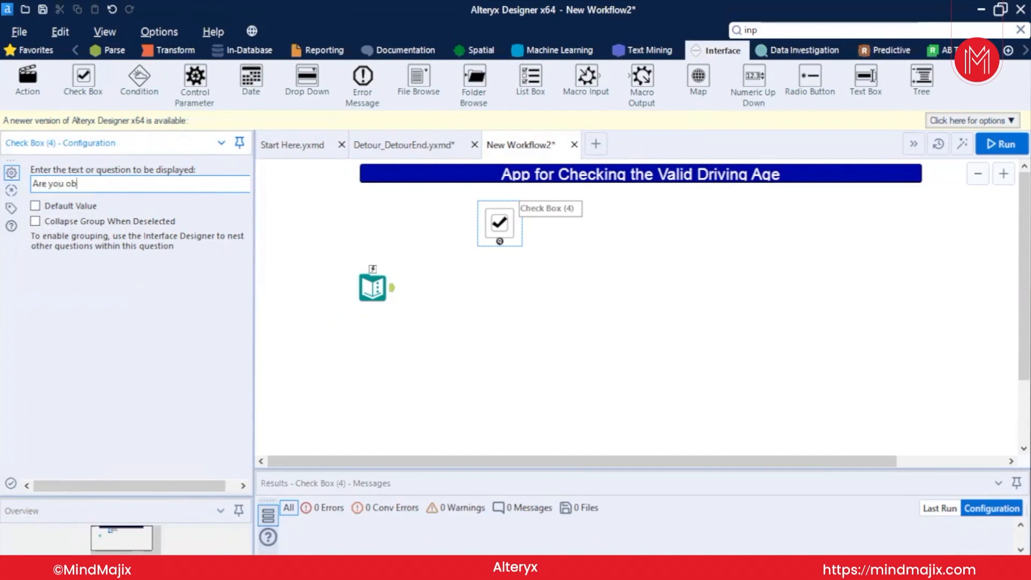
{"action": "type", "text": "ver"}
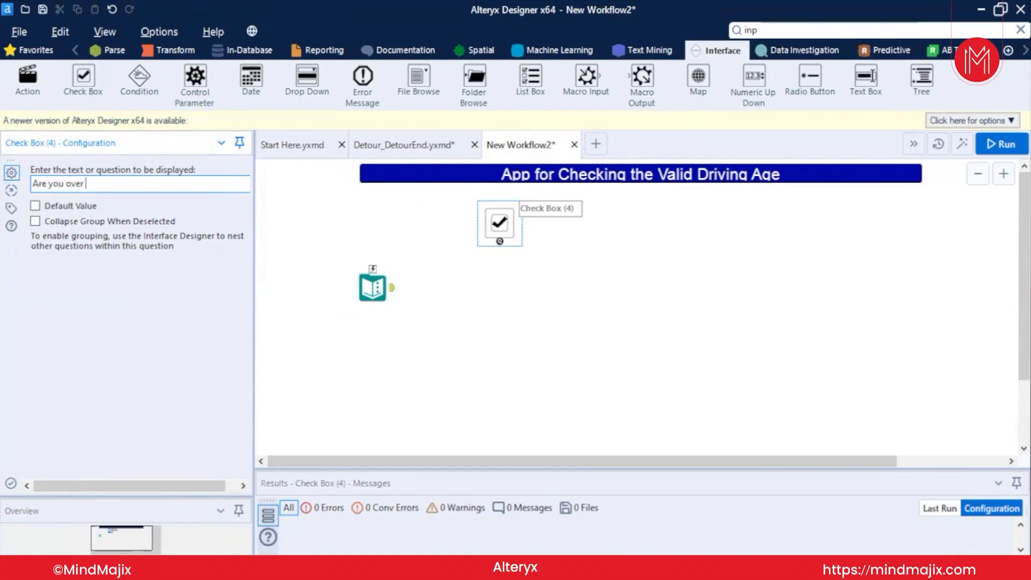
{"action": "type", "text": "18 ?"}
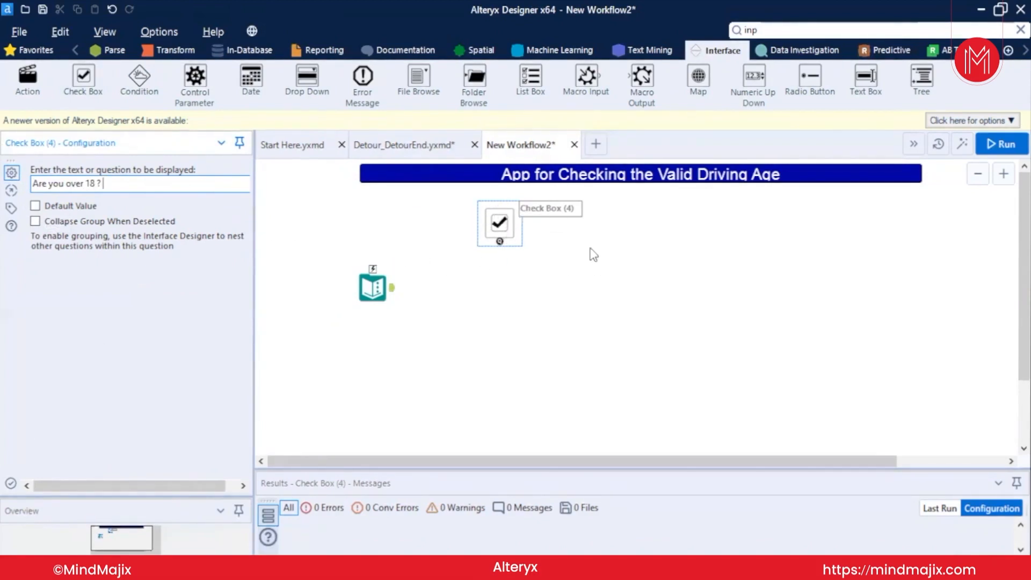
{"action": "mouse_move", "coordinate": [517, 335]}
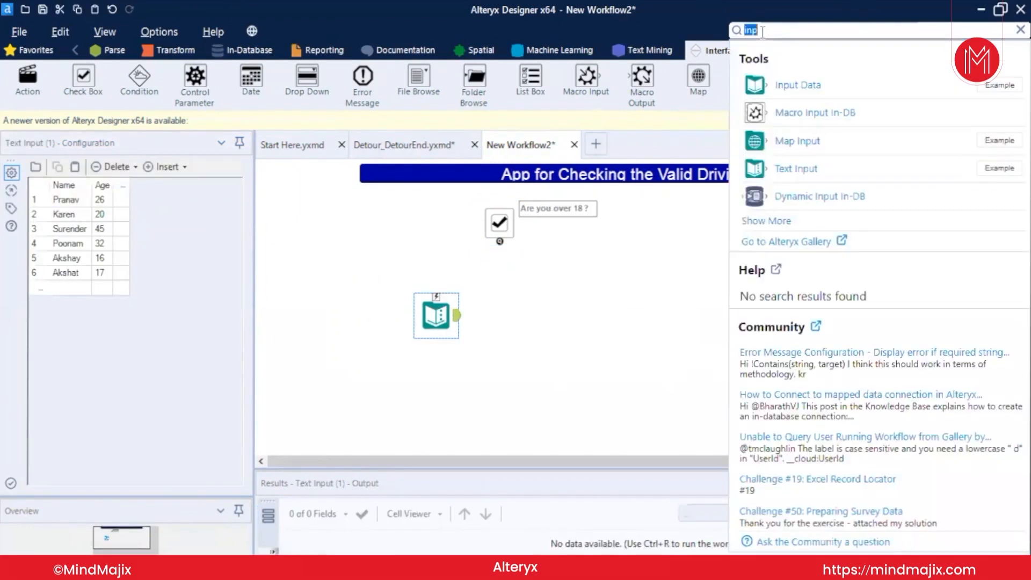
Add a Detour tool fed by the Text Input and linked to the age check box
{"action": "type", "text": "detou"}
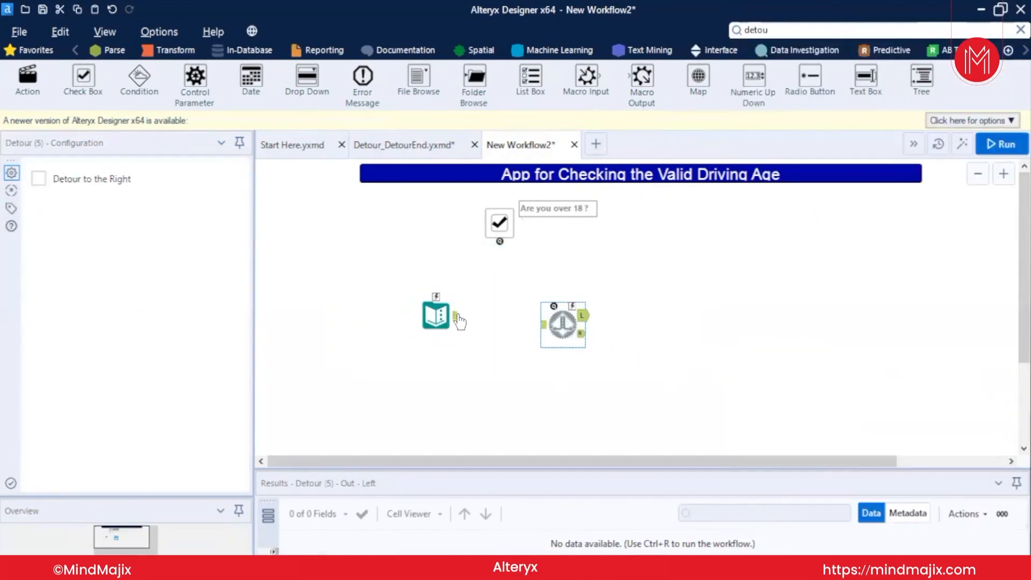
{"action": "left_click_drag", "start_coordinate": [562, 322], "coordinate": [526, 314]}
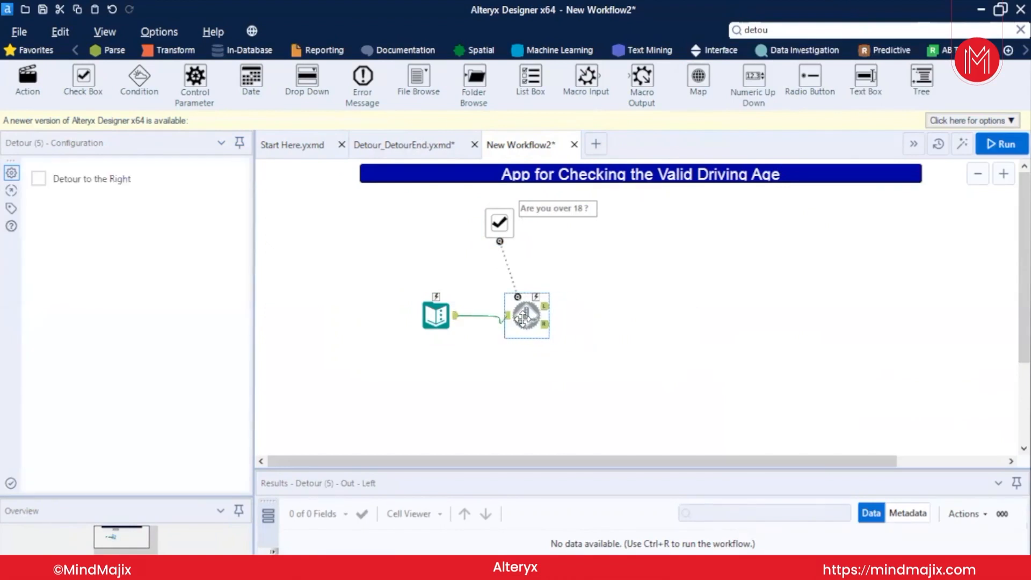
{"action": "left_click_drag", "start_coordinate": [526, 316], "coordinate": [571, 362]}
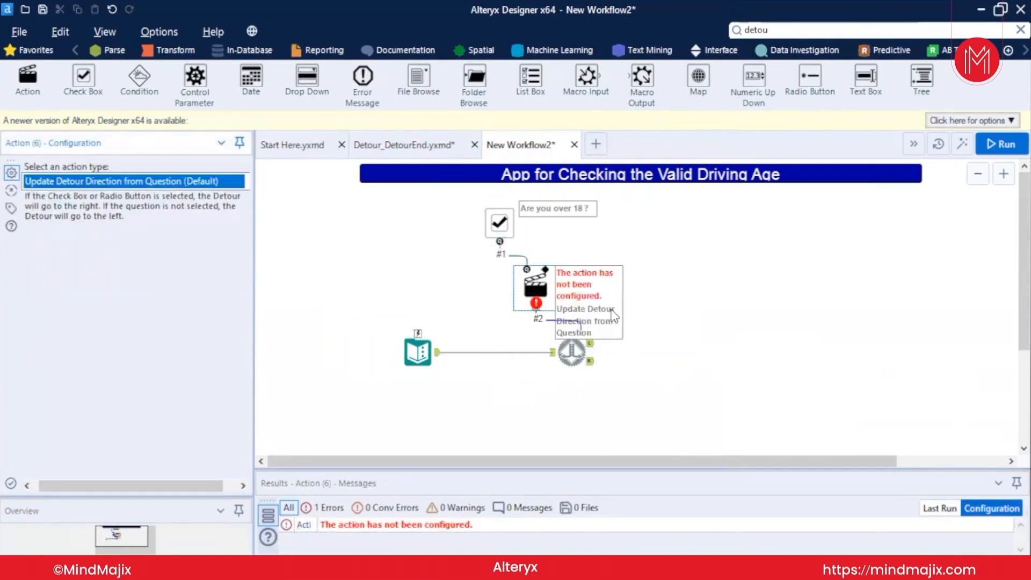
{"action": "mouse_move", "coordinate": [253, 305]}
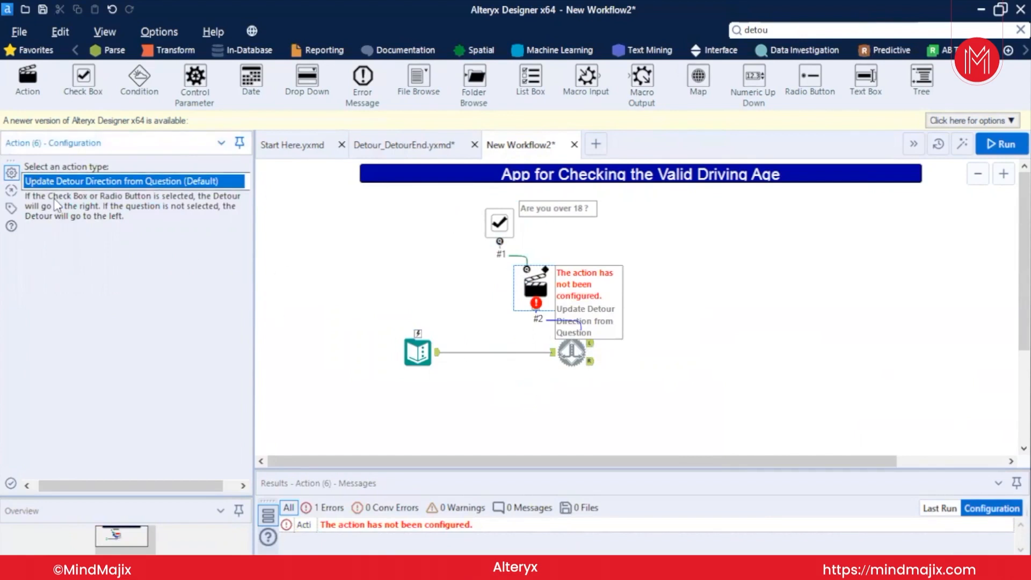
Set the Action type to 'Update Detour Direction from Question (Default)'
{"action": "left_click", "coordinate": [127, 181]}
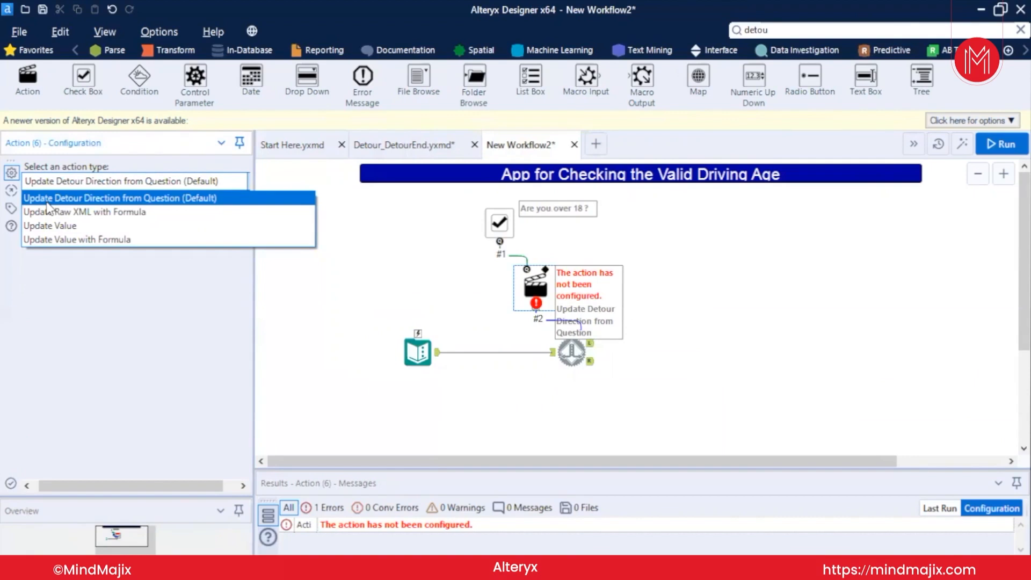
{"action": "mouse_move", "coordinate": [76, 212]}
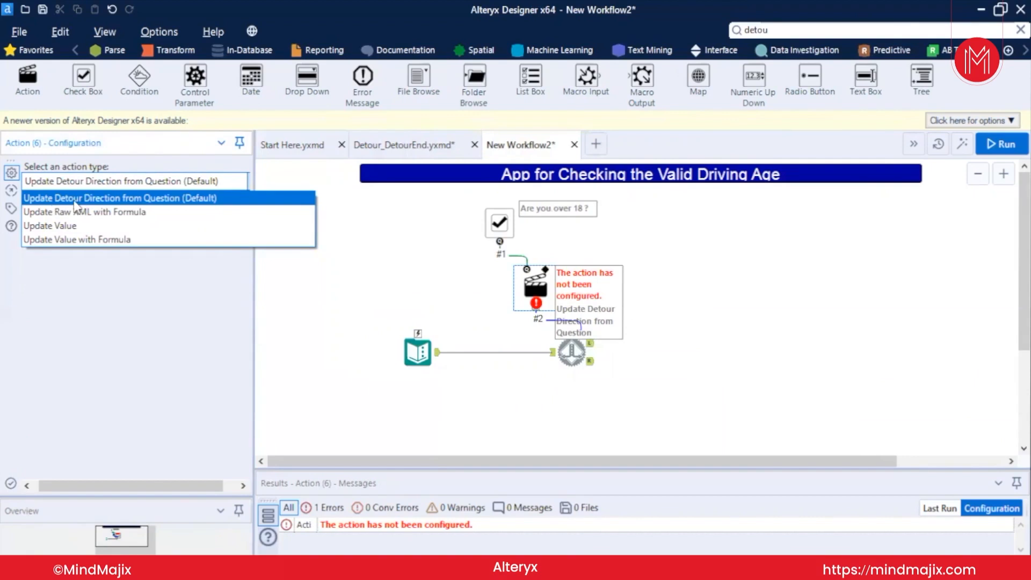
{"action": "left_click", "coordinate": [121, 198]}
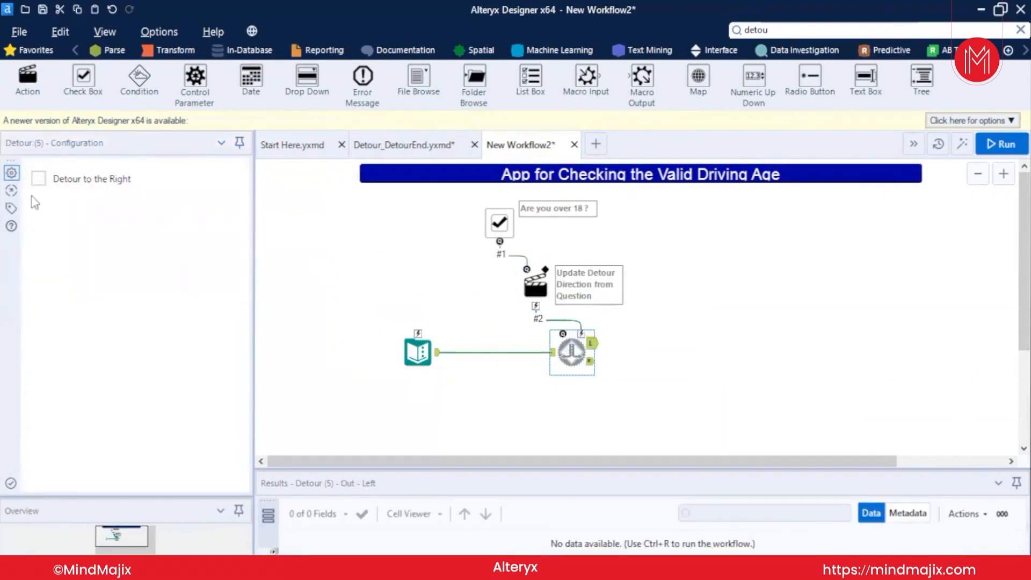
Add a Formula on each Detour output and rejoin both in a Detour End
{"action": "left_click", "coordinate": [38, 179]}
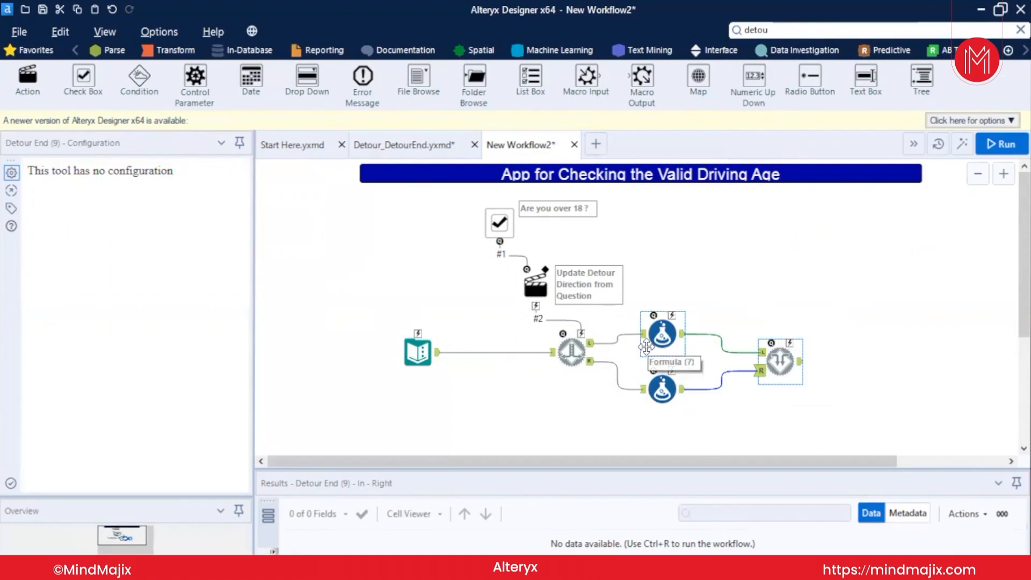
Give the upper Formula 'Valid for Driving': If [Age]>18 then "Can Drive" else "Not Drive" endif
{"action": "left_click", "coordinate": [662, 334]}
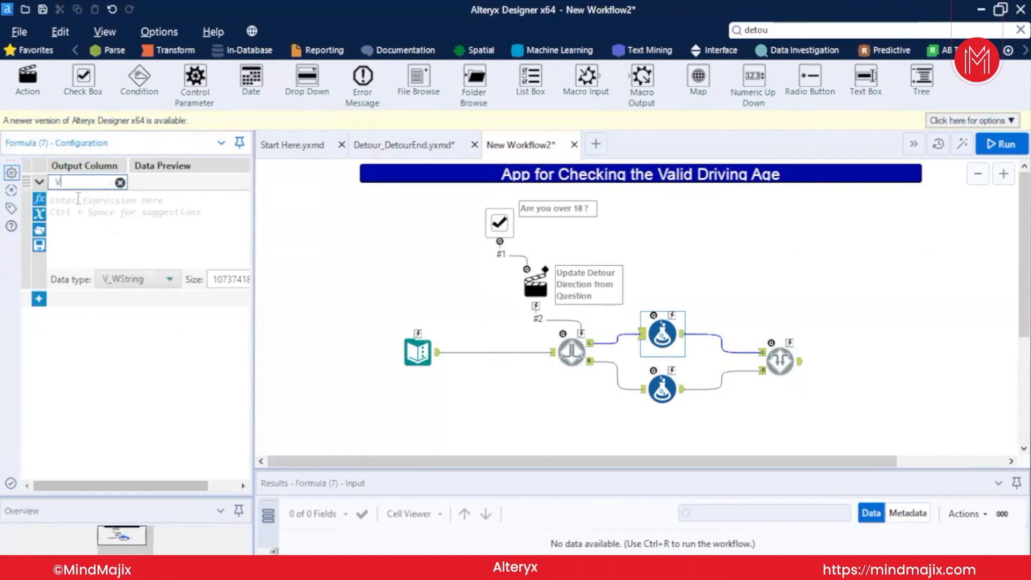
{"action": "type", "text": "Valid for Driving"}
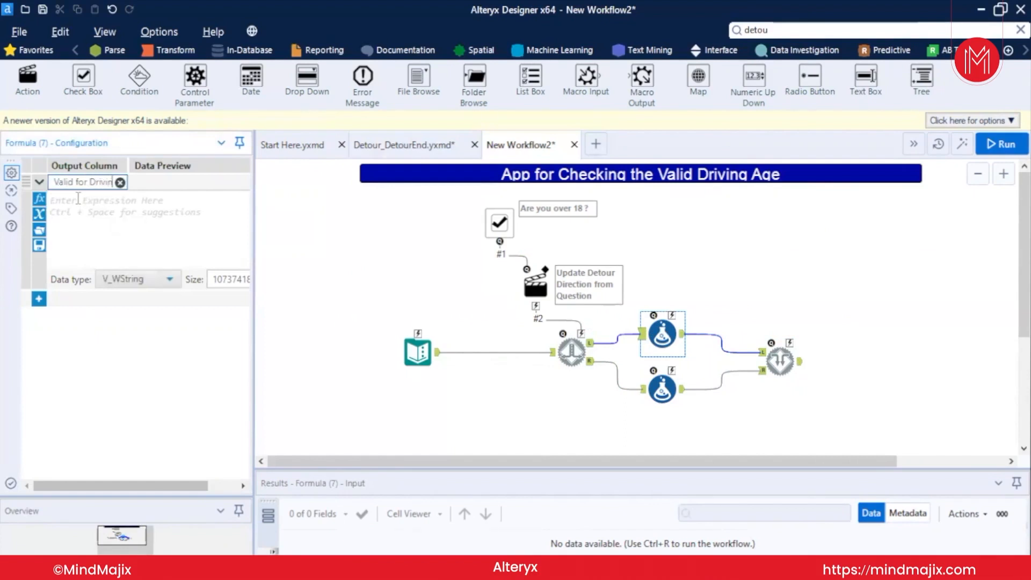
{"action": "type", "text": "If a"}
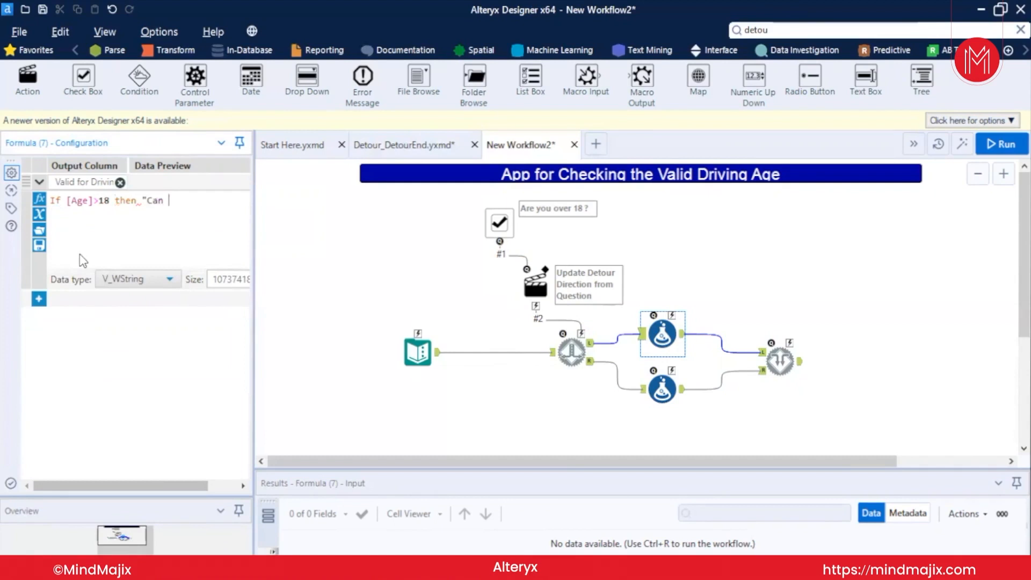
{"action": "type", "text": "Drive\" end"}
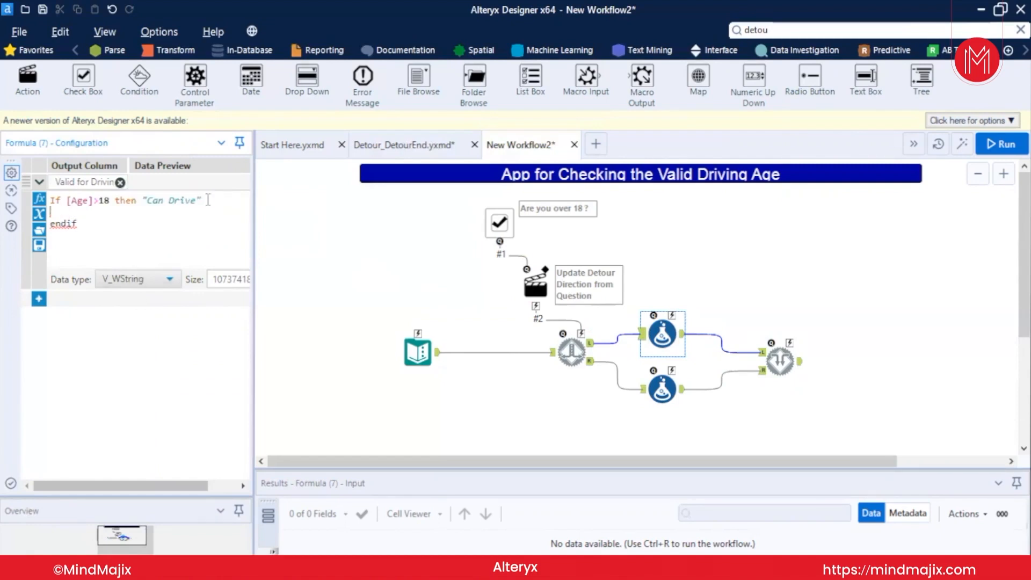
{"action": "type", "text": "else \" Not Drive \""}
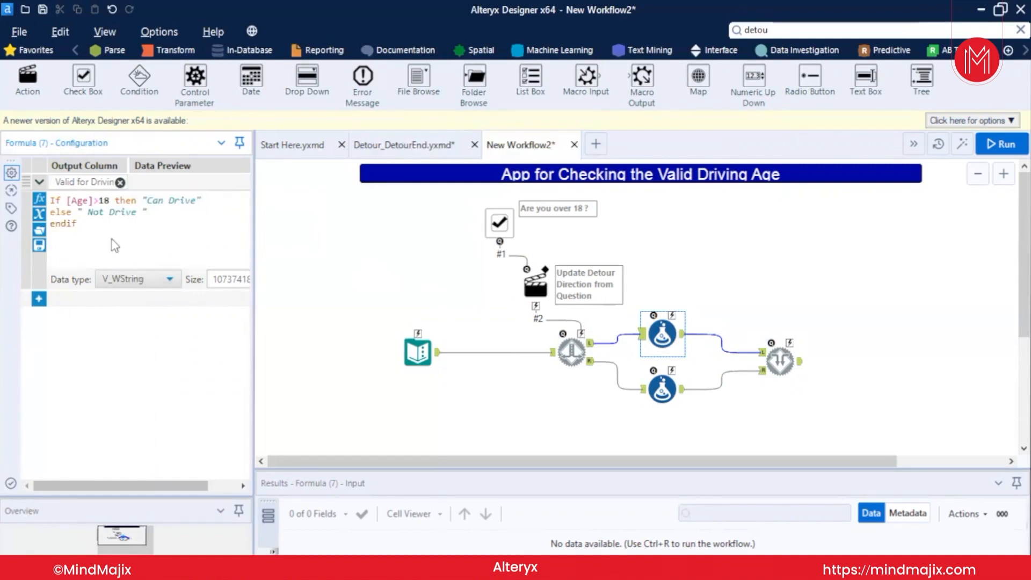
{"action": "left_click", "coordinate": [80, 224]}
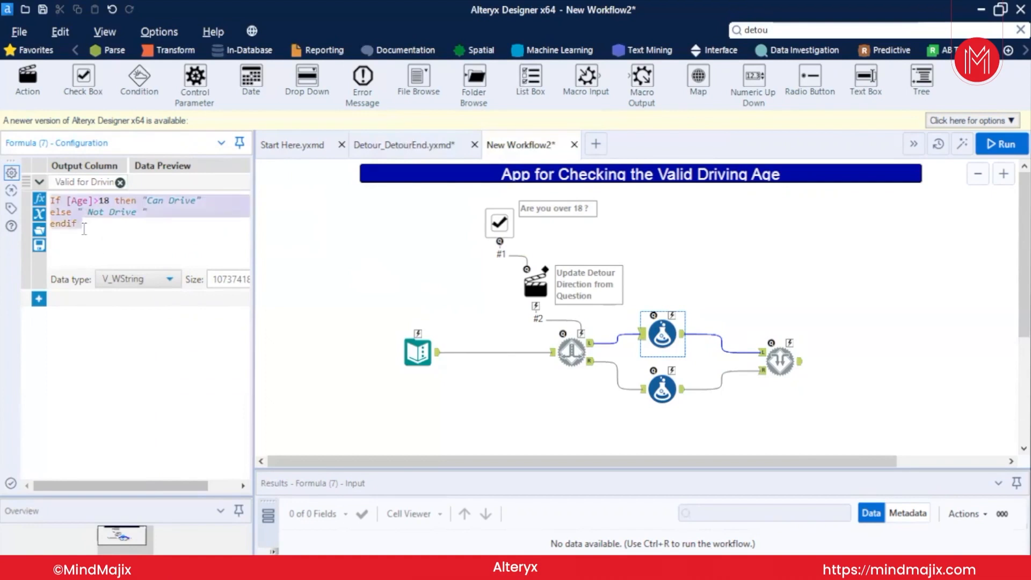
{"action": "mouse_move", "coordinate": [200, 241]}
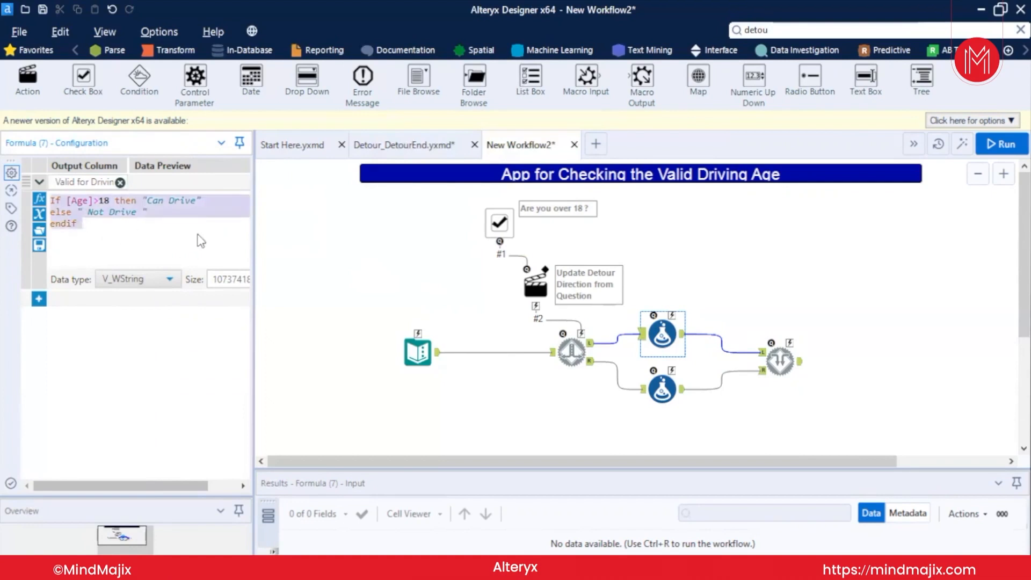
{"action": "mouse_move", "coordinate": [646, 369]}
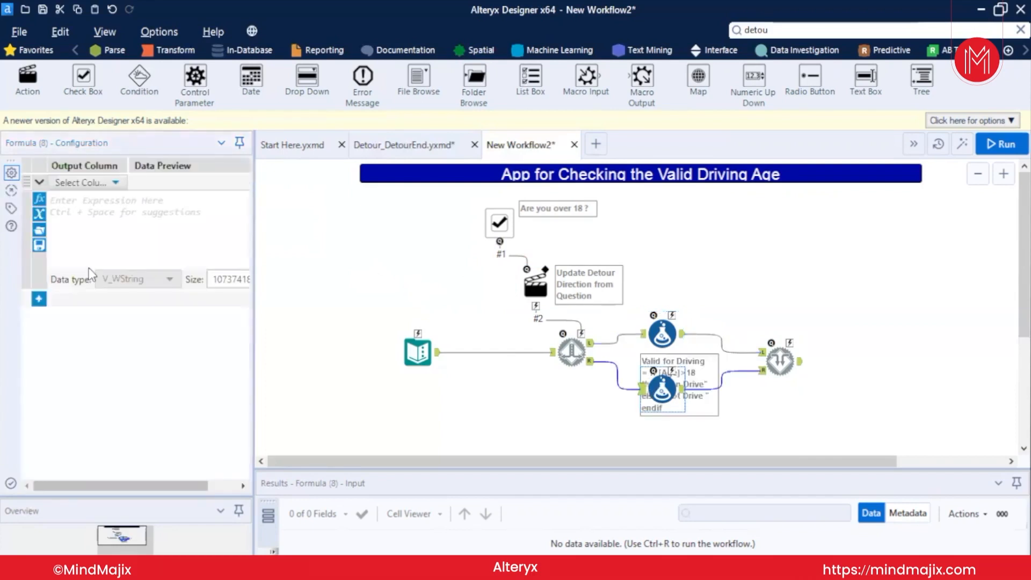
Make Not Drive "Can't Drive" for ages under 18, and retest the upper formula as Age >= 18
{"action": "type", "text": "If [Age]>18 then \"Can Drive\" else \" Not Drive \" endif"}
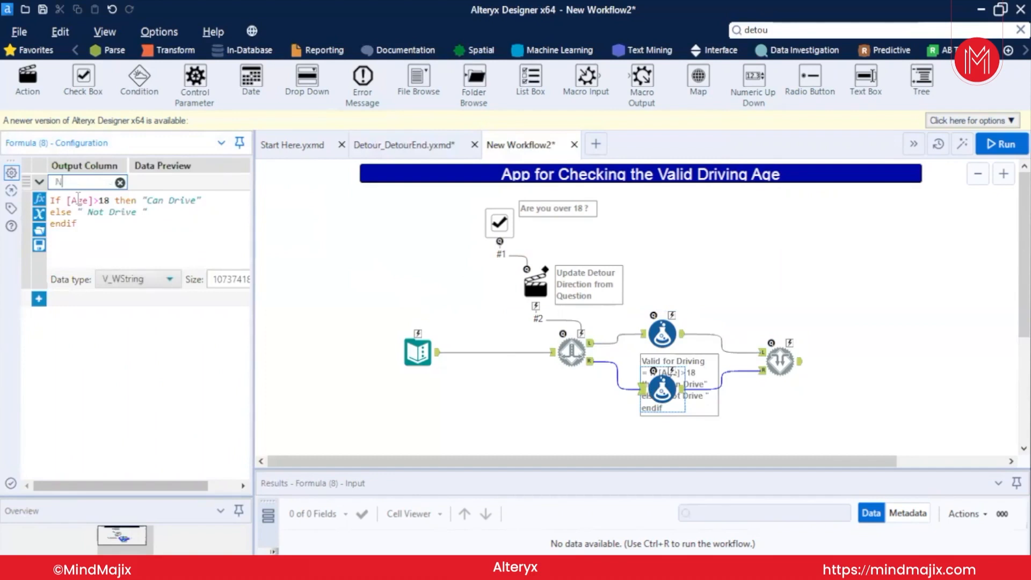
{"action": "type", "text": "Not Drive"}
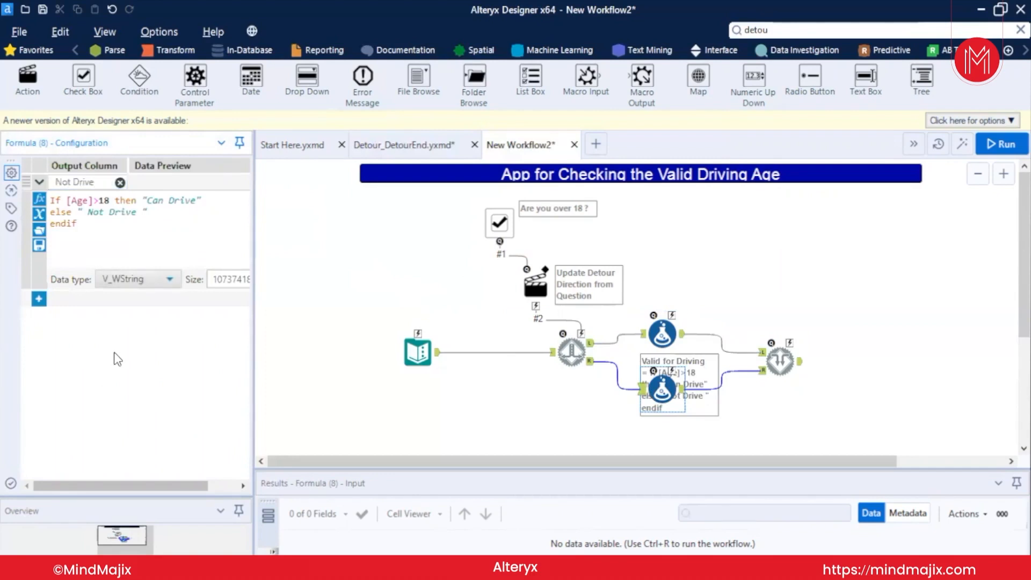
{"action": "mouse_move", "coordinate": [110, 178]}
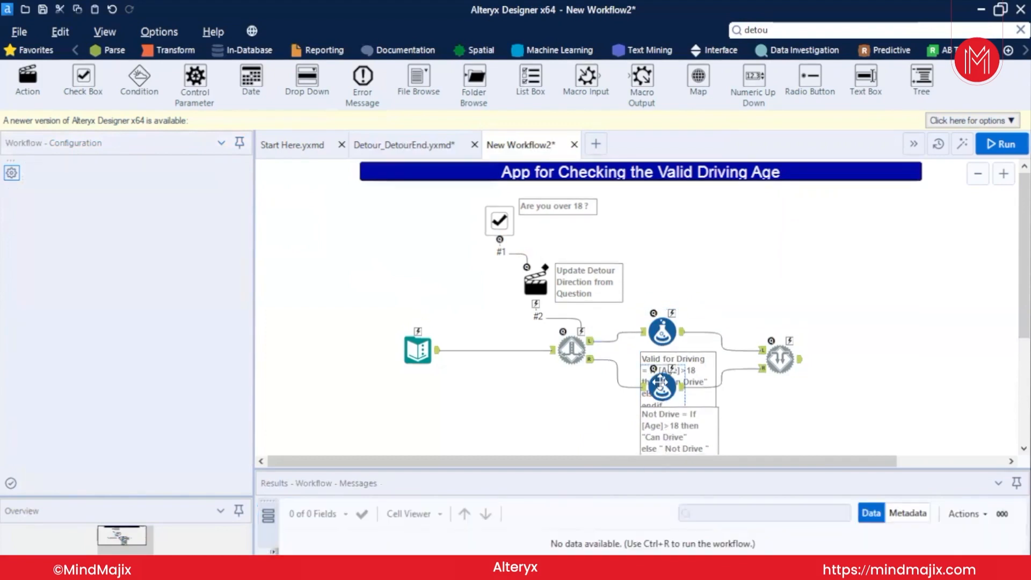
{"action": "left_click", "coordinate": [662, 386]}
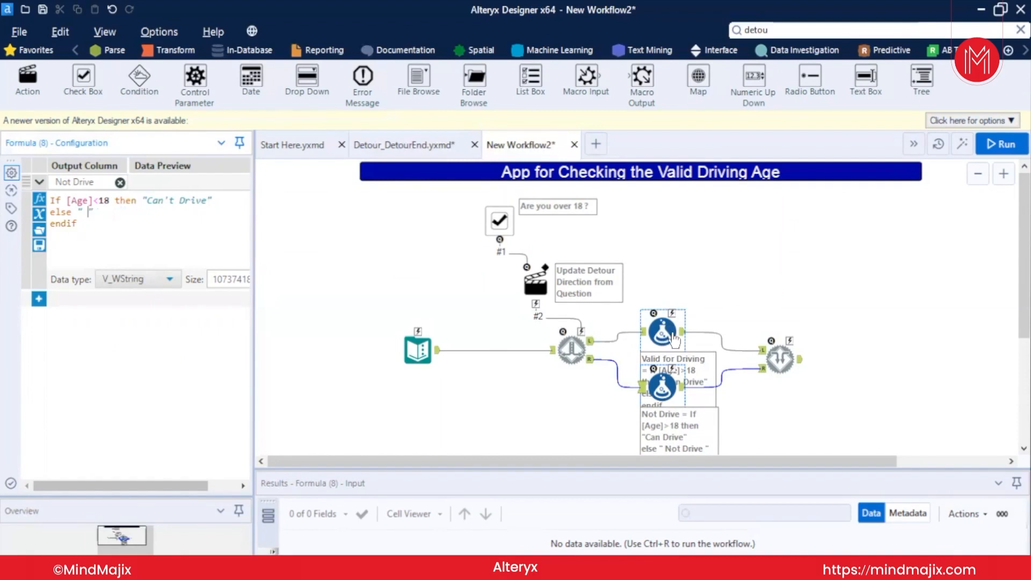
{"action": "left_click", "coordinate": [661, 332]}
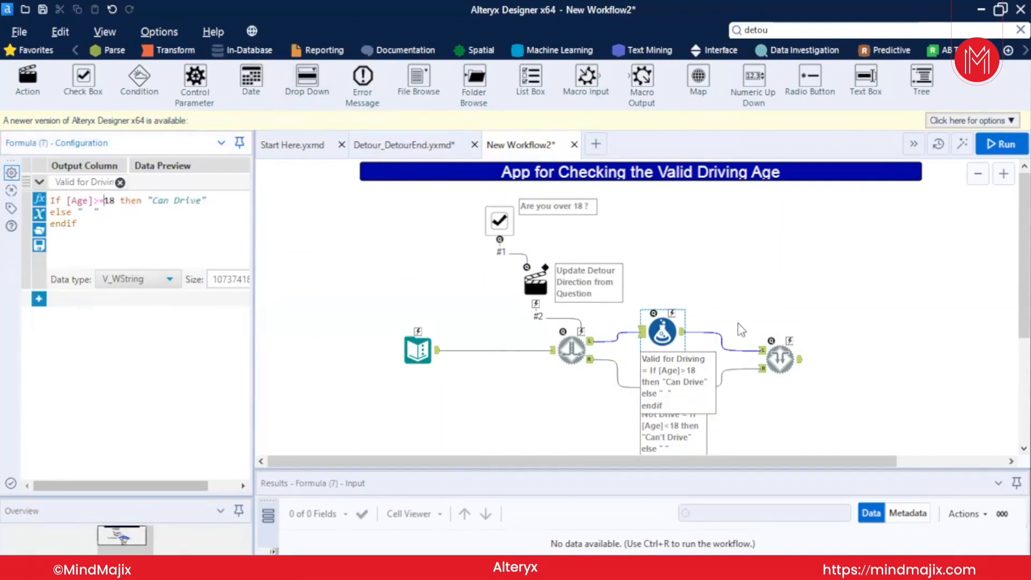
{"action": "mouse_move", "coordinate": [736, 274]}
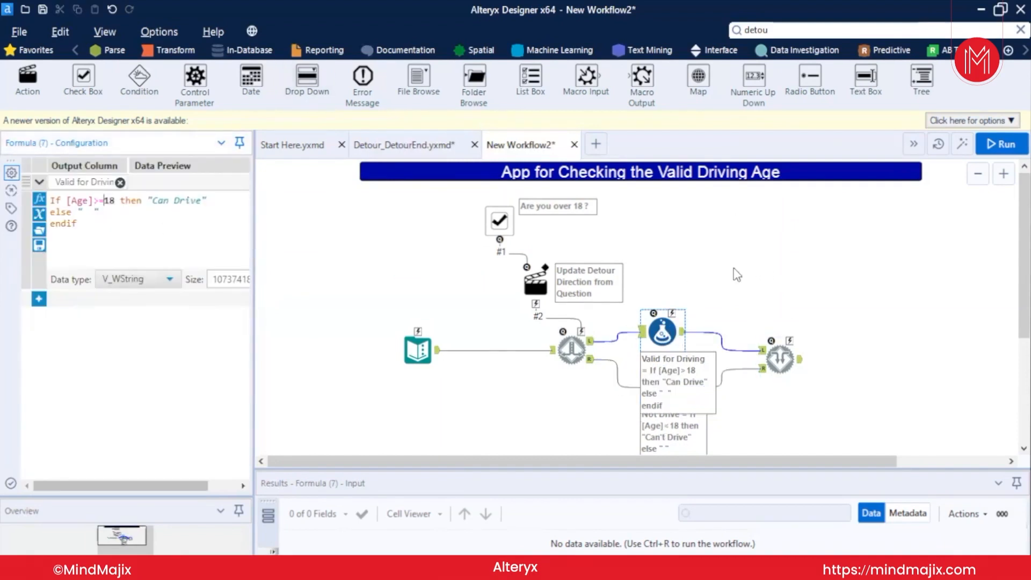
{"action": "left_click", "coordinate": [780, 360]}
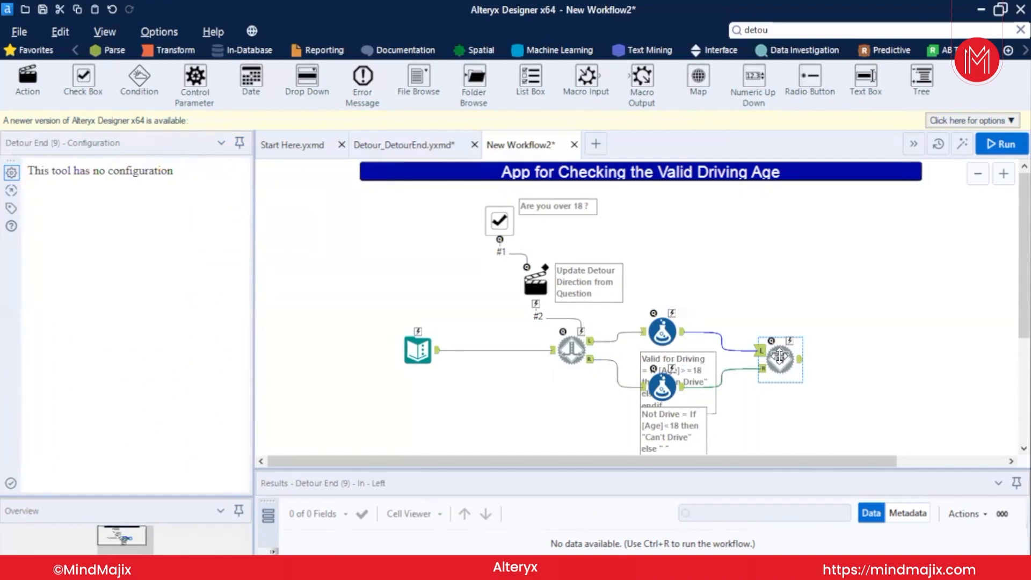
{"action": "mouse_move", "coordinate": [726, 276]}
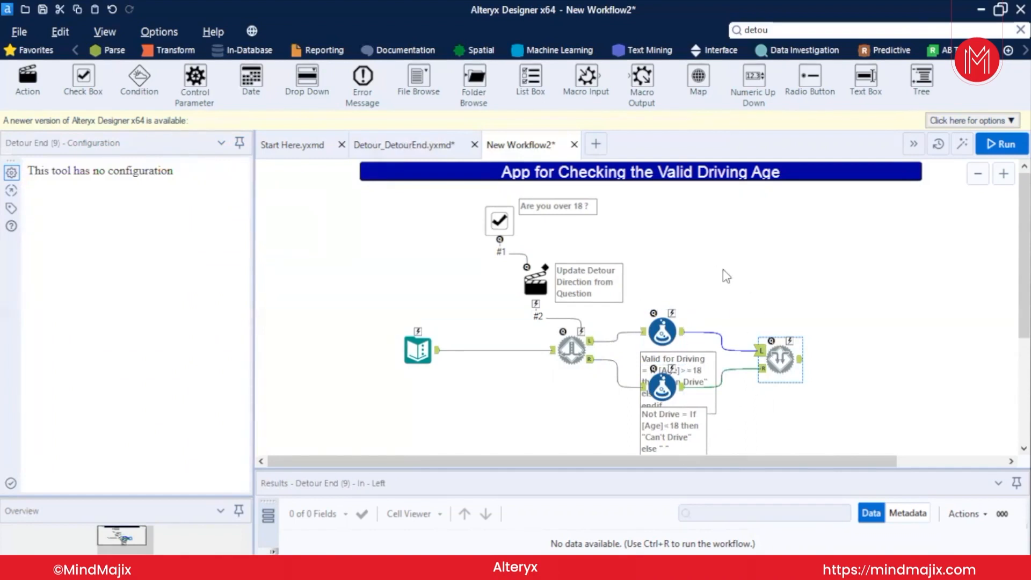
{"action": "mouse_move", "coordinate": [665, 424]}
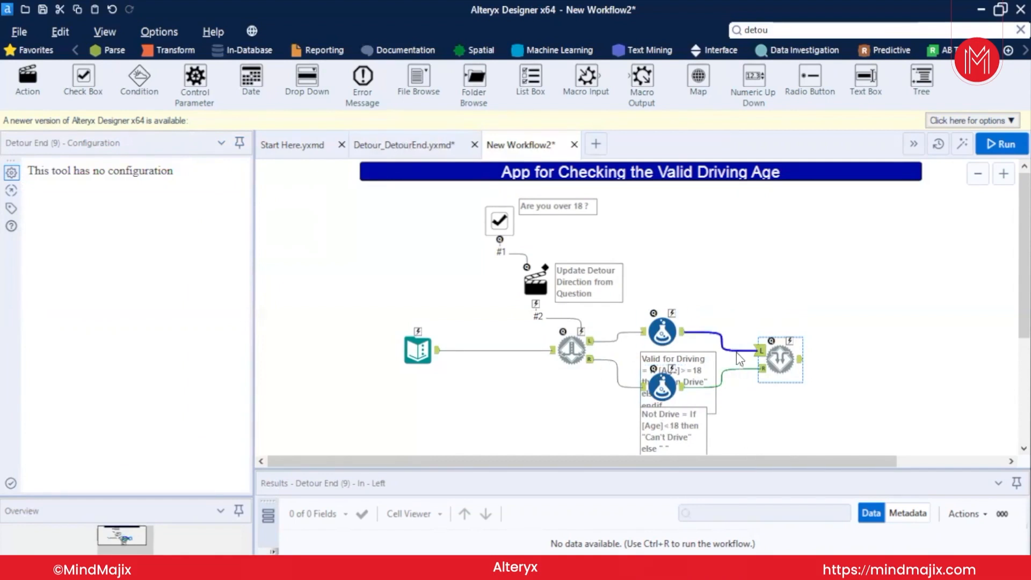
{"action": "mouse_move", "coordinate": [891, 359]}
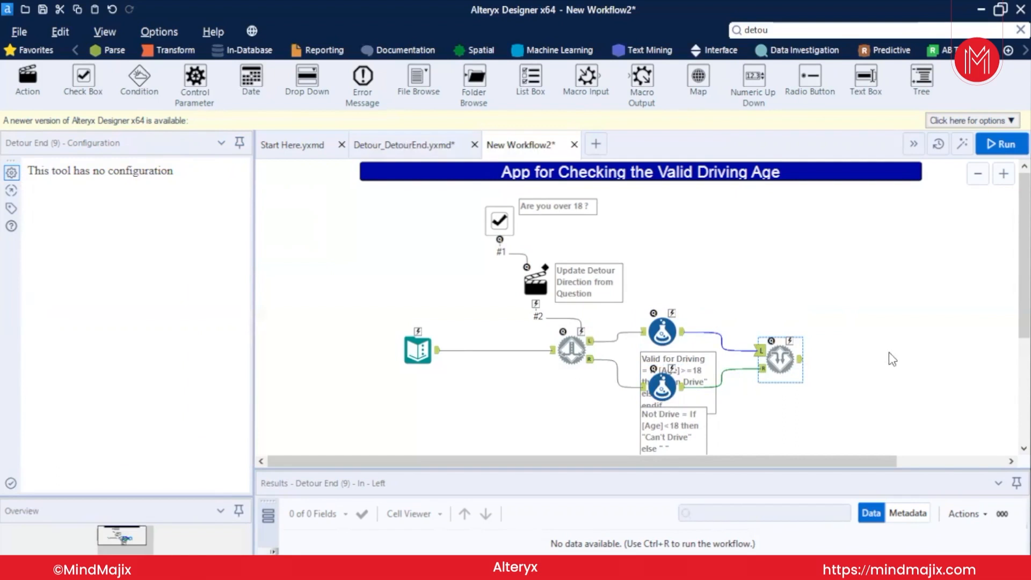
Add a Browse tool after the Detour End and launch the workflow as an analytic app
{"action": "left_click", "coordinate": [752, 31]}
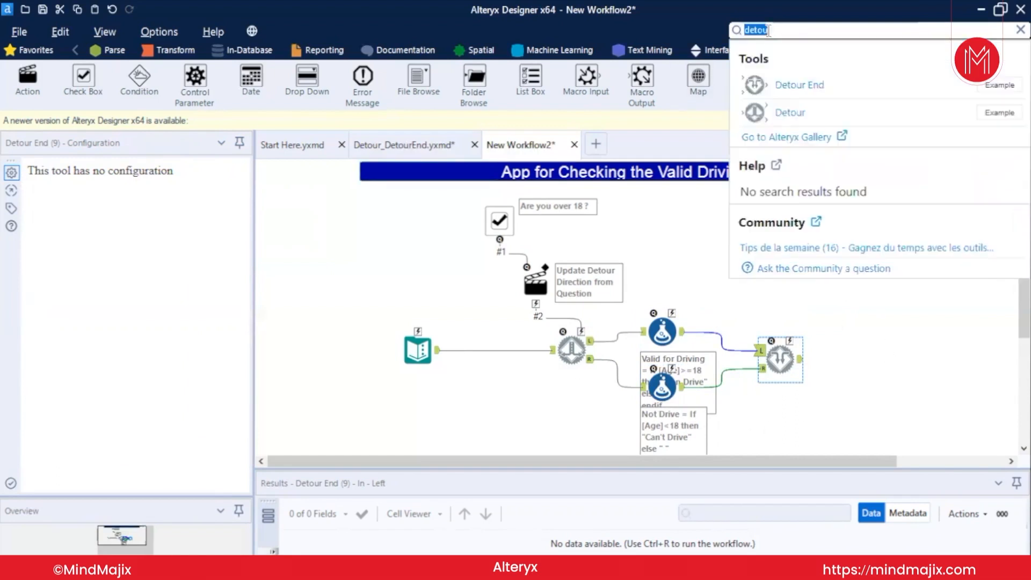
{"action": "type", "text": "brow"}
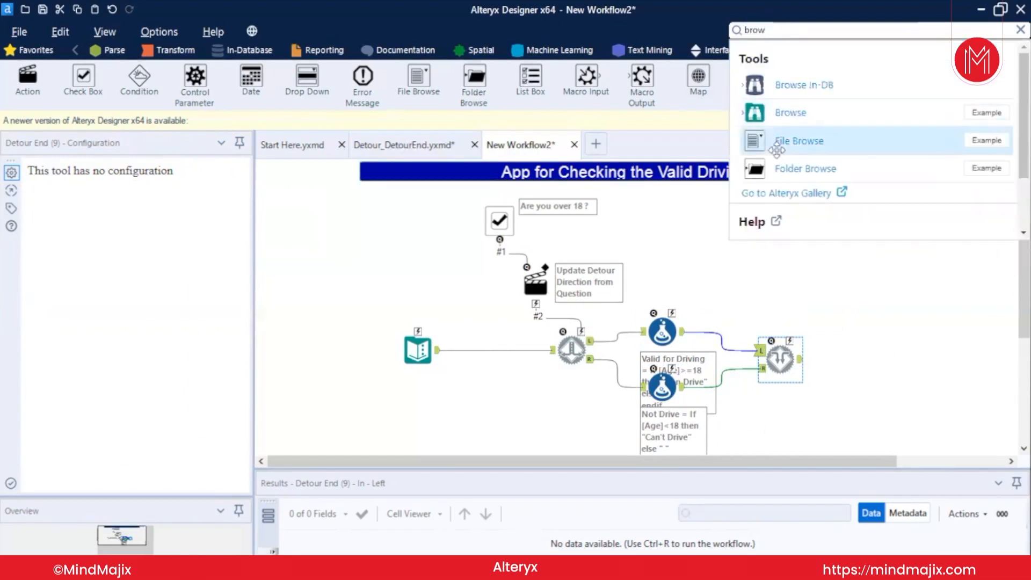
{"action": "left_click", "coordinate": [1020, 28]}
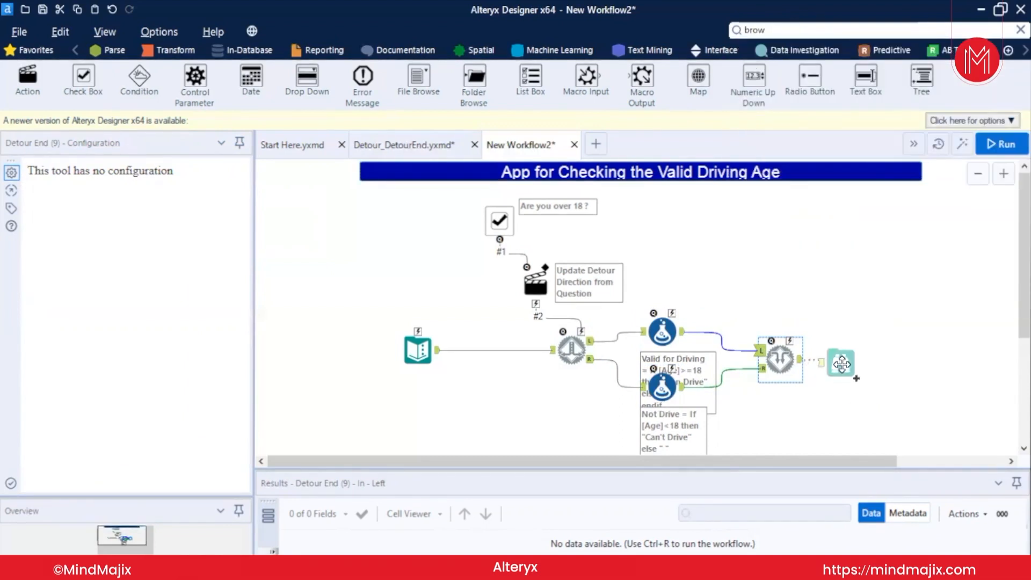
{"action": "left_click", "coordinate": [849, 361]}
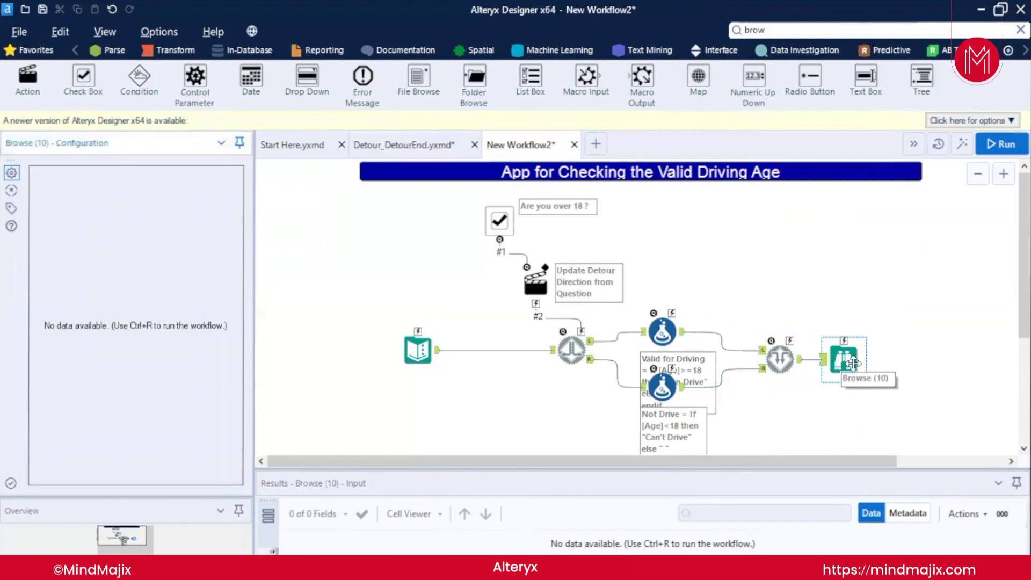
{"action": "left_click", "coordinate": [1001, 143]}
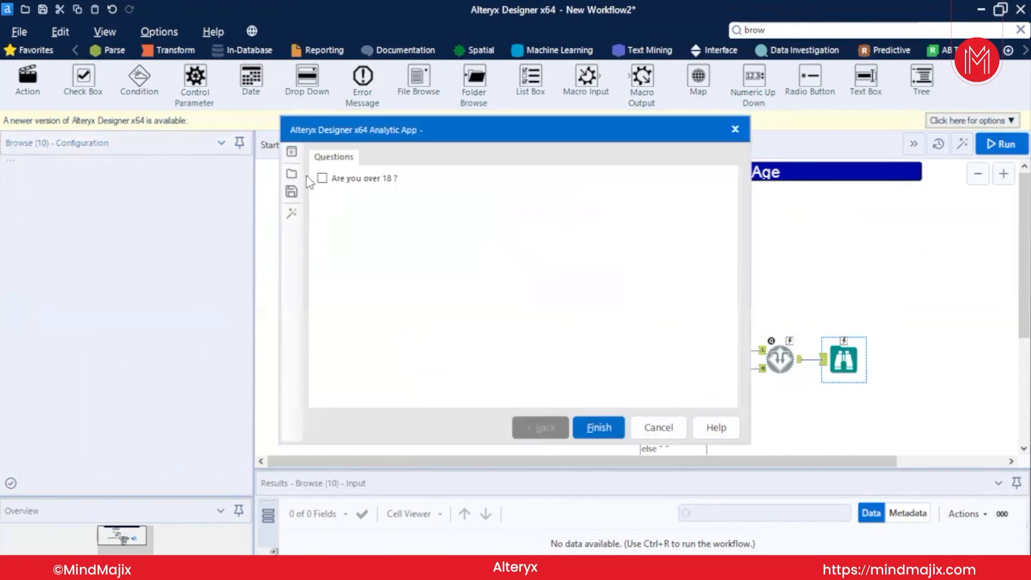
Answer yes to 'Are you over 18 ?' and submit the app
{"action": "left_click", "coordinate": [322, 178]}
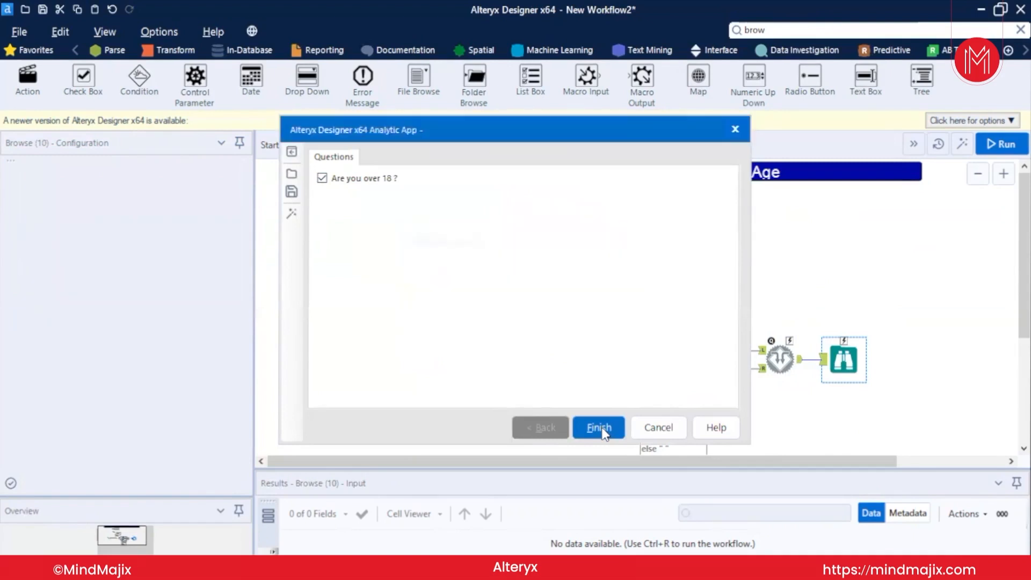
{"action": "left_click", "coordinate": [598, 428]}
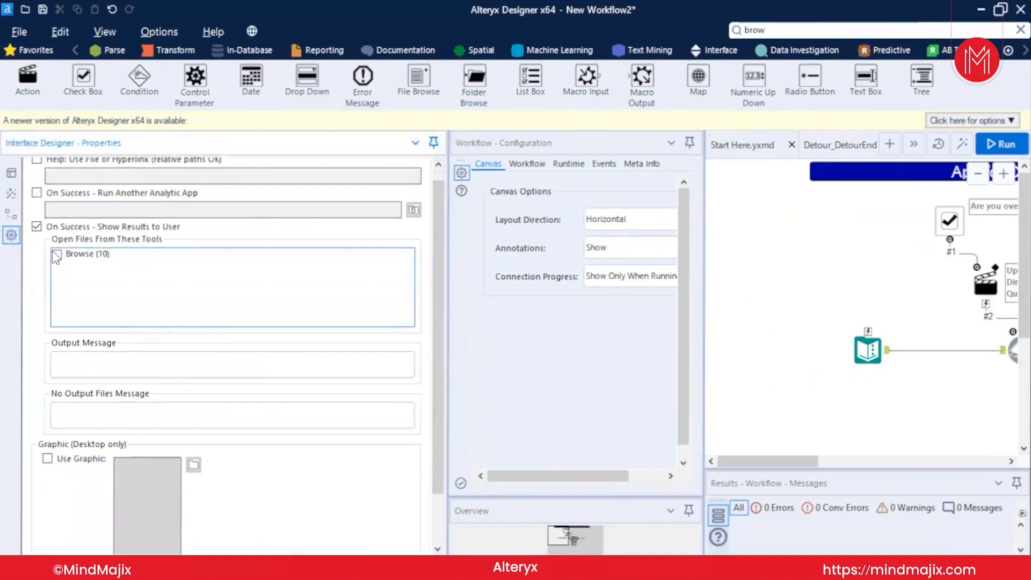
Show the Browse (10) output to the user on success and relaunch the analytic app
{"action": "left_click", "coordinate": [58, 254]}
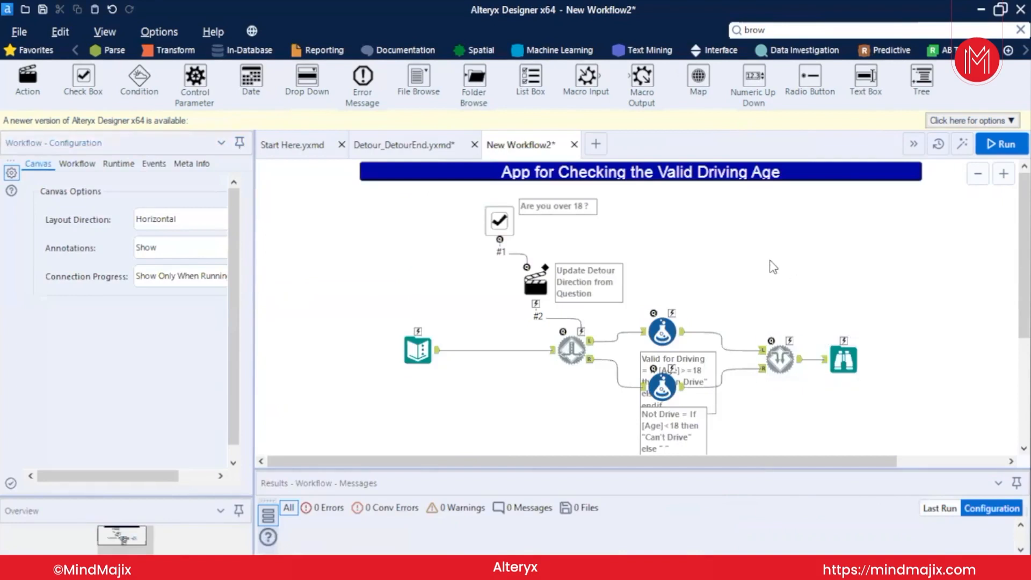
{"action": "left_click", "coordinate": [1001, 144]}
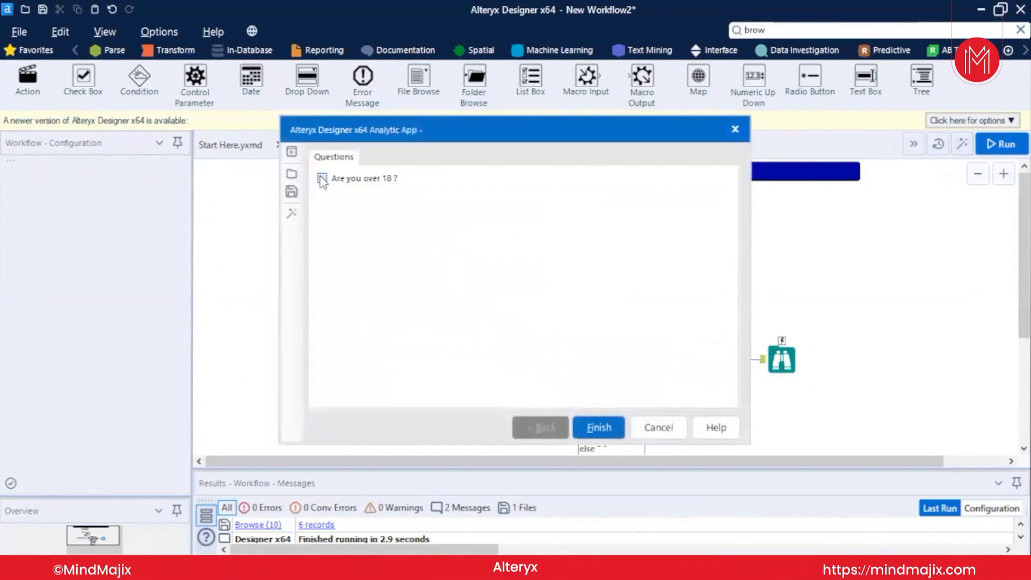
Run the app with over 18 ticked, review the six-record results, and dismiss them
{"action": "left_click", "coordinate": [598, 428]}
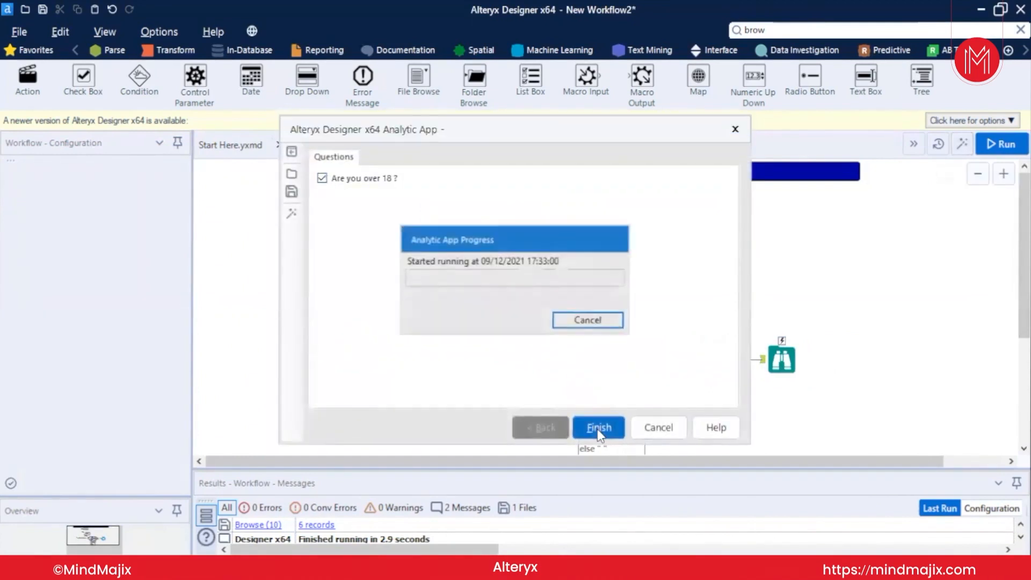
{"action": "left_click", "coordinate": [598, 427]}
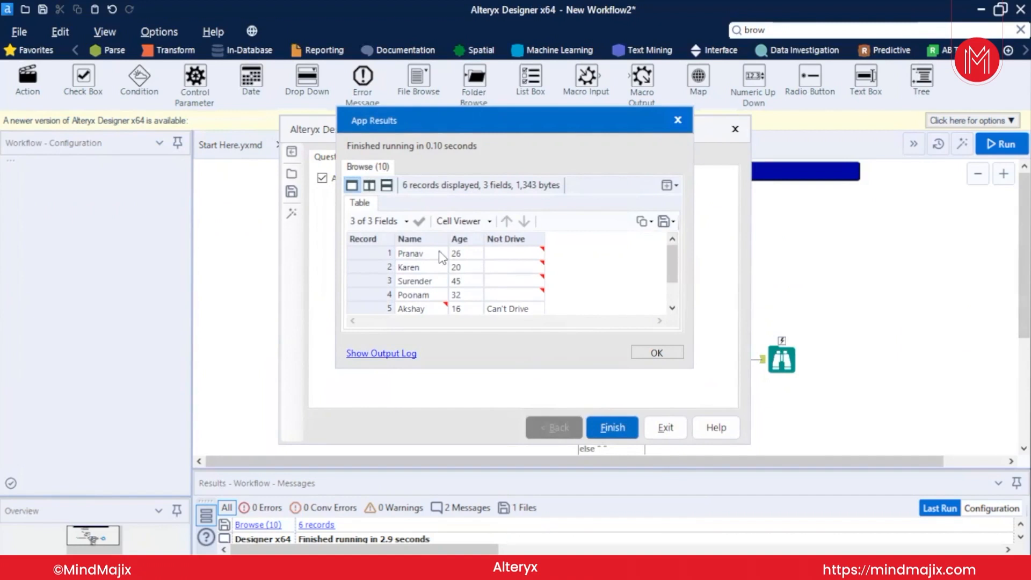
{"action": "mouse_move", "coordinate": [516, 259]}
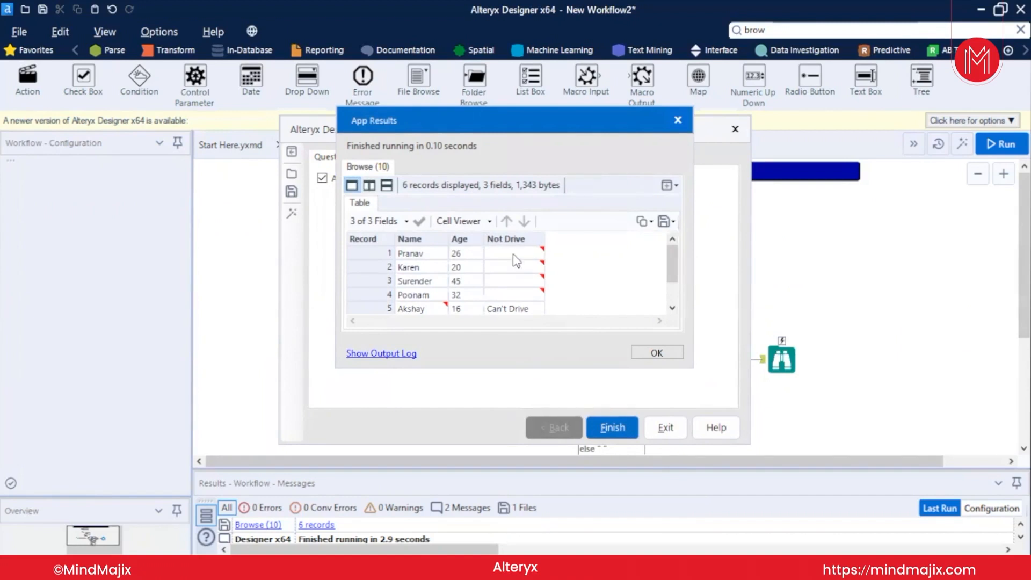
{"action": "mouse_move", "coordinate": [518, 279]}
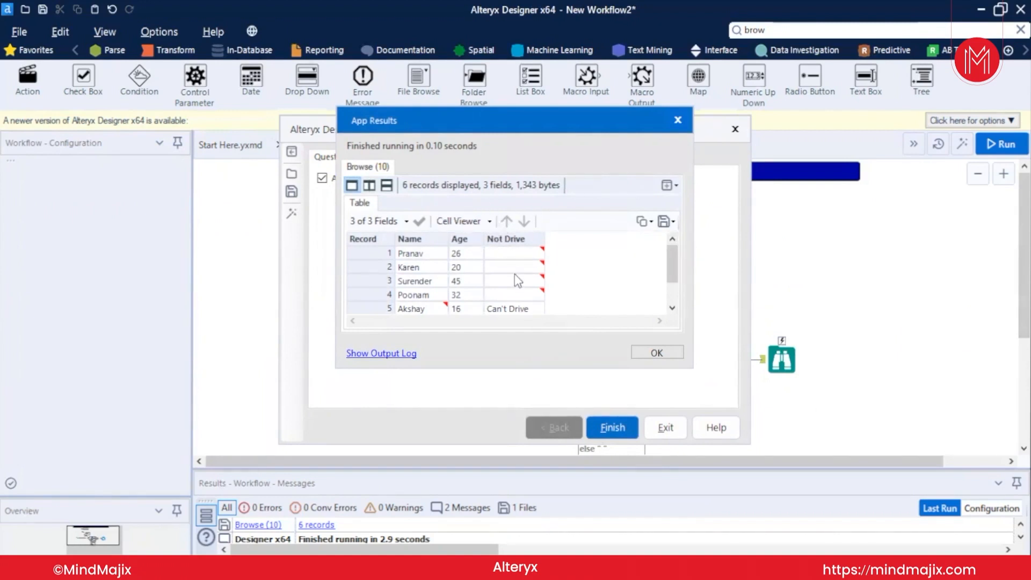
{"action": "mouse_move", "coordinate": [544, 316]}
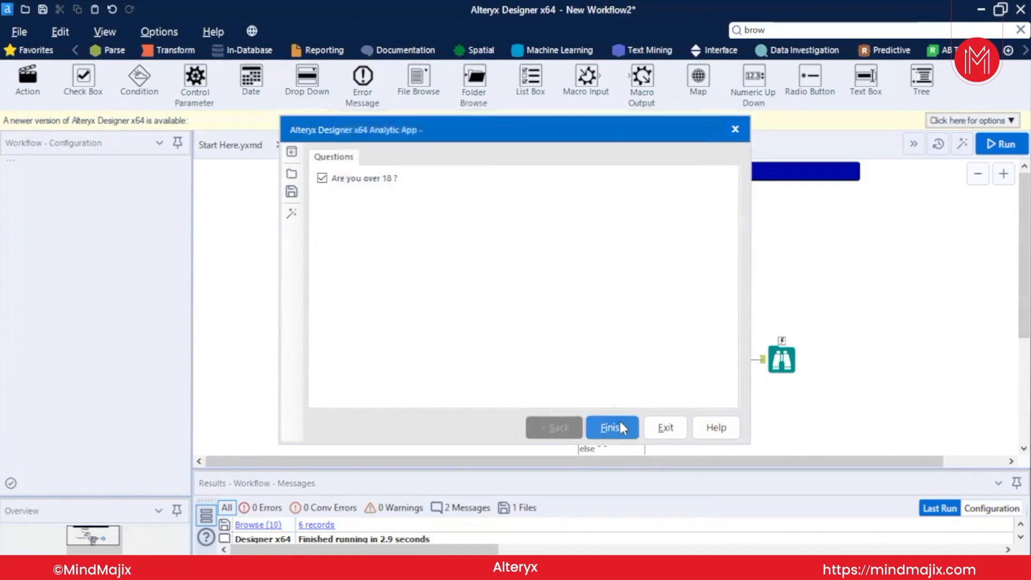
{"action": "left_click", "coordinate": [612, 428]}
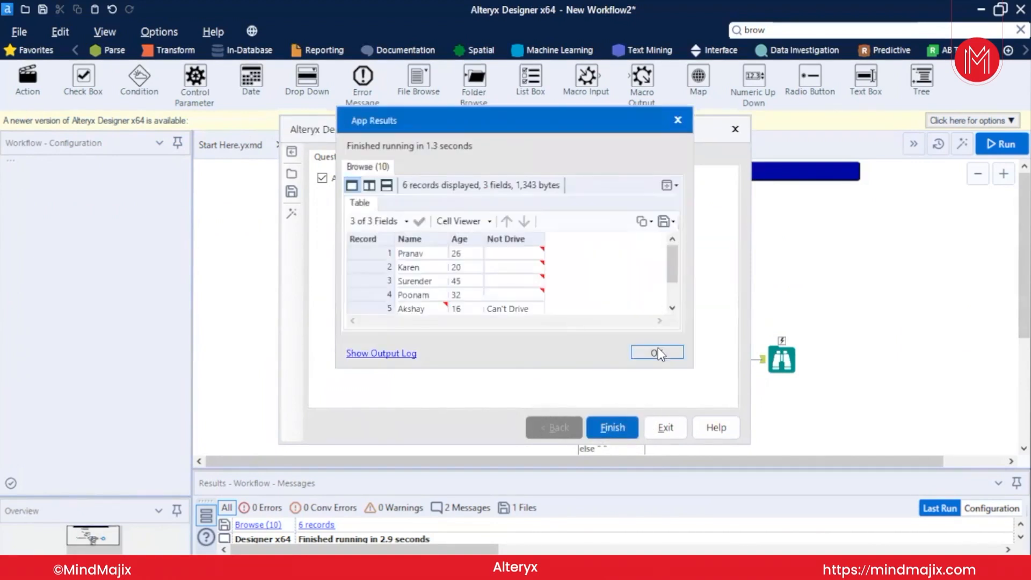
{"action": "left_click", "coordinate": [657, 352]}
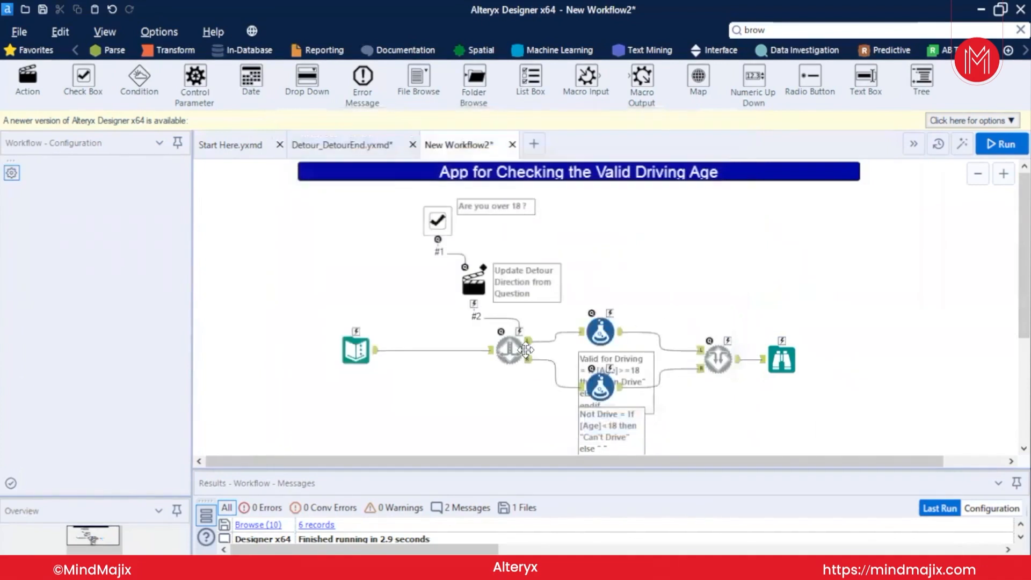
Stop the Detour tool from routing right by default
{"action": "left_click", "coordinate": [511, 350]}
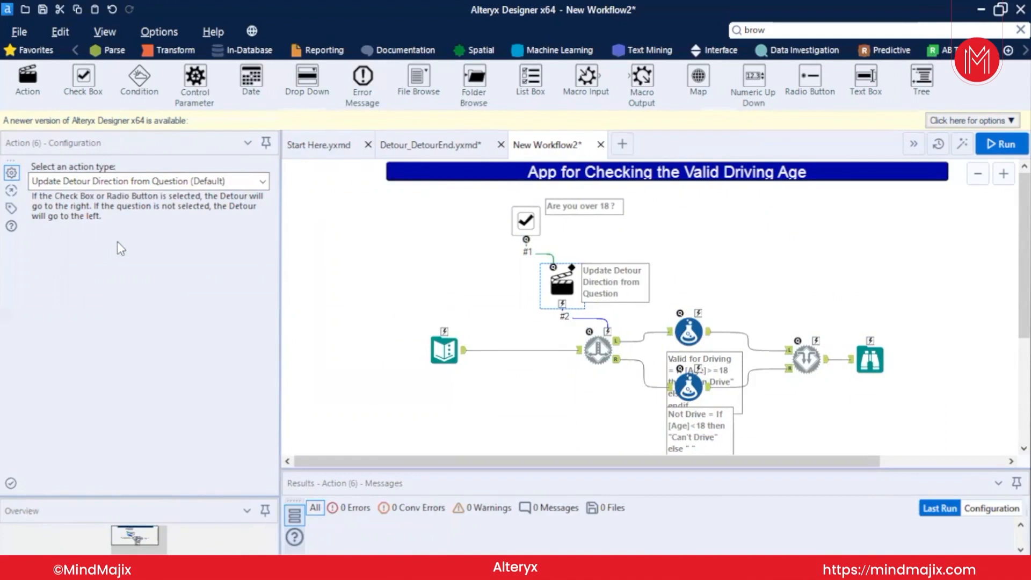
{"action": "left_click", "coordinate": [598, 350]}
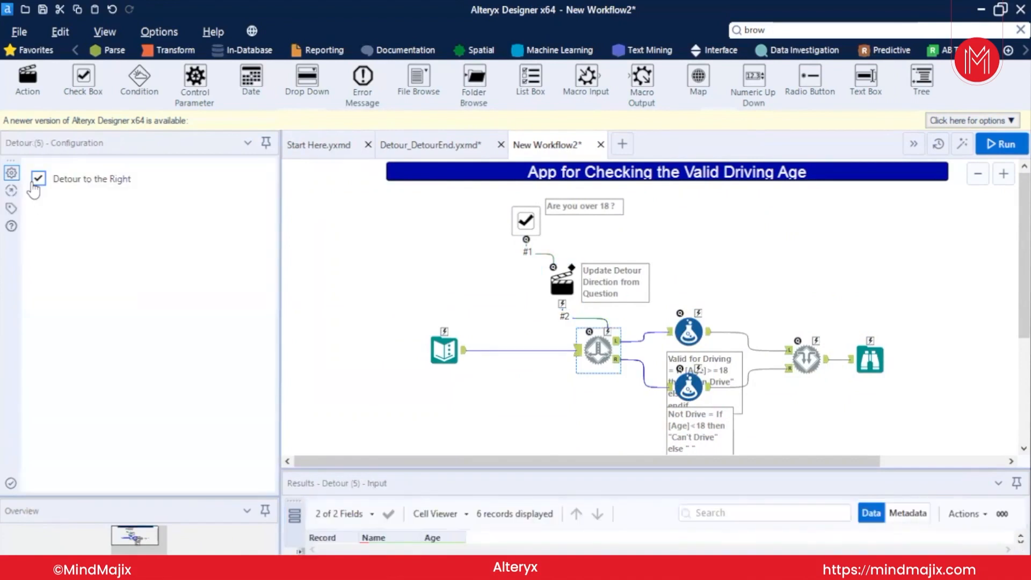
{"action": "left_click", "coordinate": [40, 179]}
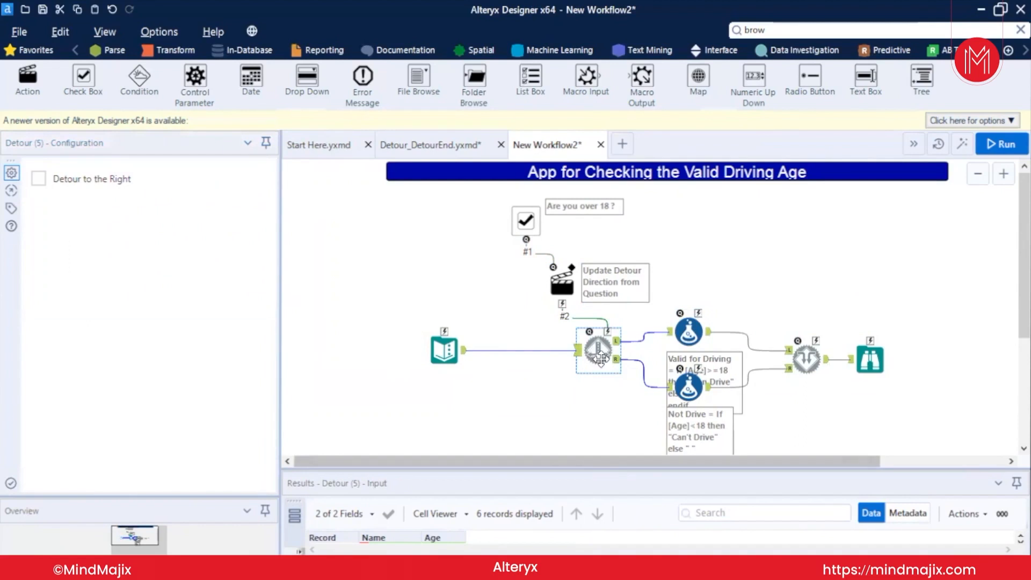
Review the Detour, Action and Formula configurations, then launch the analytic app
{"action": "left_click", "coordinate": [562, 288]}
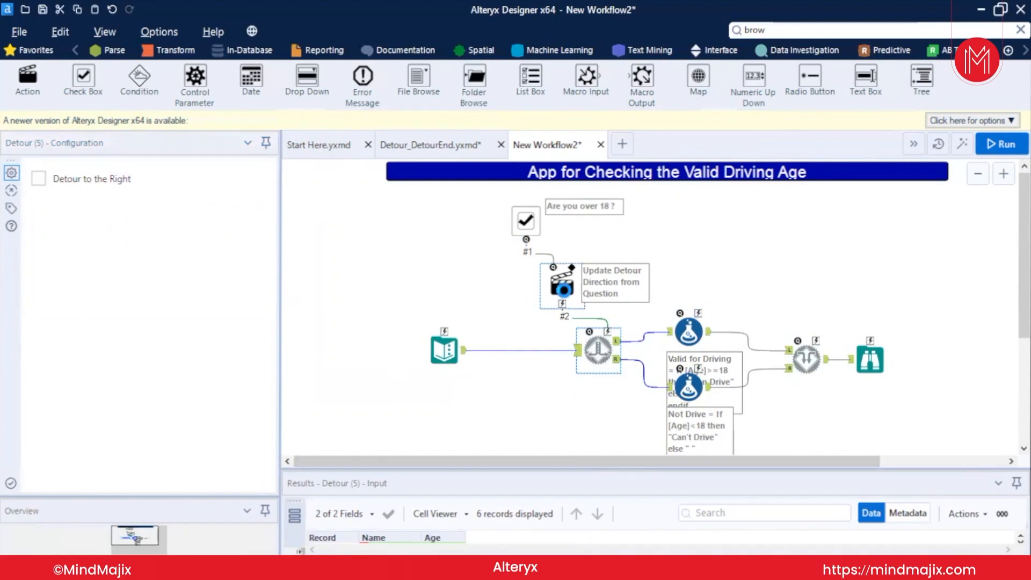
{"action": "left_click", "coordinate": [688, 330]}
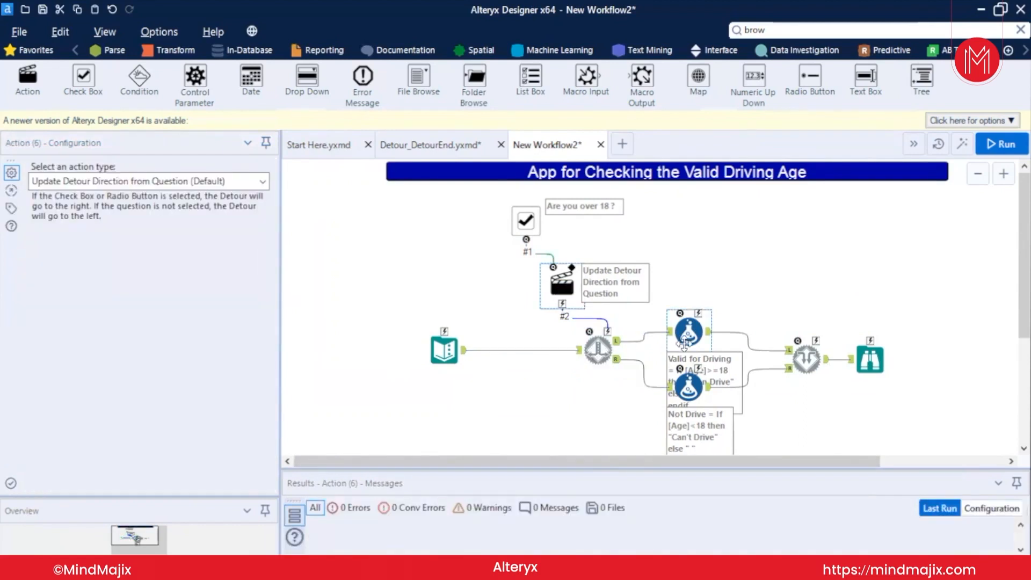
{"action": "left_click", "coordinate": [688, 331]}
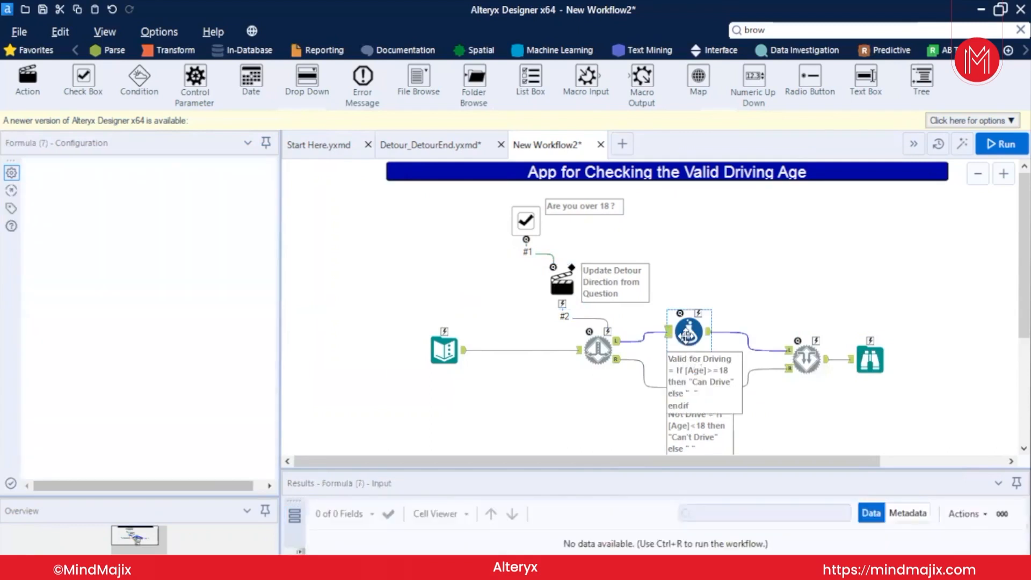
{"action": "left_click", "coordinate": [1001, 144]}
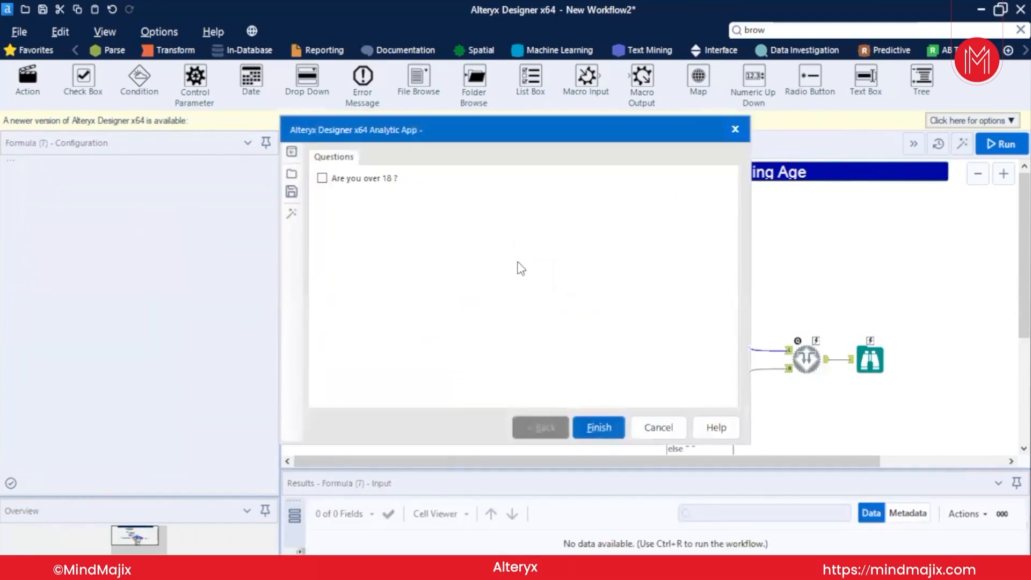
Rerun the app answering yes to over 18, close the six-record results, view run messages
{"action": "left_click", "coordinate": [321, 177]}
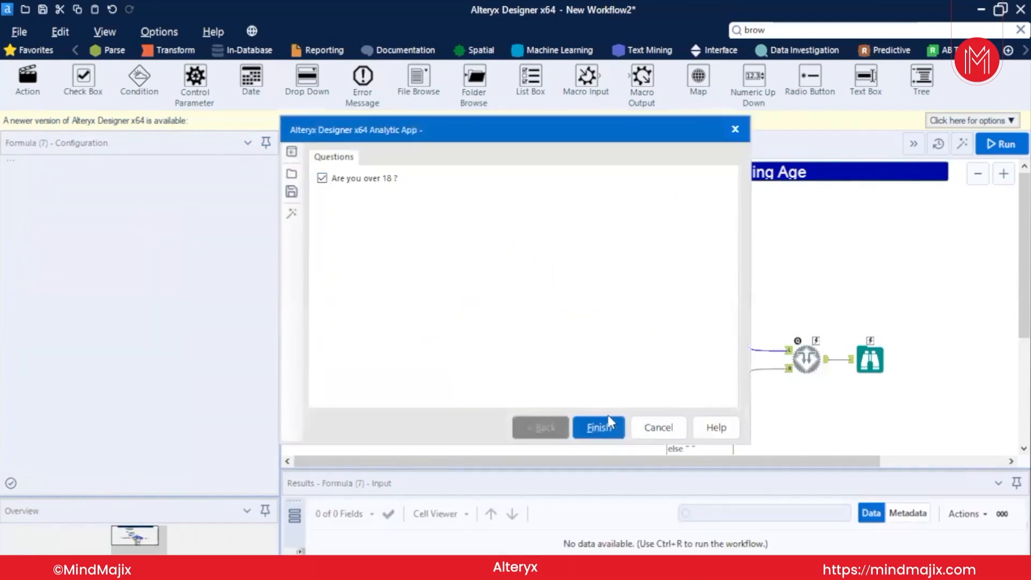
{"action": "left_click", "coordinate": [599, 428]}
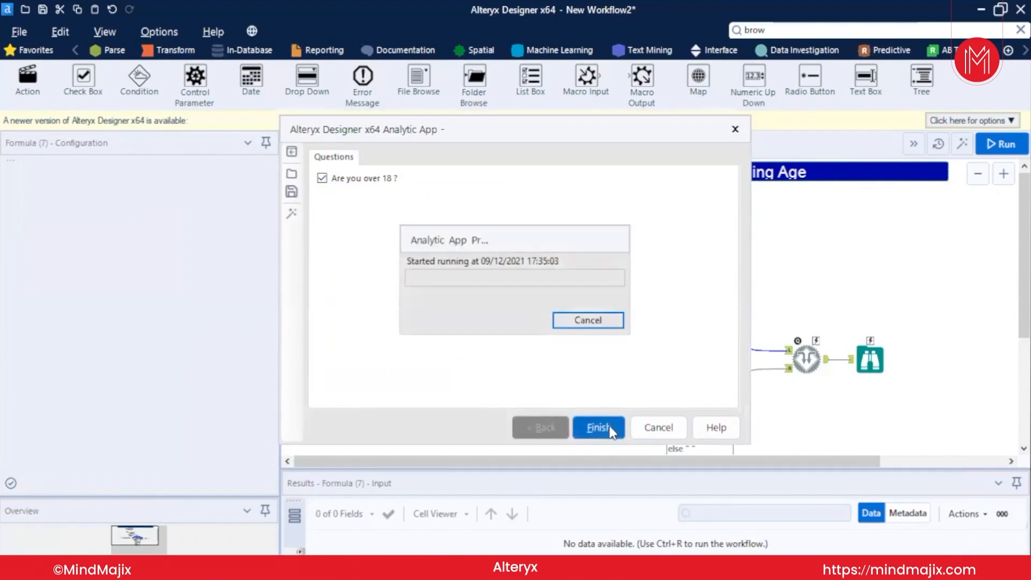
{"action": "left_click", "coordinate": [598, 428]}
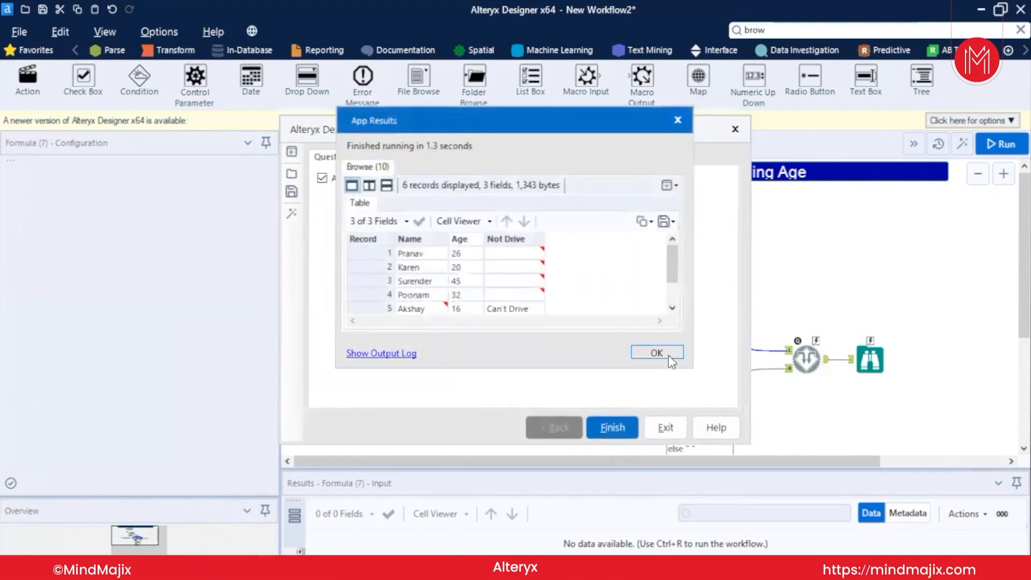
{"action": "left_click", "coordinate": [656, 352]}
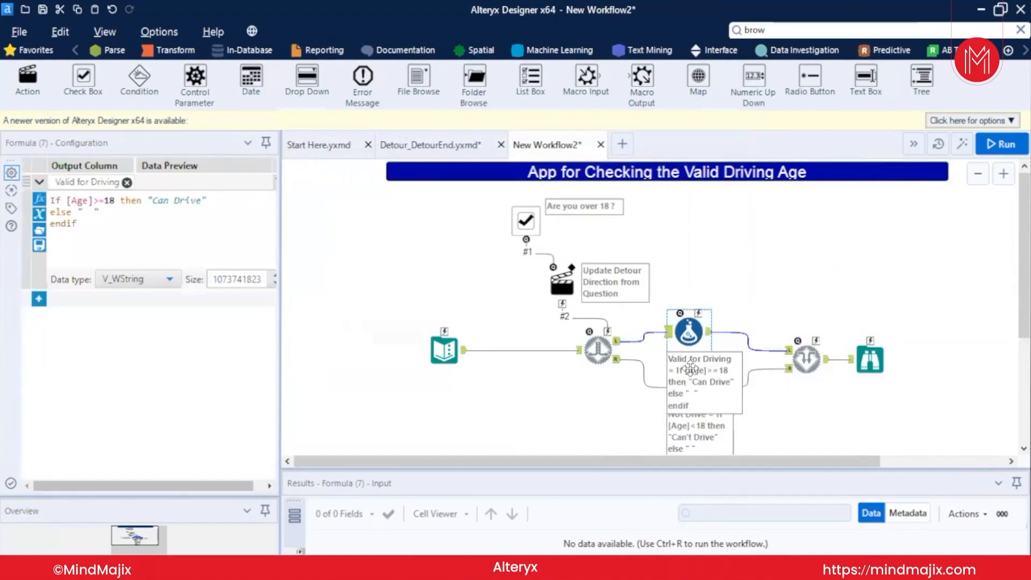
{"action": "mouse_move", "coordinate": [660, 403]}
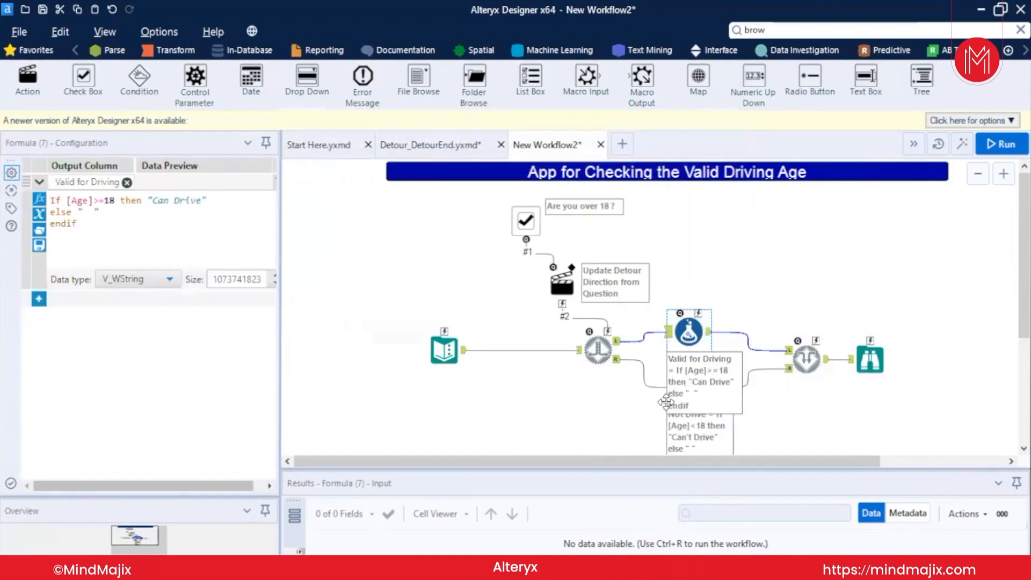
{"action": "left_click", "coordinate": [1001, 144]}
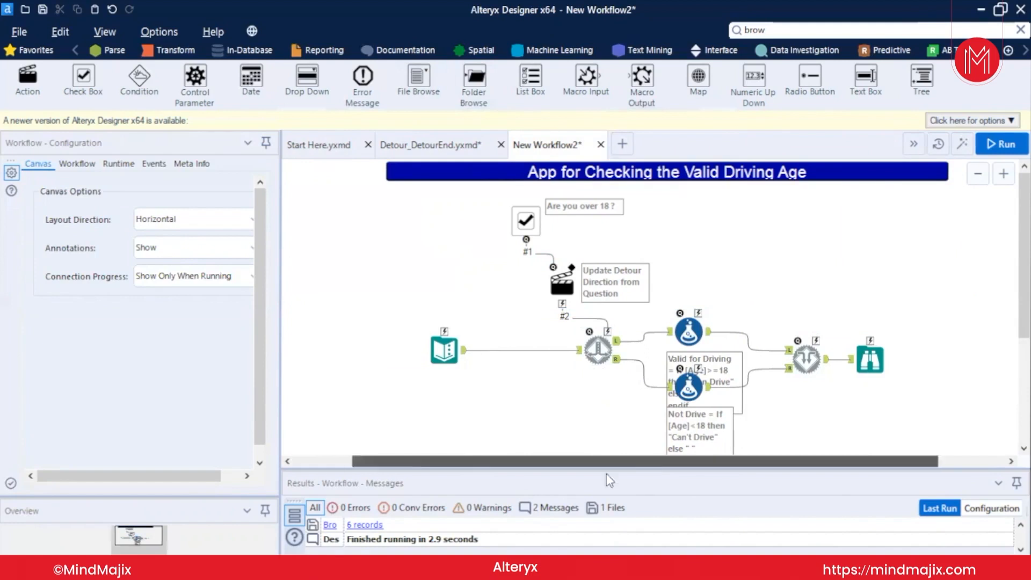
Save the app as 'Detour' under Documents > Zoom > Interface tools and macros
{"action": "left_click", "coordinate": [21, 32]}
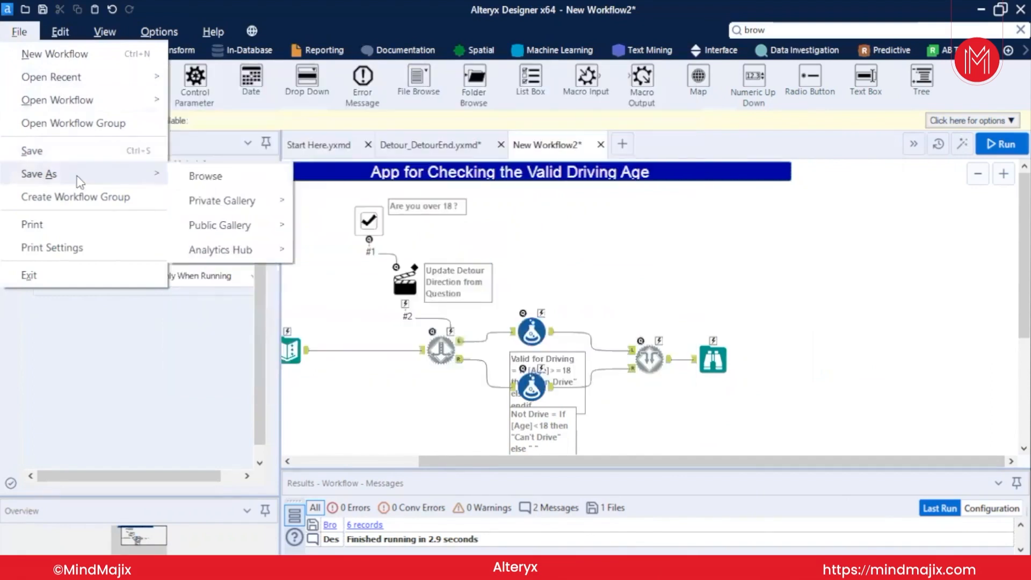
{"action": "left_click", "coordinate": [205, 176]}
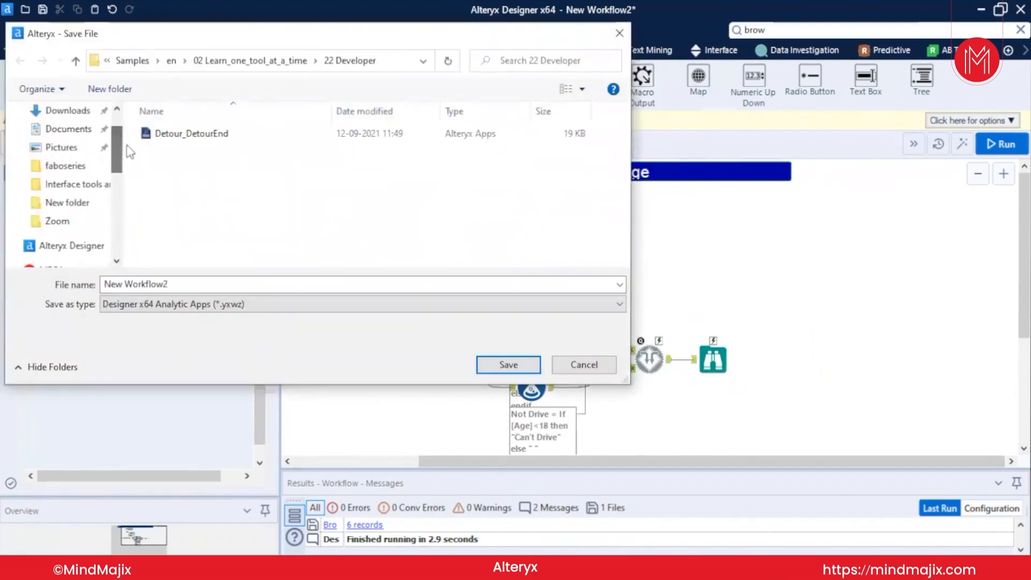
{"action": "left_click", "coordinate": [68, 129]}
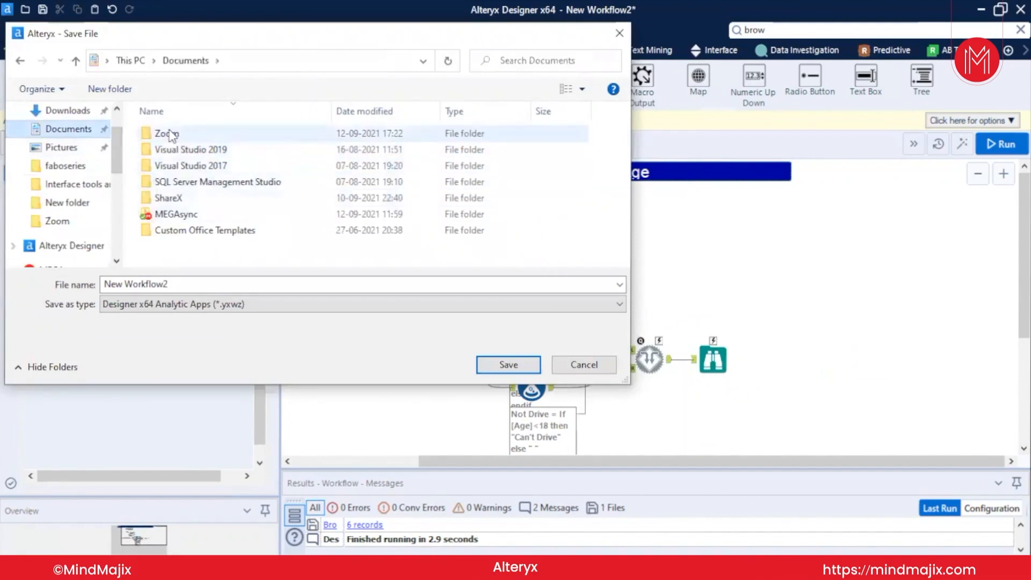
{"action": "double_click", "coordinate": [164, 134]}
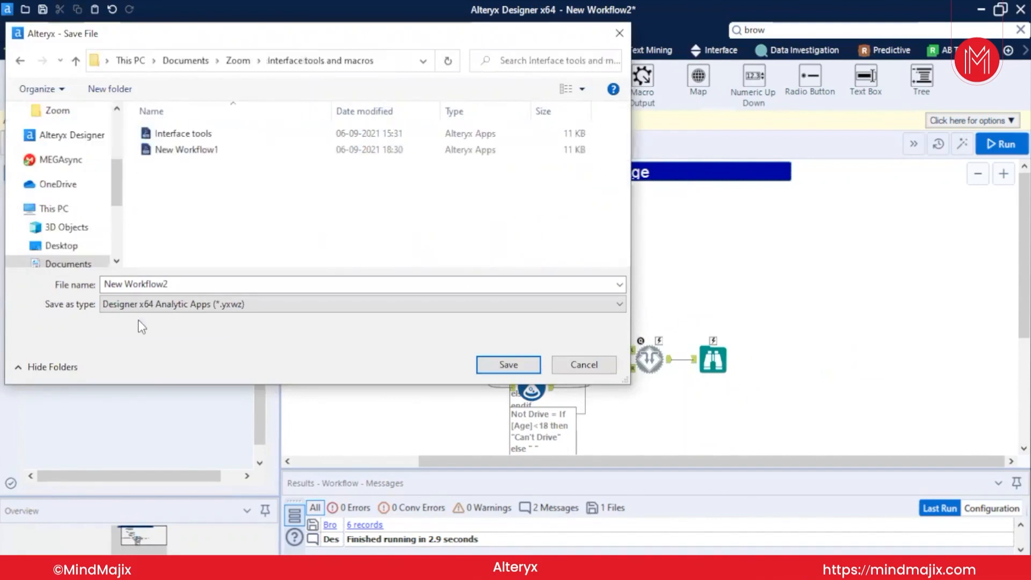
{"action": "type", "text": "Detour"}
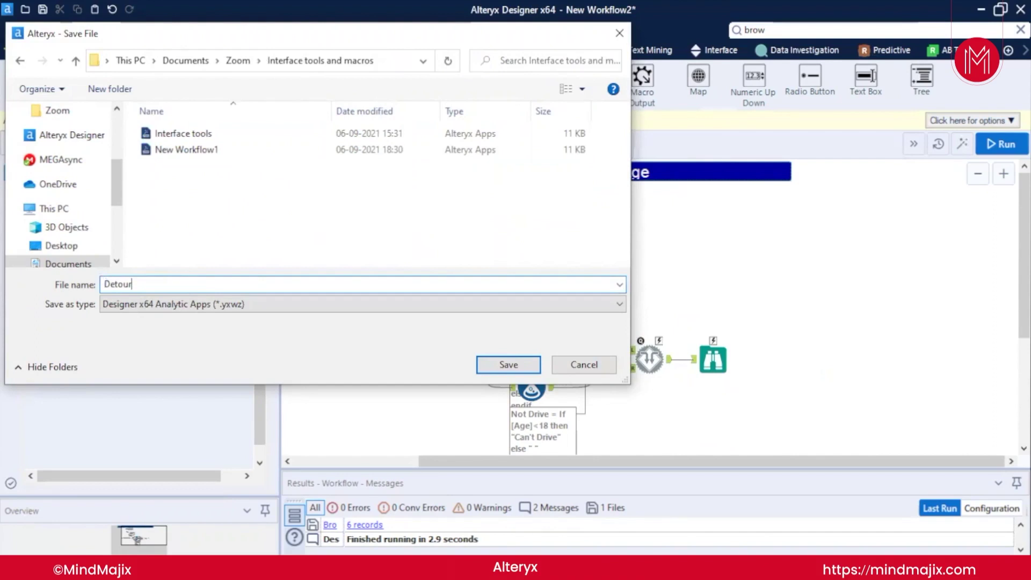
{"action": "left_click", "coordinate": [508, 364]}
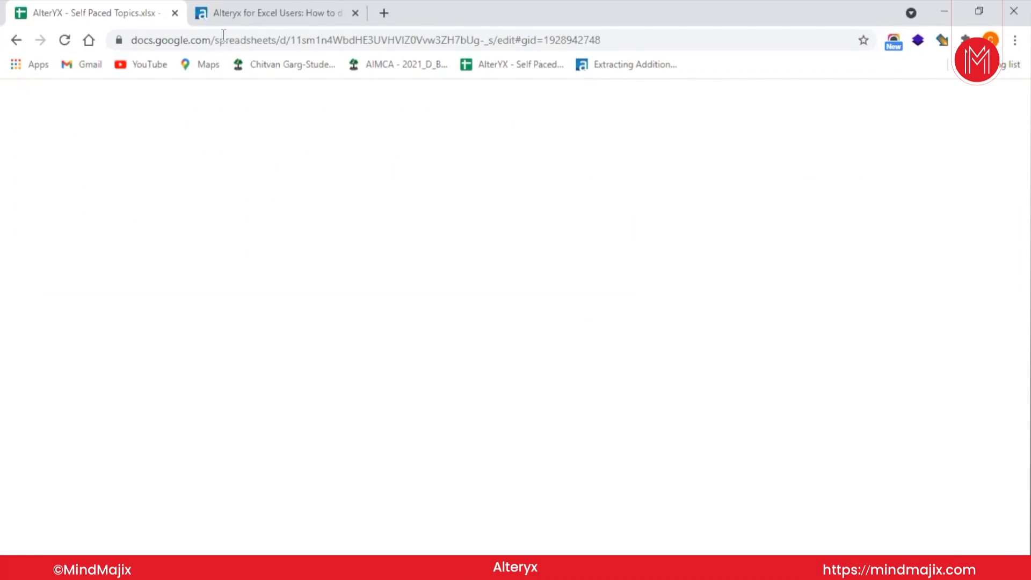
Switch to the VLOOKUP article and scroll down to its Sheet 1 and Sheet 2 tables
{"action": "left_click", "coordinate": [276, 13]}
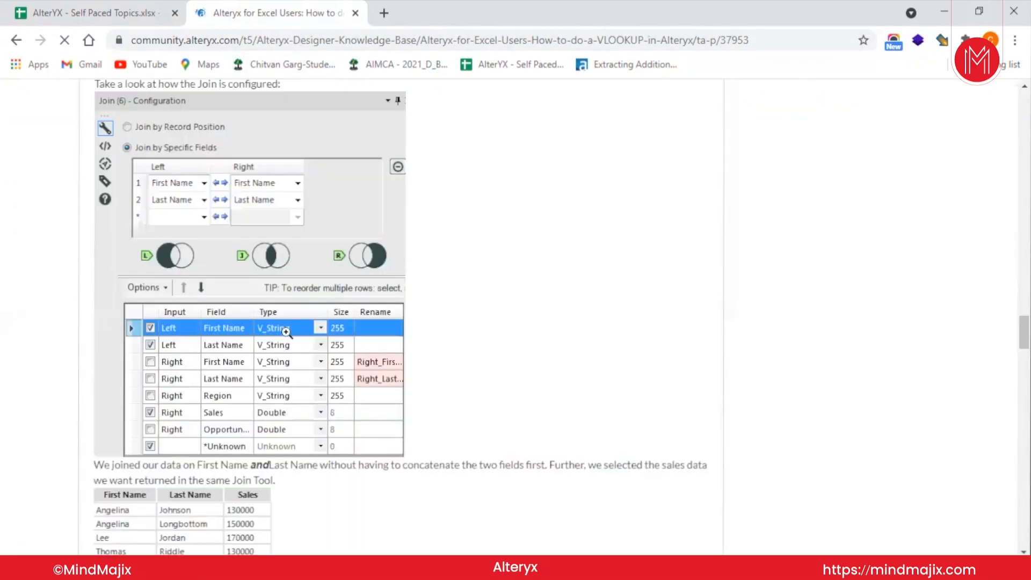
{"action": "scroll", "scroll_direction": "down", "scroll_amount": 3}
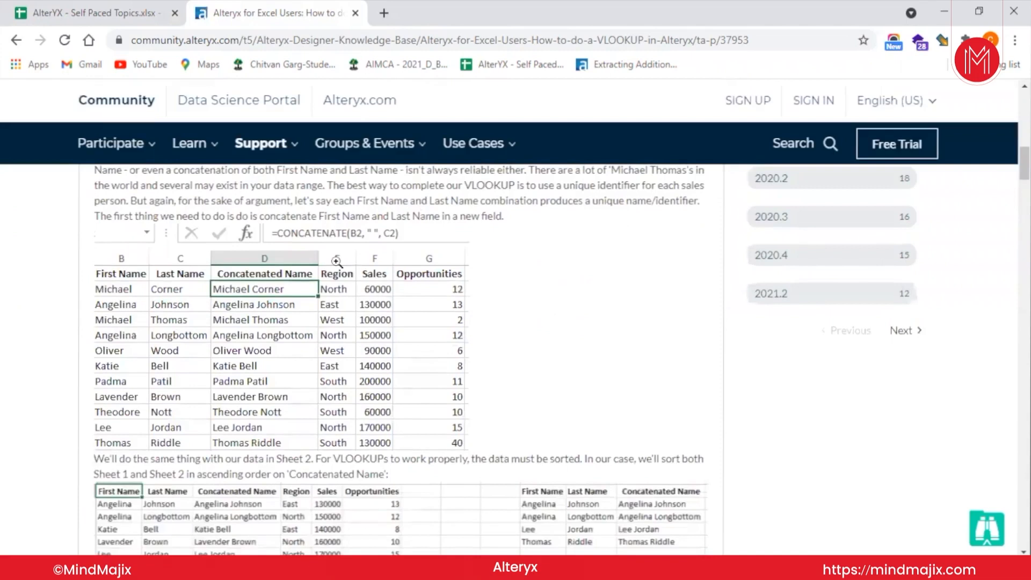
{"action": "mouse_move", "coordinate": [265, 289]}
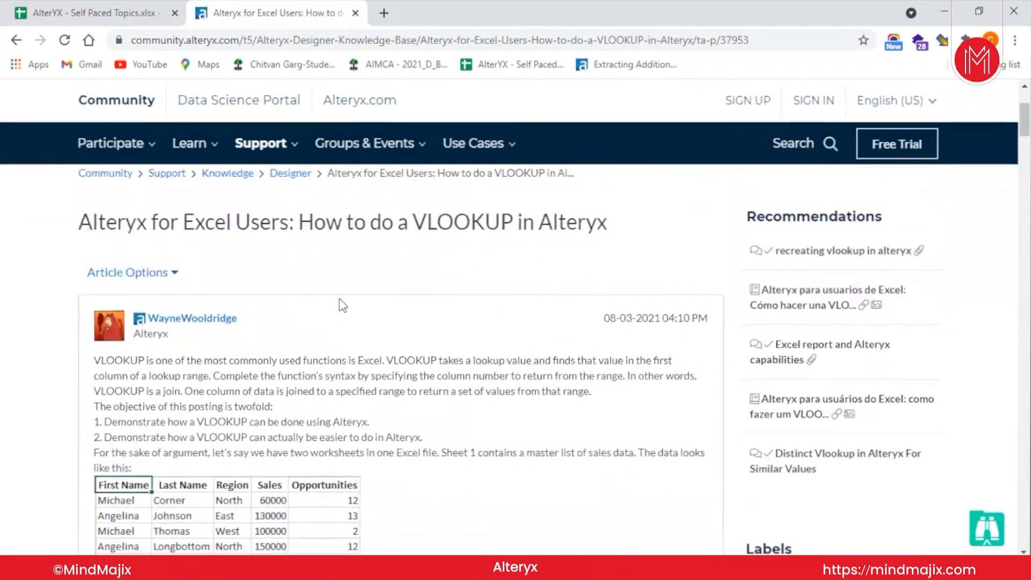
{"action": "scroll", "scroll_direction": "down", "scroll_amount": 3}
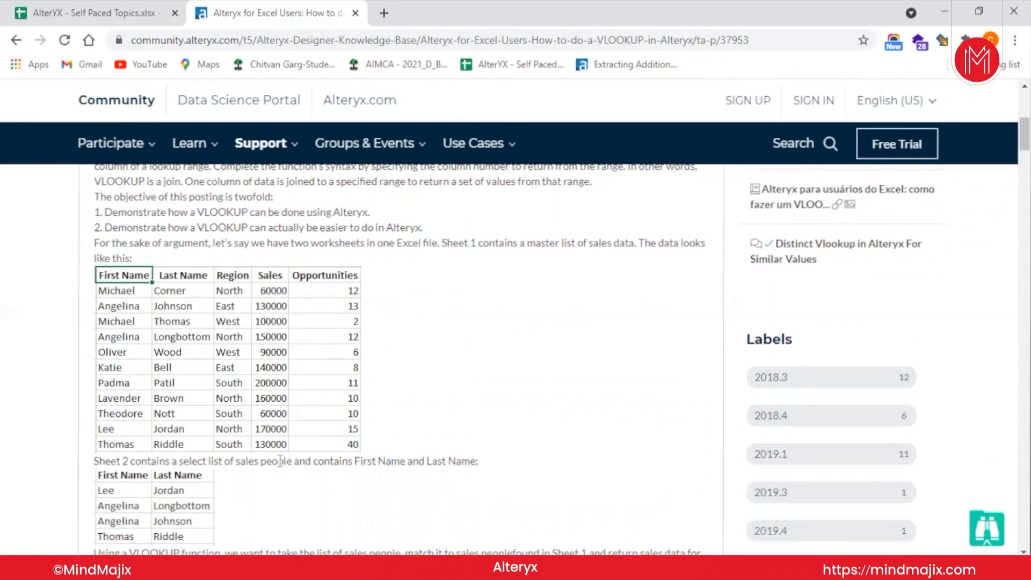
{"action": "scroll", "scroll_direction": "down", "scroll_amount": 3}
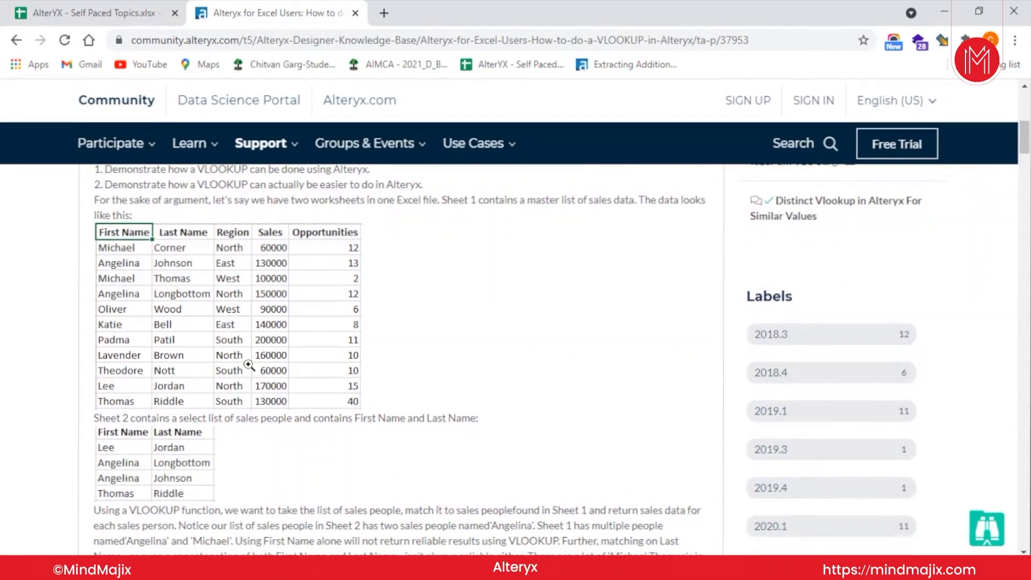
Scroll through the rest of the VLOOKUP article
{"action": "scroll", "scroll_direction": "down", "scroll_amount": 3}
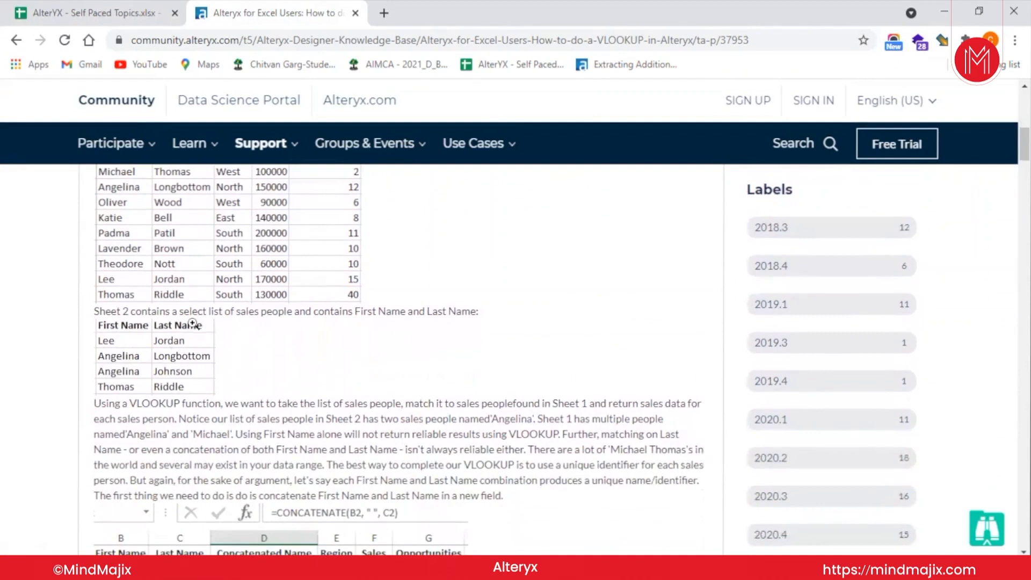
{"action": "mouse_move", "coordinate": [214, 356]}
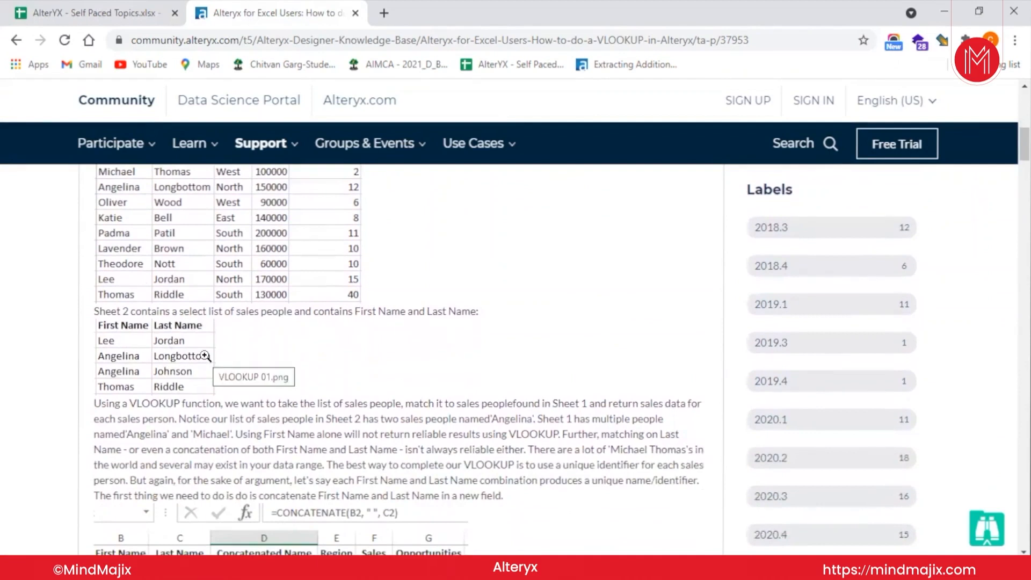
{"action": "mouse_move", "coordinate": [207, 330]}
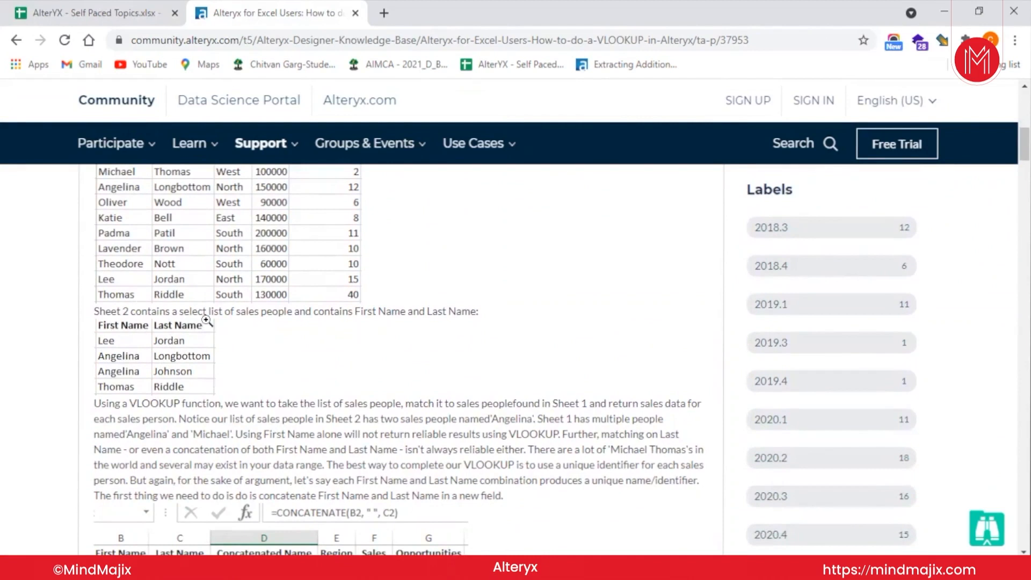
{"action": "mouse_move", "coordinate": [302, 385]}
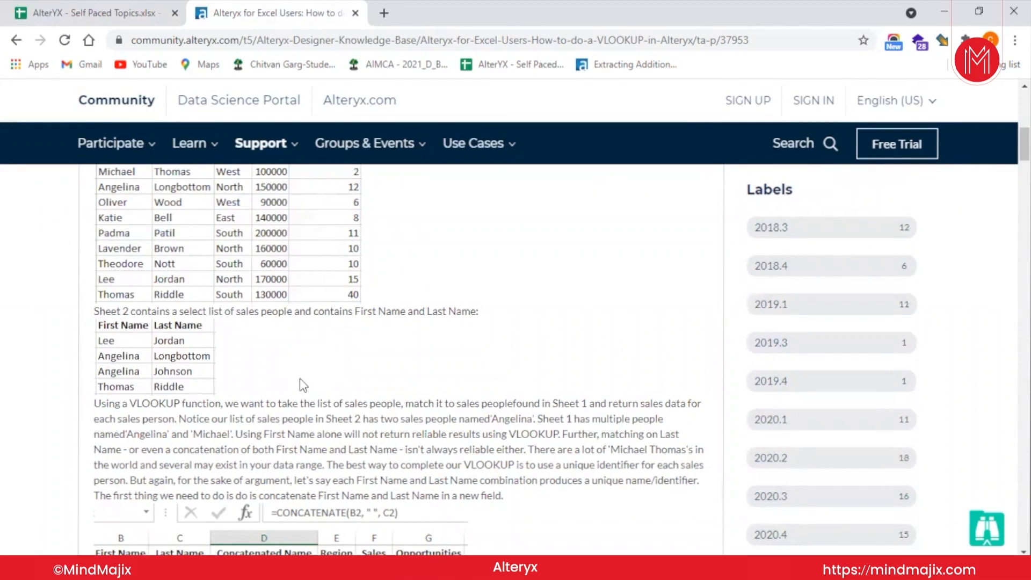
{"action": "scroll", "scroll_direction": "down", "scroll_amount": 3}
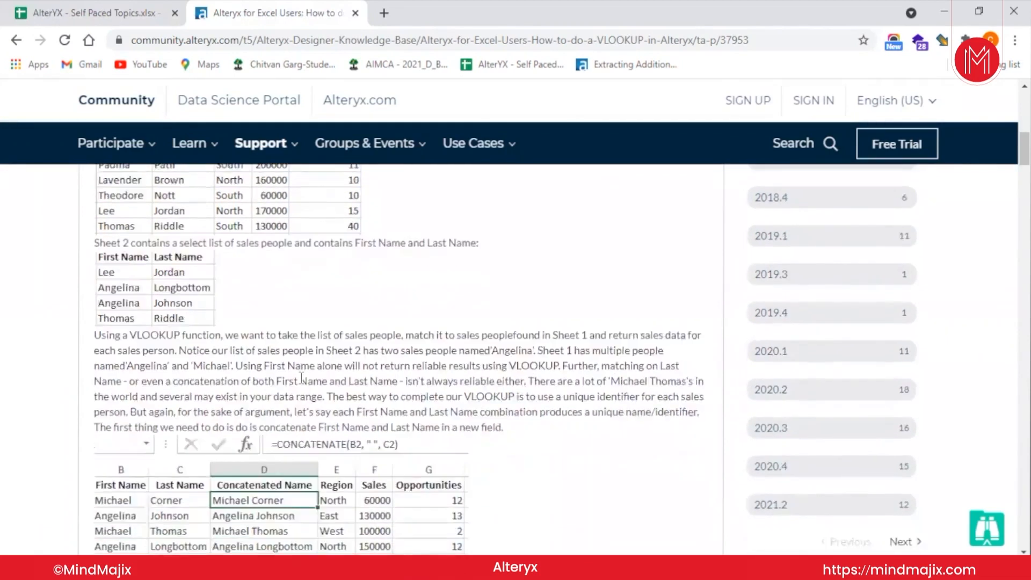
{"action": "scroll", "scroll_direction": "down", "scroll_amount": 3}
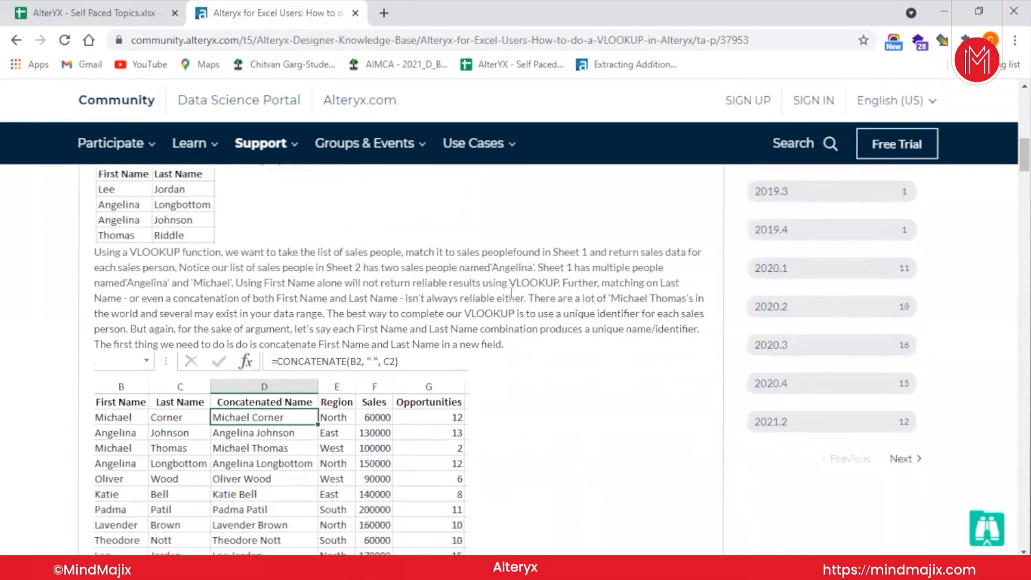
{"action": "scroll", "scroll_direction": "up", "scroll_amount": 3}
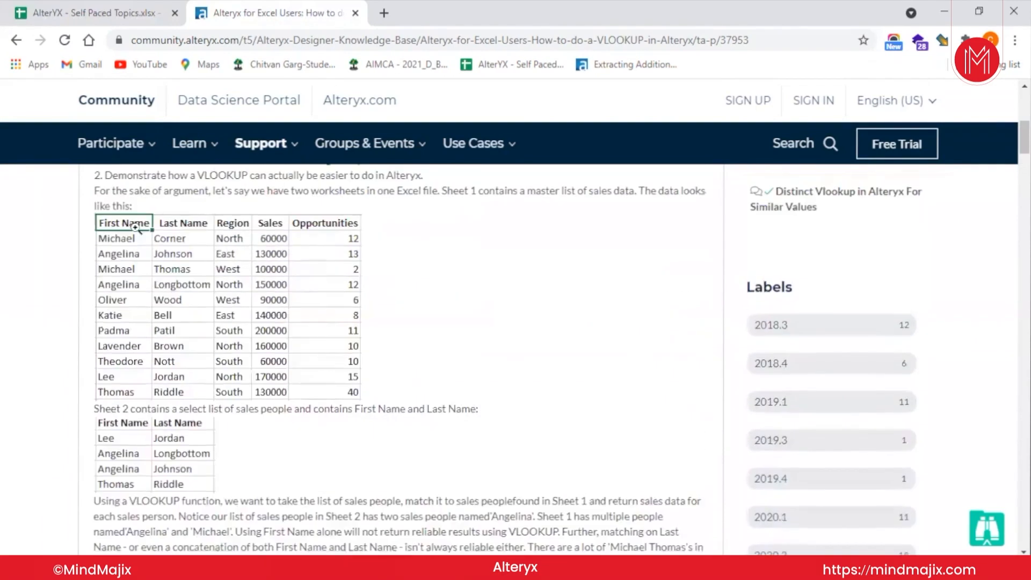
{"action": "scroll", "scroll_direction": "down", "scroll_amount": 3}
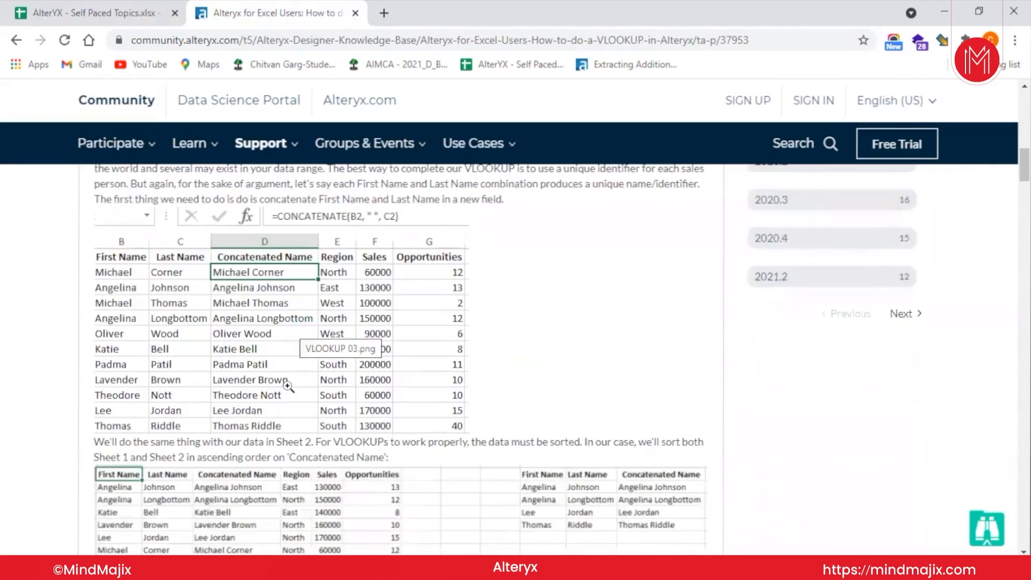
{"action": "scroll", "scroll_direction": "down", "scroll_amount": 3}
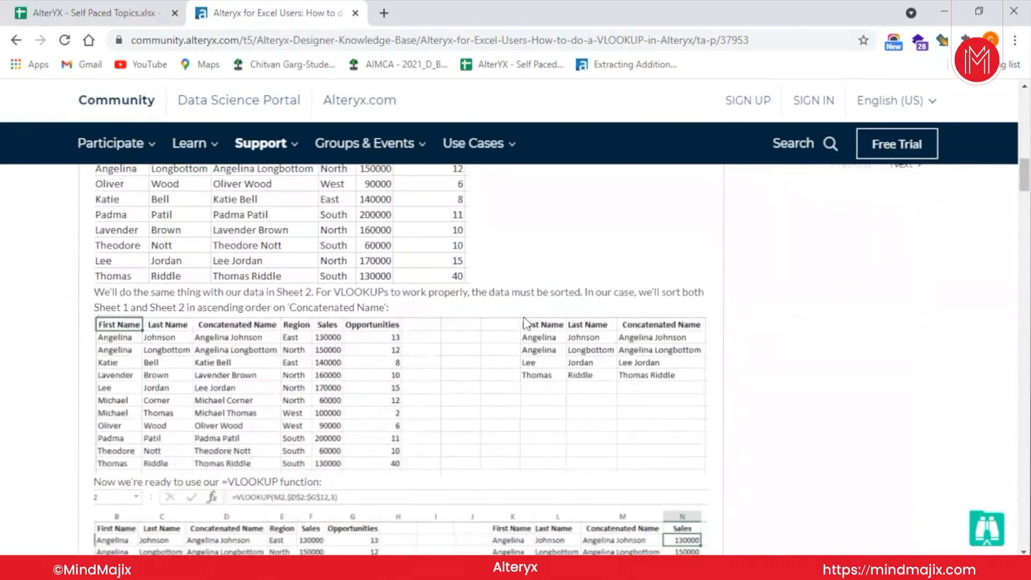
{"action": "scroll", "scroll_direction": "down", "scroll_amount": 3}
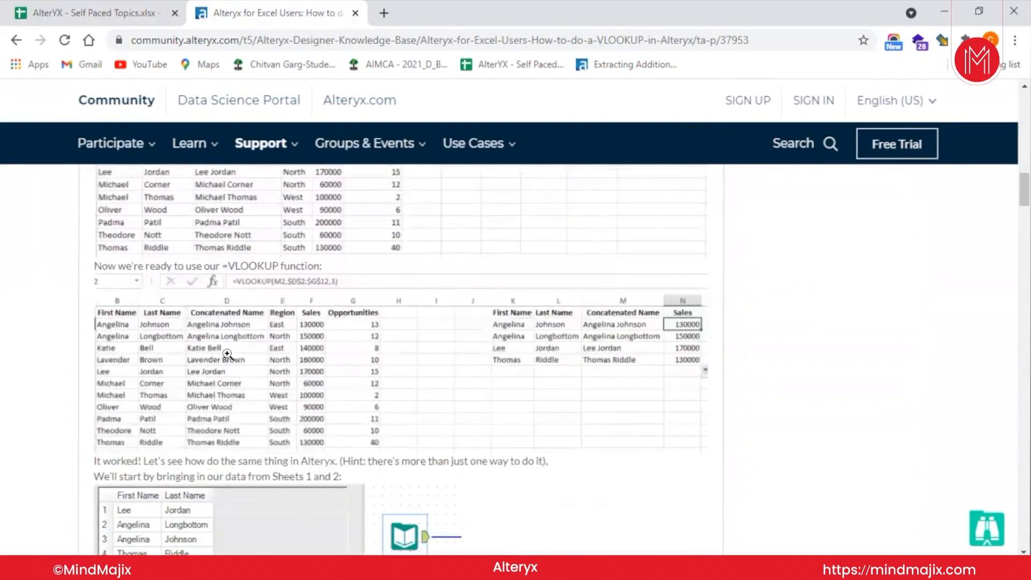
{"action": "scroll", "scroll_direction": "down", "scroll_amount": 3}
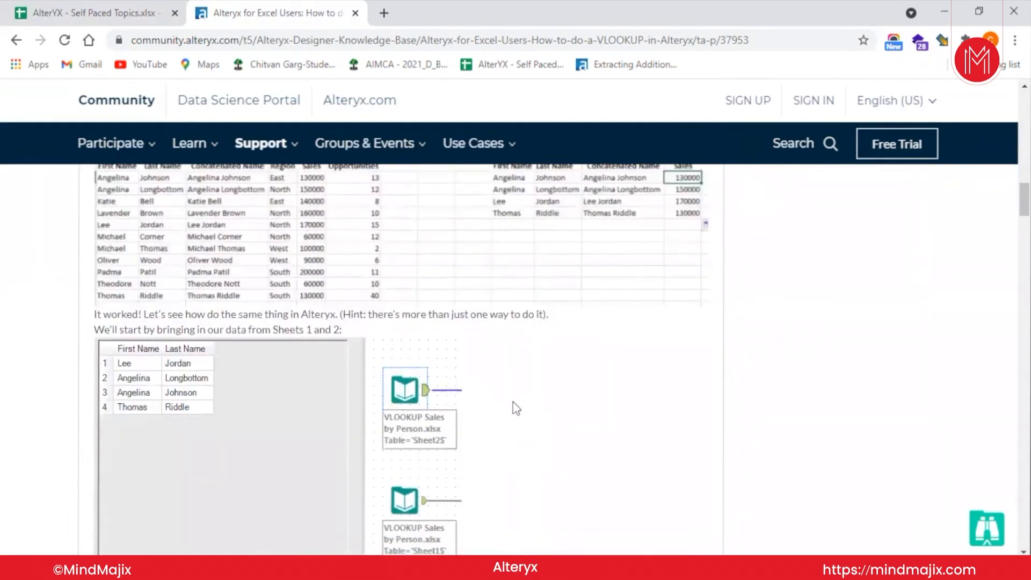
{"action": "scroll", "scroll_direction": "down", "scroll_amount": 3}
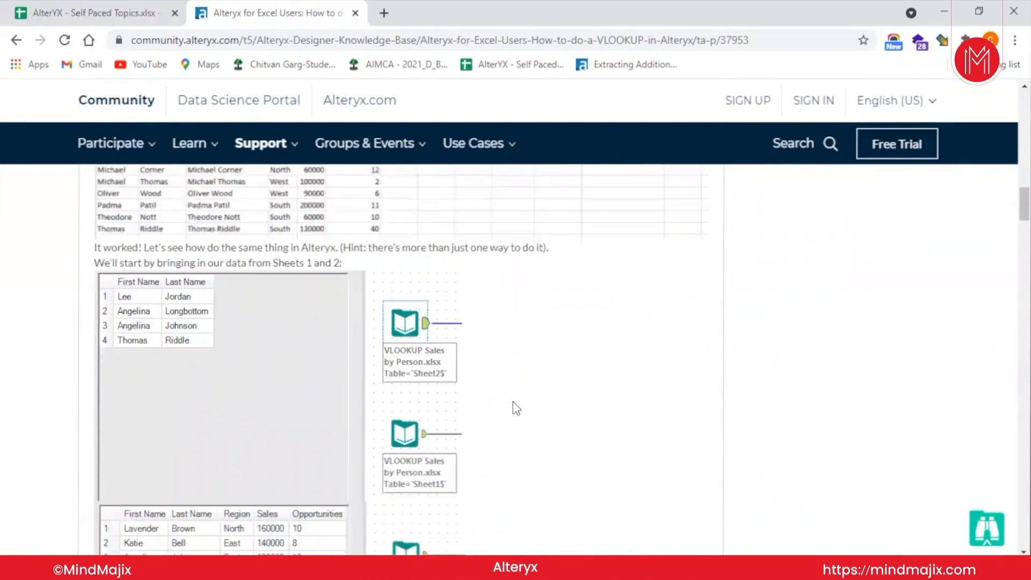
{"action": "scroll", "scroll_direction": "down", "scroll_amount": 3}
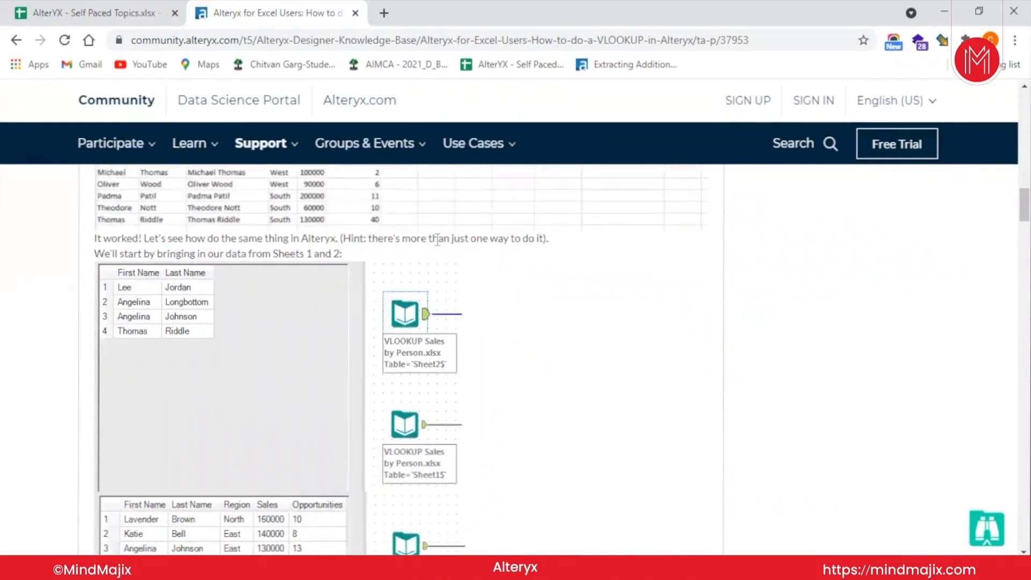
{"action": "scroll", "scroll_direction": "down", "scroll_amount": 3}
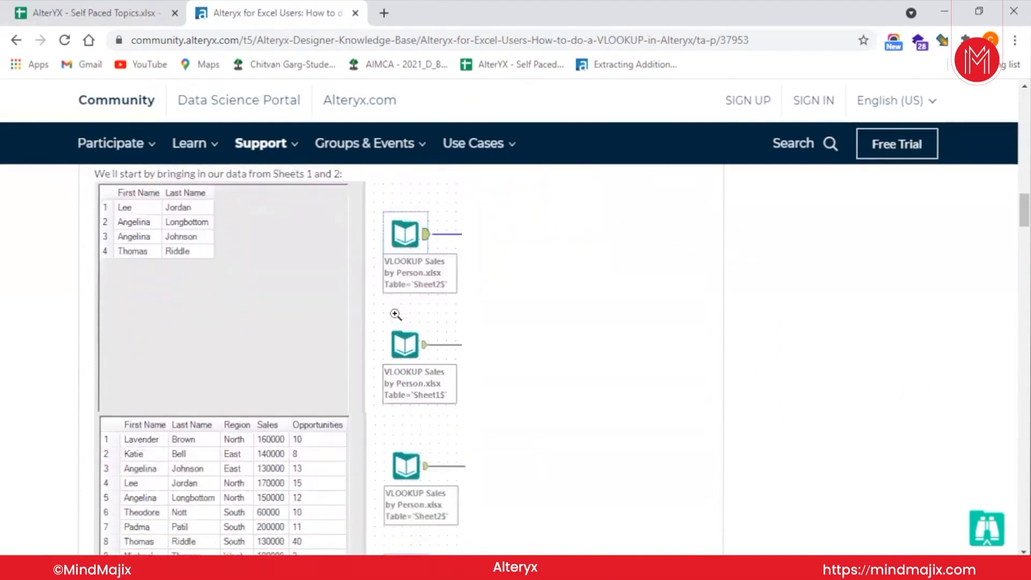
{"action": "scroll", "scroll_direction": "down", "scroll_amount": 3}
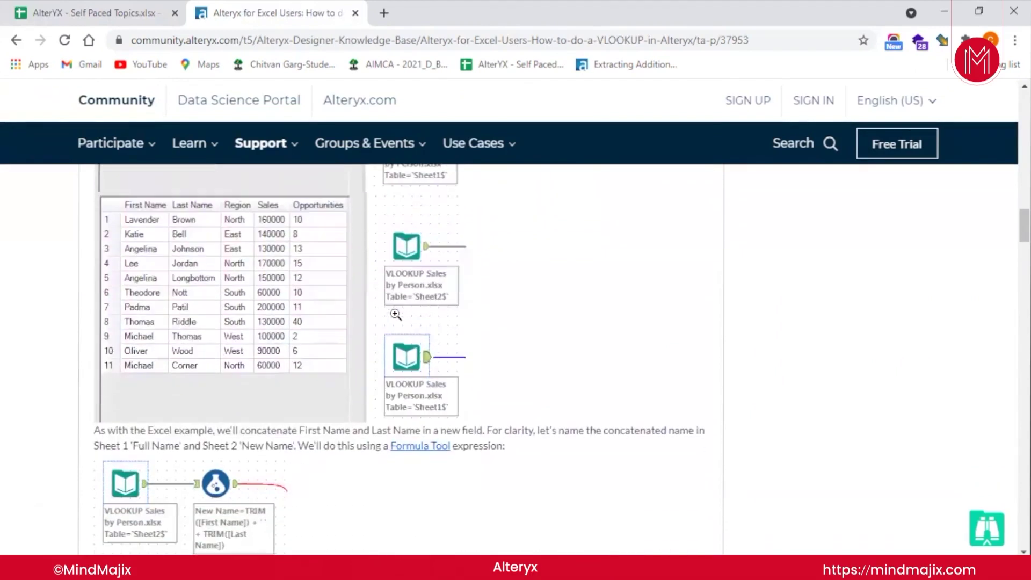
{"action": "scroll", "scroll_direction": "down", "scroll_amount": 3}
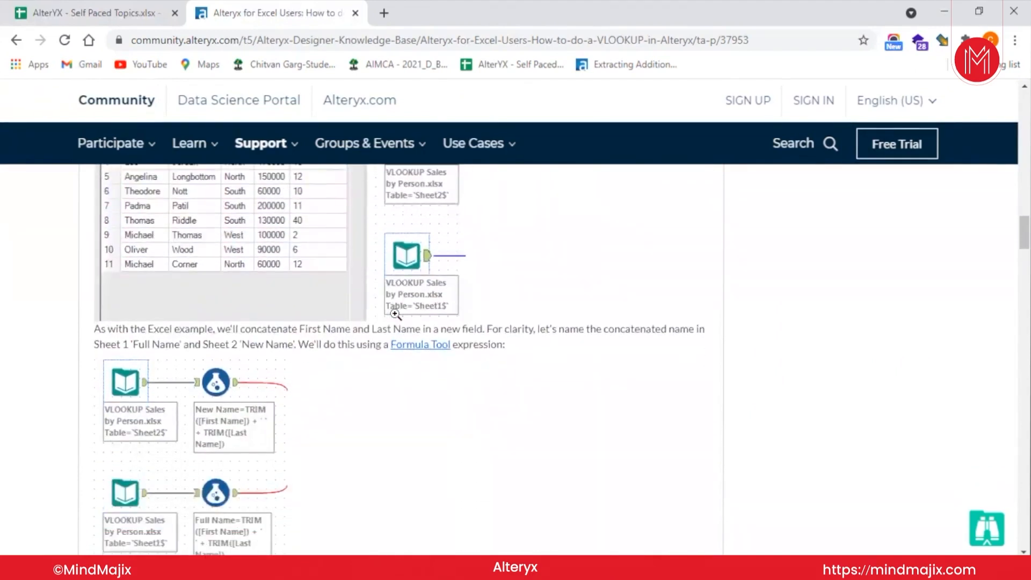
{"action": "scroll", "scroll_direction": "down", "scroll_amount": 3}
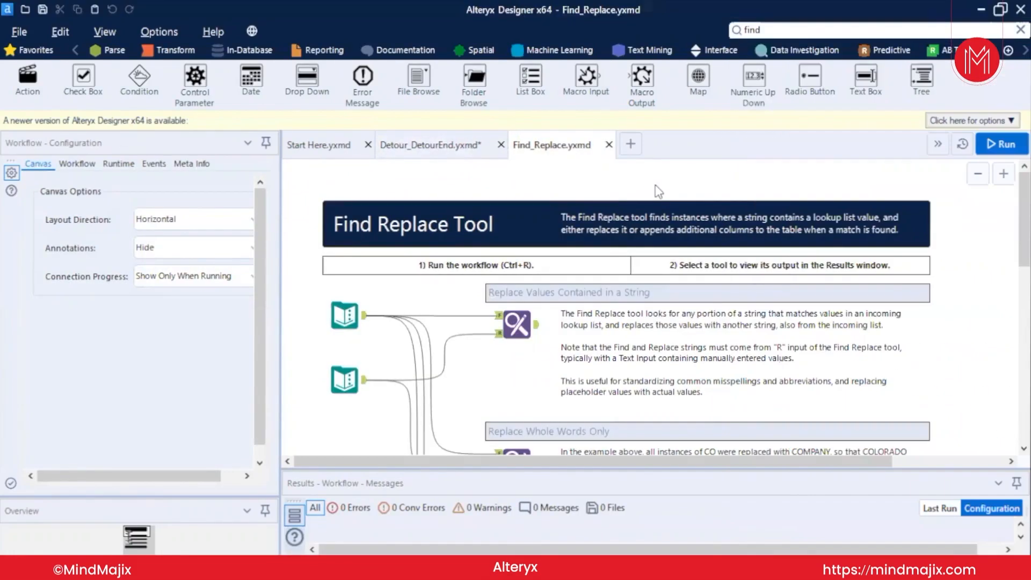
Run the Find Replace workflow and inspect the 15 account holders and five word replacements
{"action": "left_click", "coordinate": [1002, 144]}
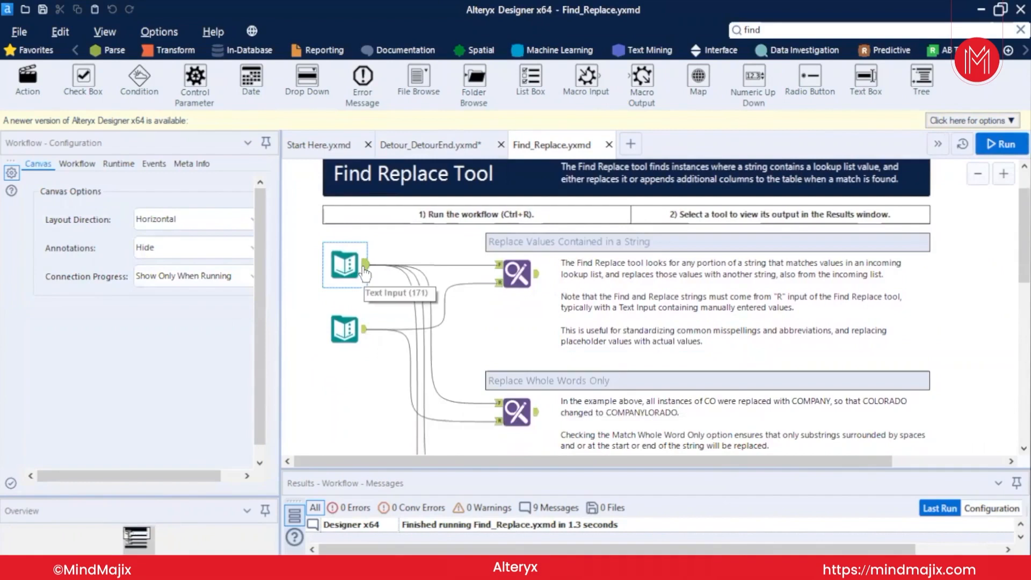
{"action": "left_click", "coordinate": [344, 265]}
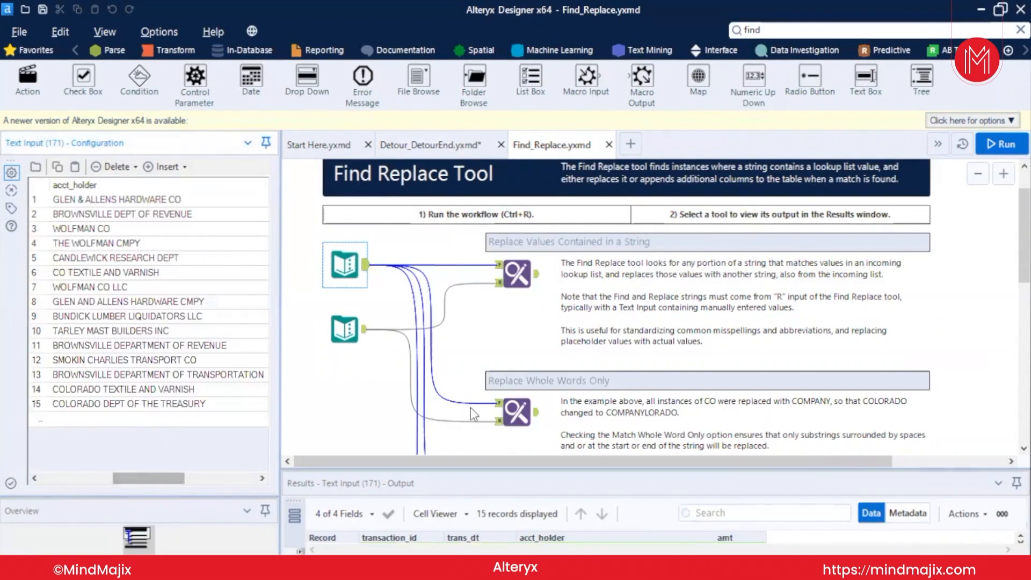
{"action": "scroll", "scroll_direction": "down", "scroll_amount": 3}
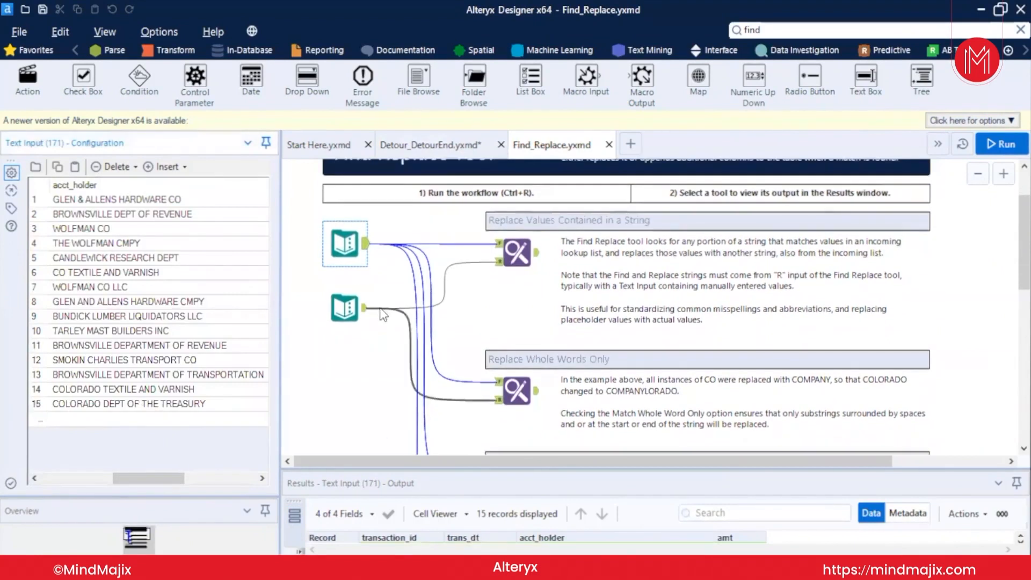
{"action": "left_click", "coordinate": [344, 309]}
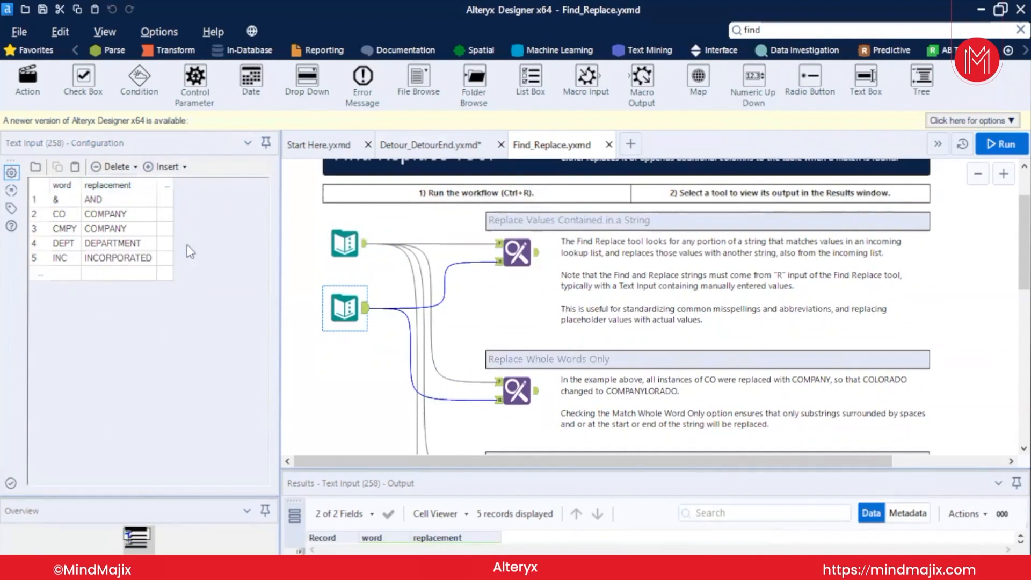
{"action": "mouse_move", "coordinate": [125, 267]}
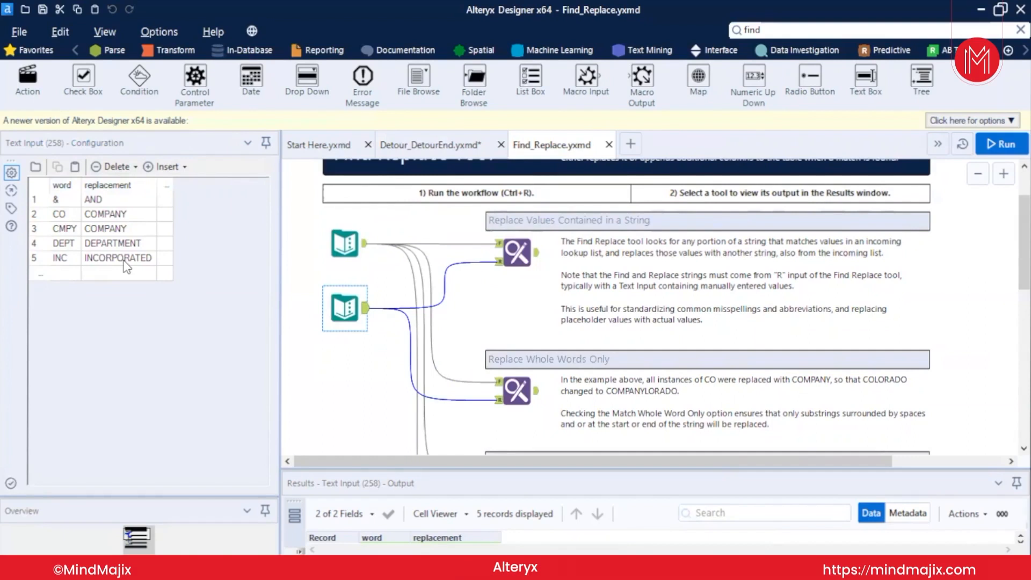
{"action": "scroll", "scroll_direction": "down", "scroll_amount": 3}
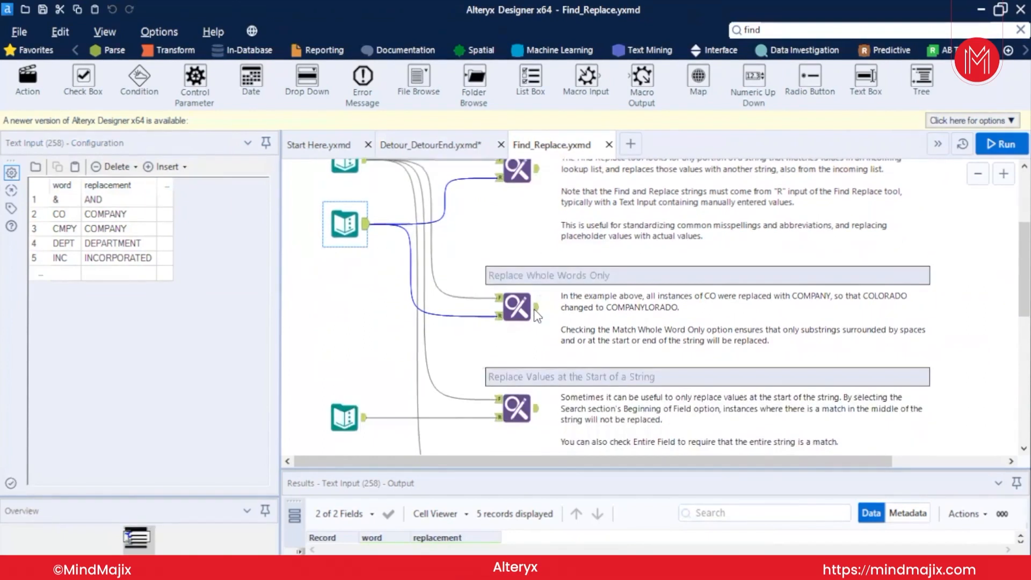
{"action": "scroll", "scroll_direction": "down", "scroll_amount": 3}
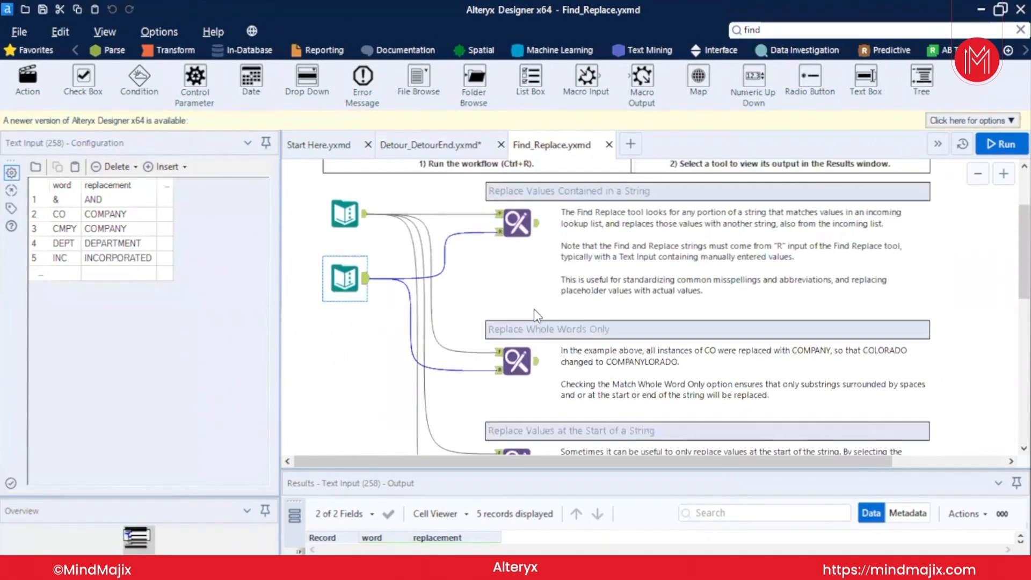
{"action": "scroll", "scroll_direction": "down", "scroll_amount": 3}
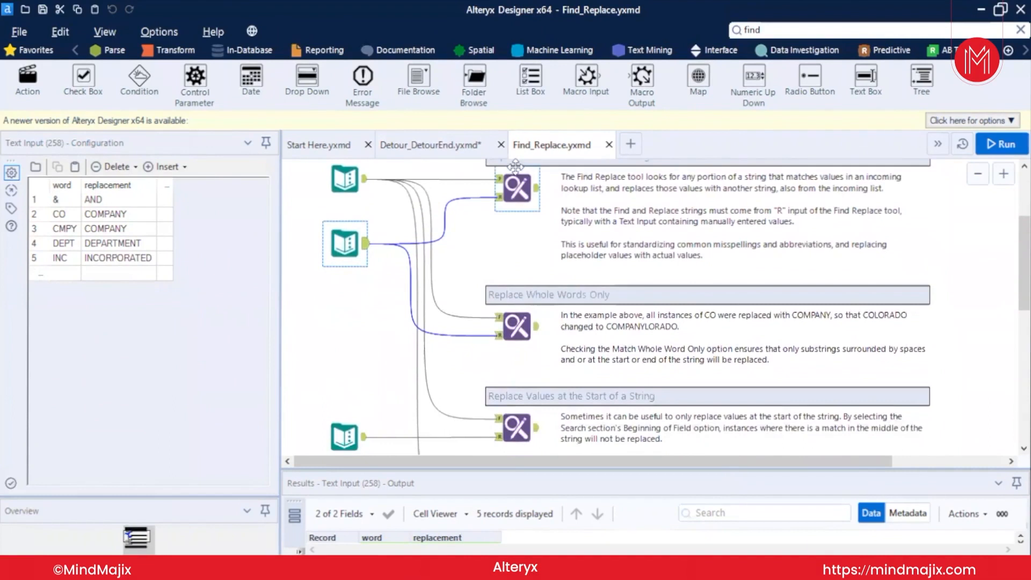
Set the first Find Replace tool to match the Entire Field, with word as the find value
{"action": "left_click", "coordinate": [517, 187]}
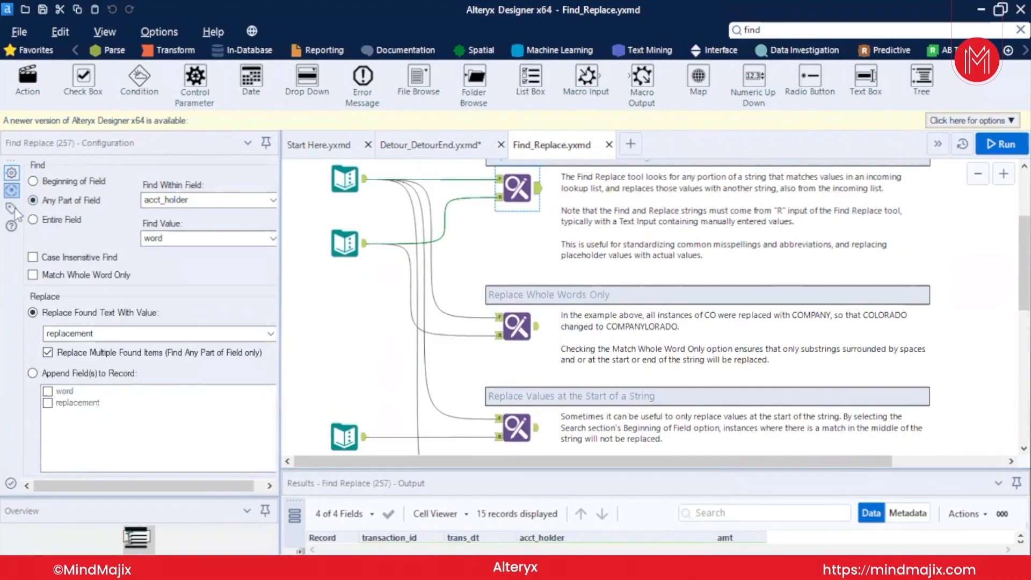
{"action": "left_click", "coordinate": [33, 219]}
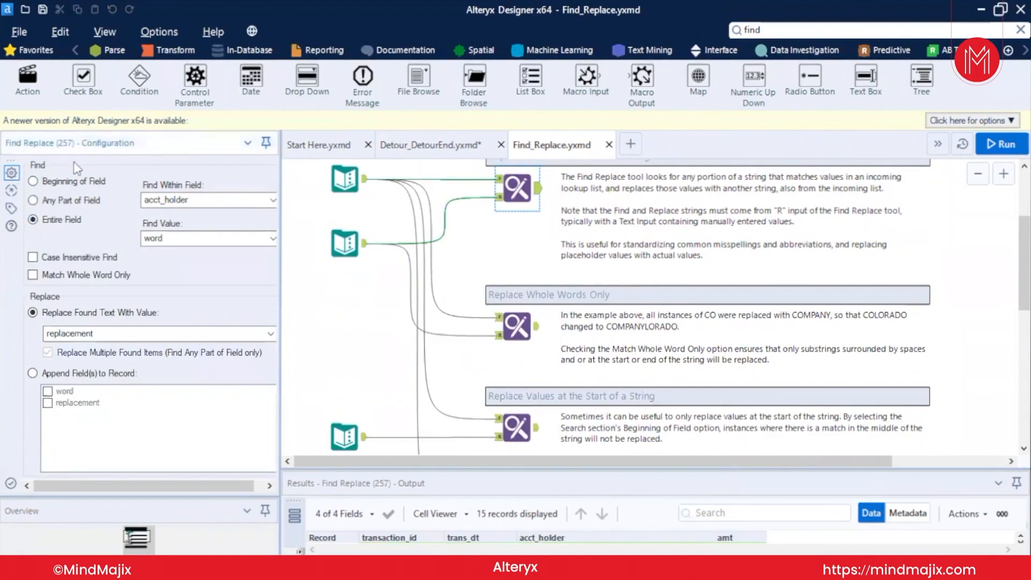
{"action": "mouse_move", "coordinate": [79, 220]}
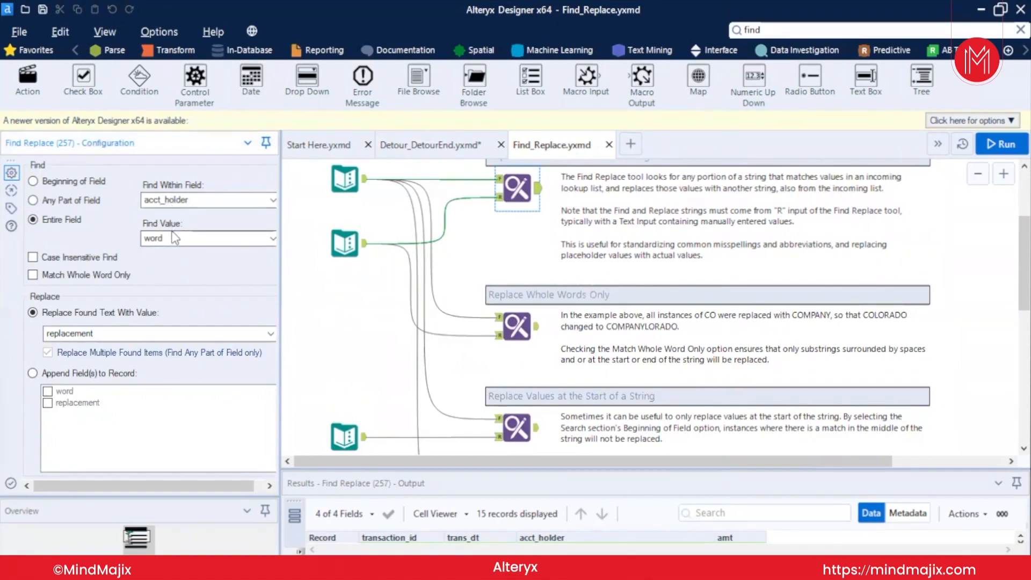
{"action": "left_click", "coordinate": [270, 238]}
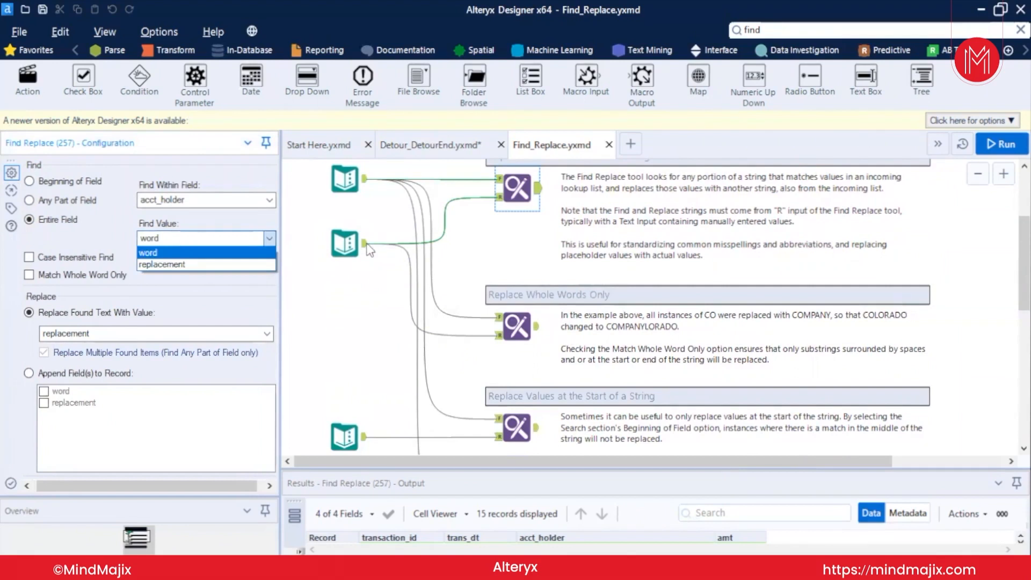
{"action": "left_click", "coordinate": [344, 244]}
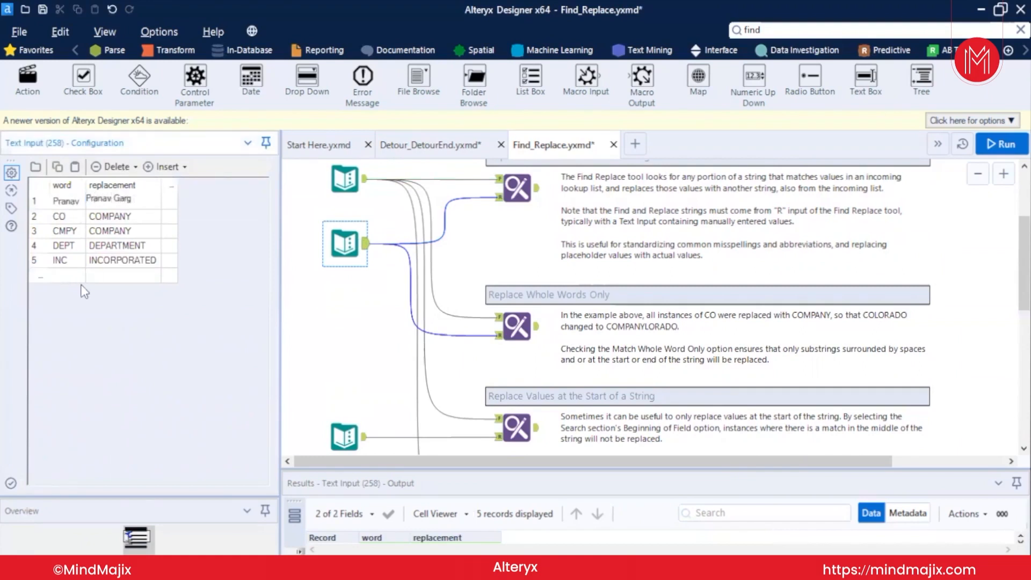
Replace the lookup rows with a single pair mapping 'Pranav' to 'Pranav Garg'
{"action": "left_click", "coordinate": [59, 216]}
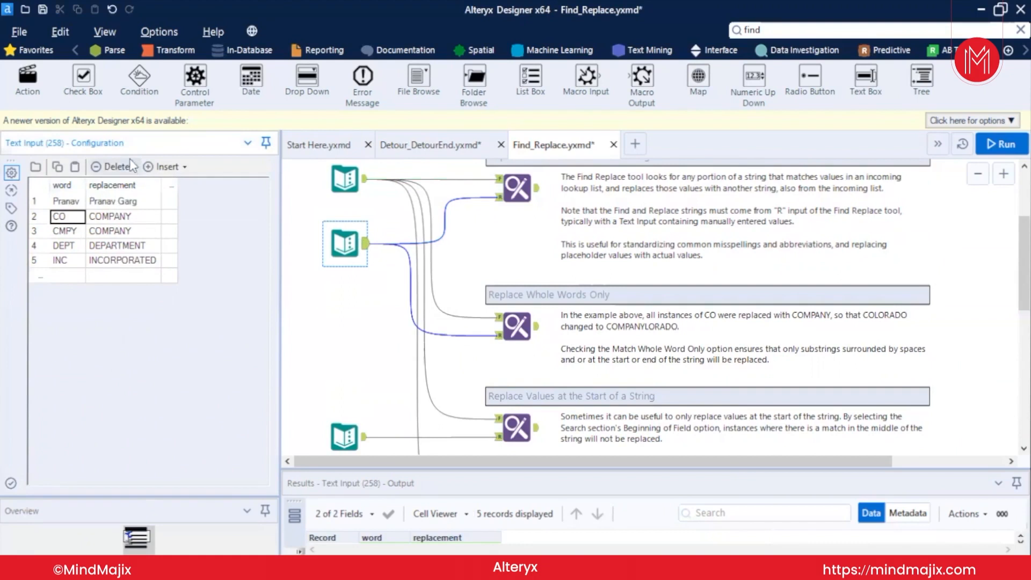
{"action": "left_click", "coordinate": [110, 167]}
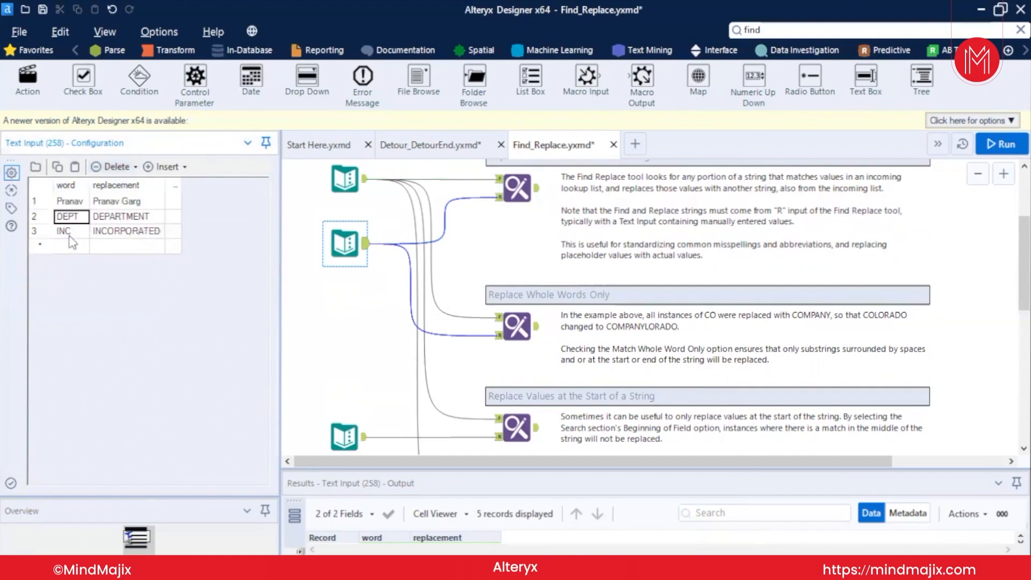
{"action": "left_click", "coordinate": [112, 167]}
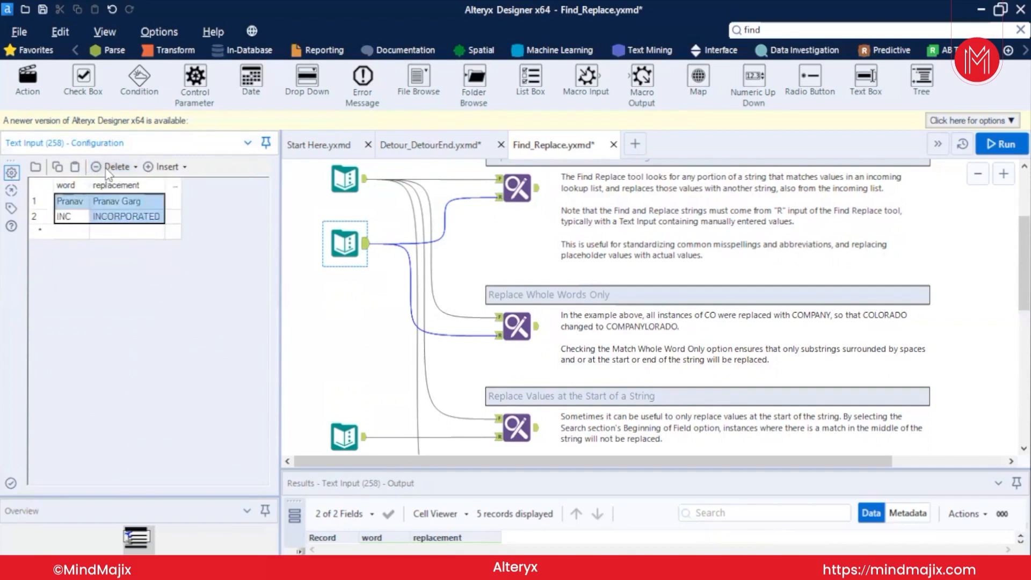
{"action": "left_click", "coordinate": [115, 167]}
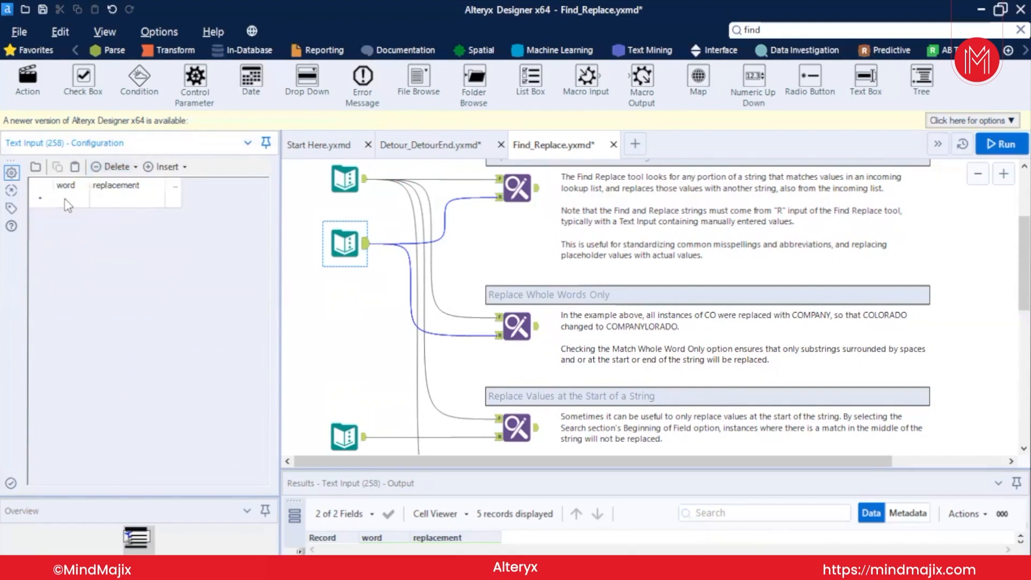
{"action": "type", "text": "Pranav"}
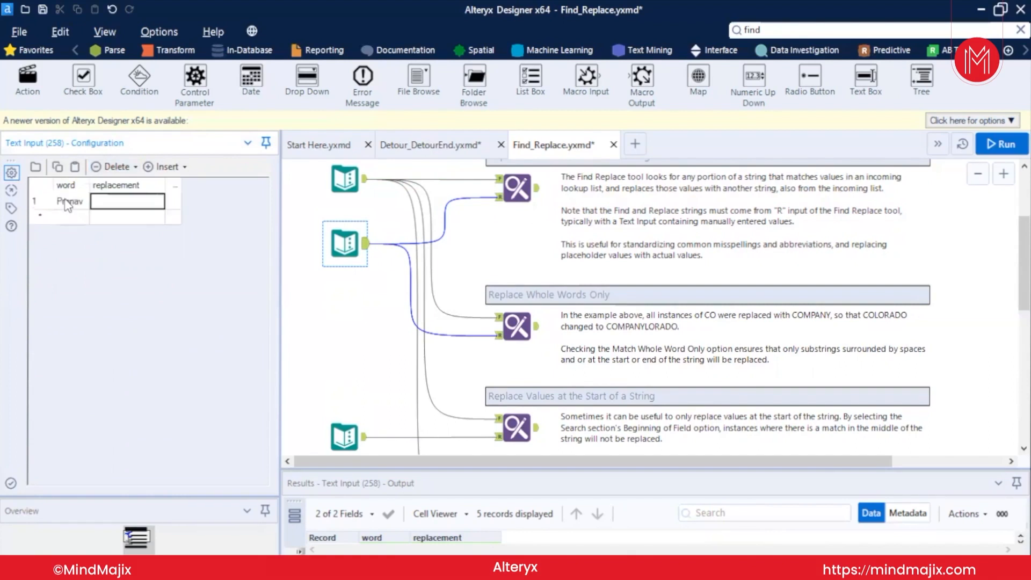
{"action": "type", "text": "Pranav Garg"}
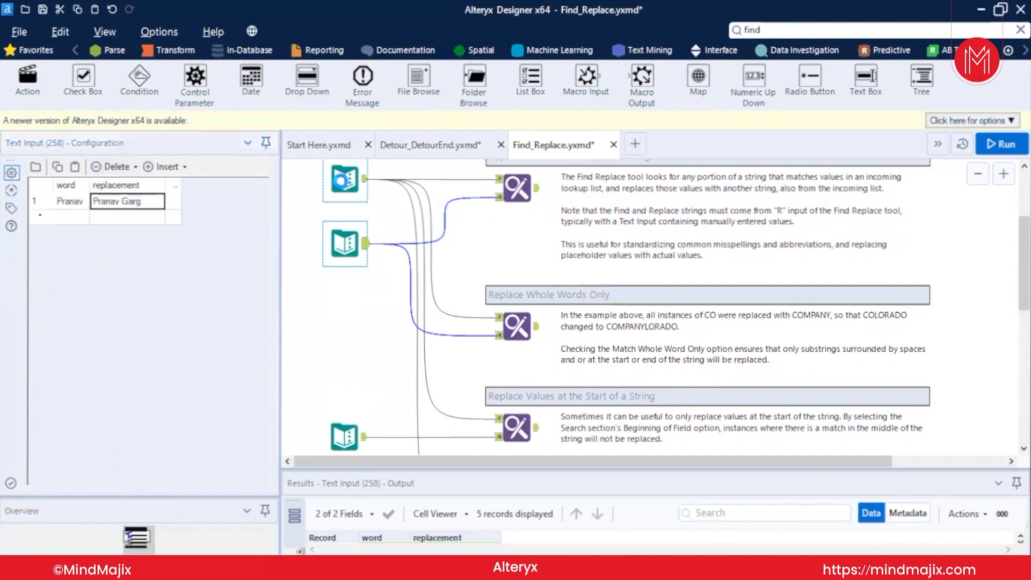
Overwrite the first account holder value with 'Pranav'
{"action": "left_click", "coordinate": [345, 180]}
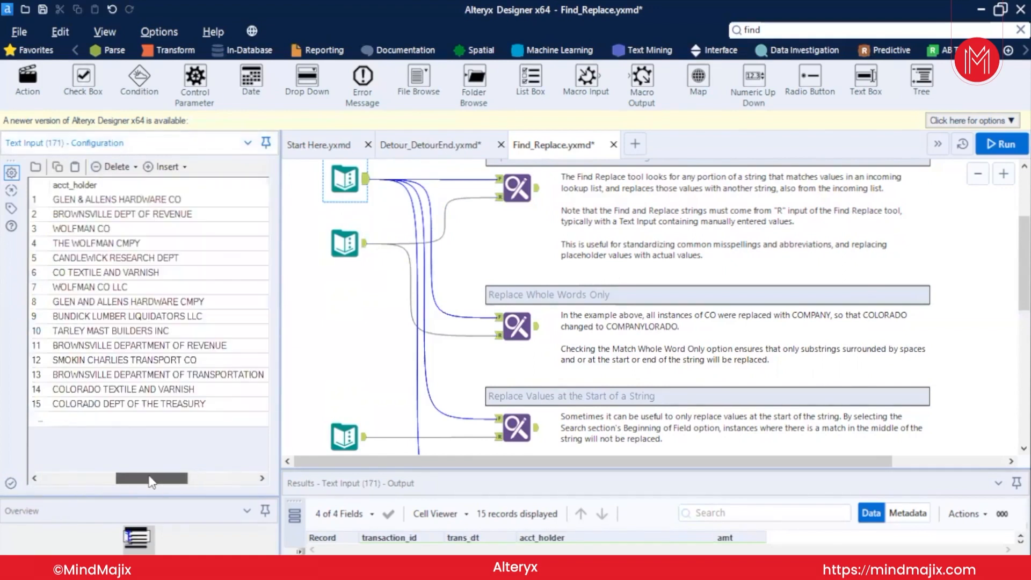
{"action": "type", "text": "P"}
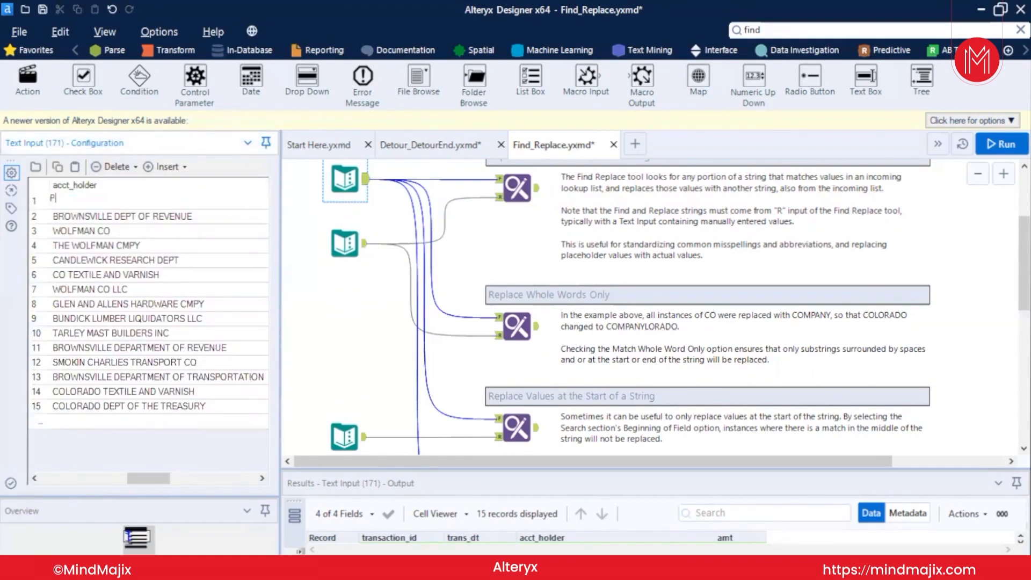
{"action": "type", "text": "ranav"}
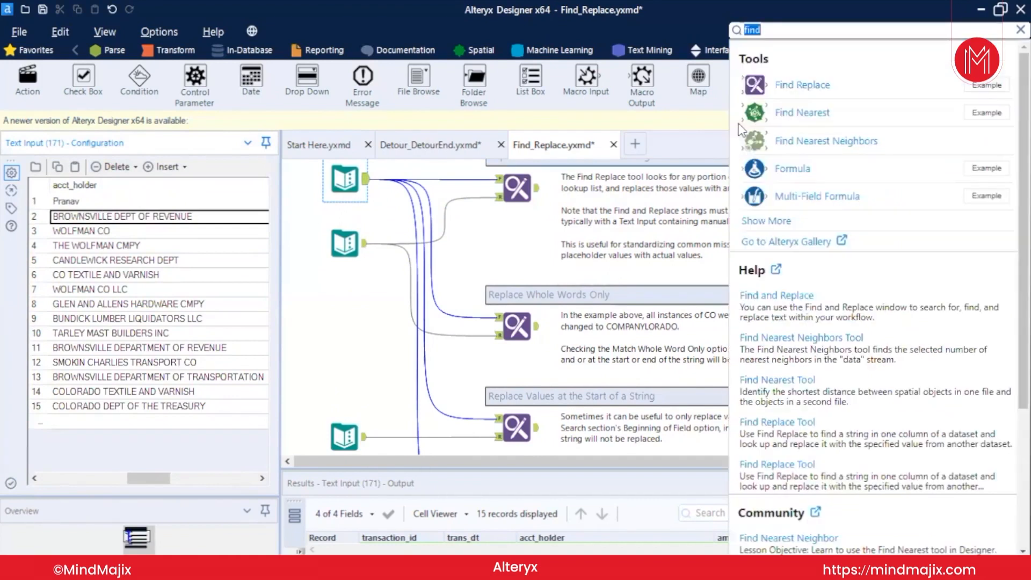
{"action": "type", "text": "sort"}
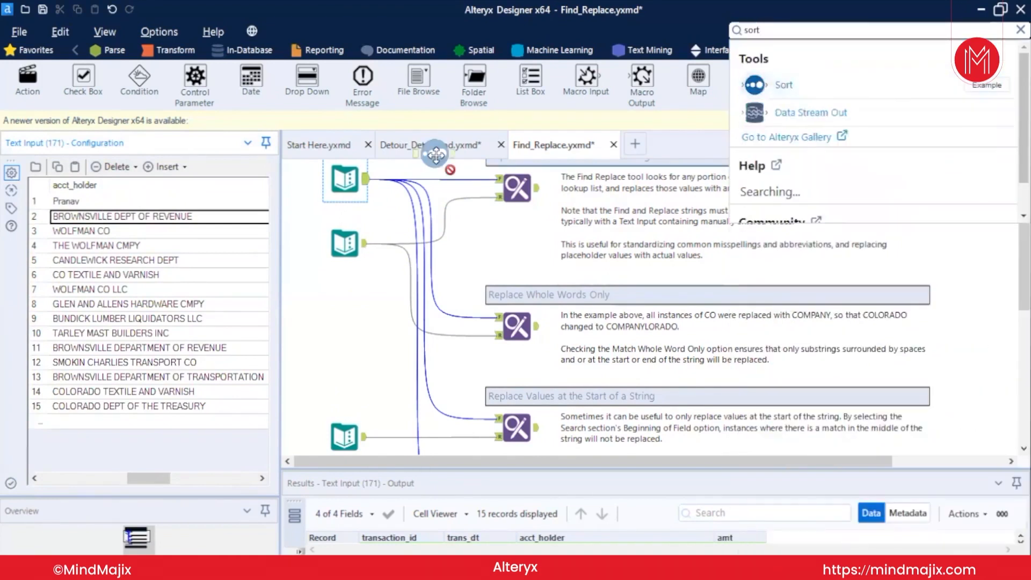
{"action": "left_click", "coordinate": [756, 85]}
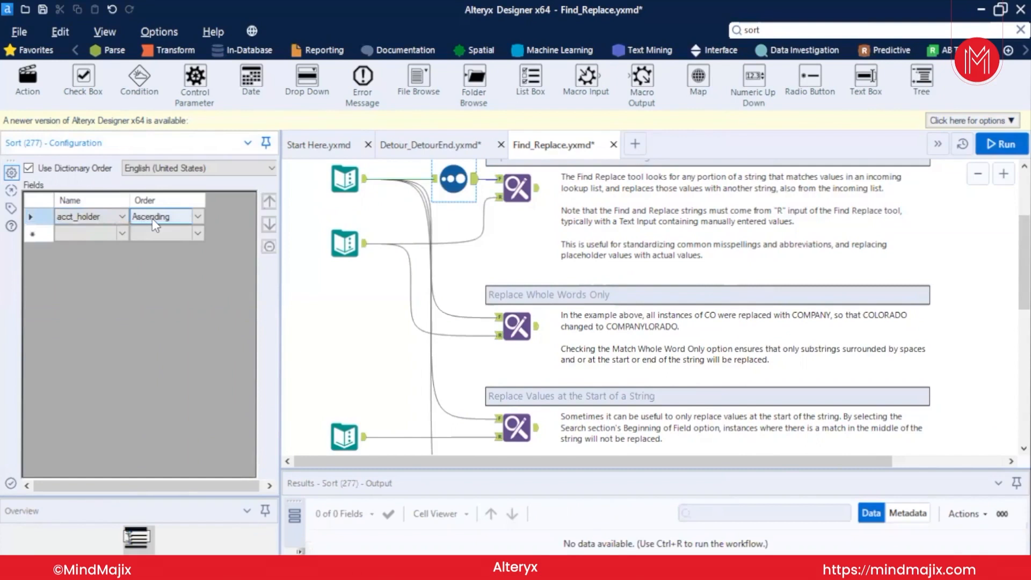
{"action": "left_click", "coordinate": [1001, 144]}
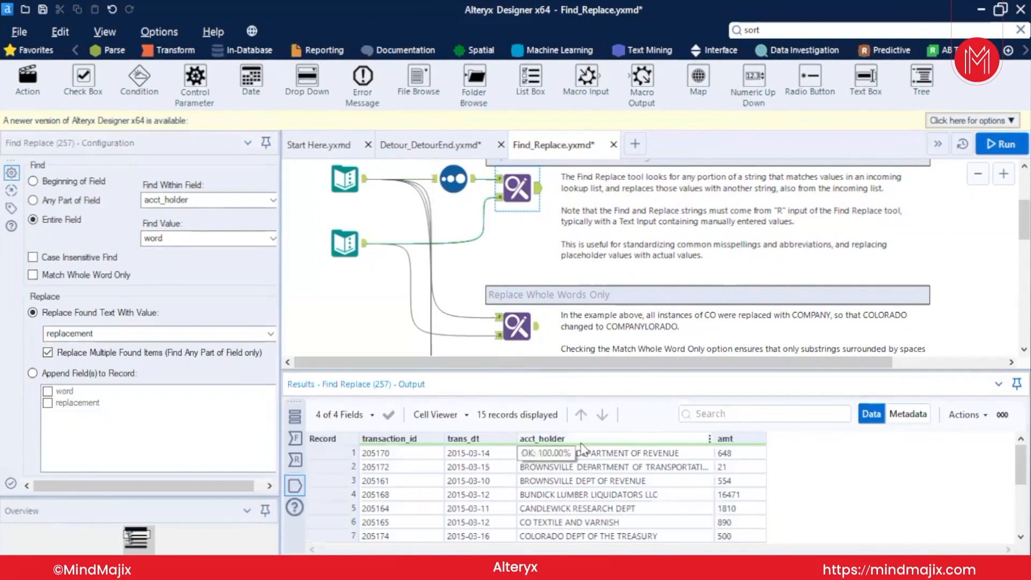
{"action": "scroll", "scroll_direction": "down", "scroll_amount": 3}
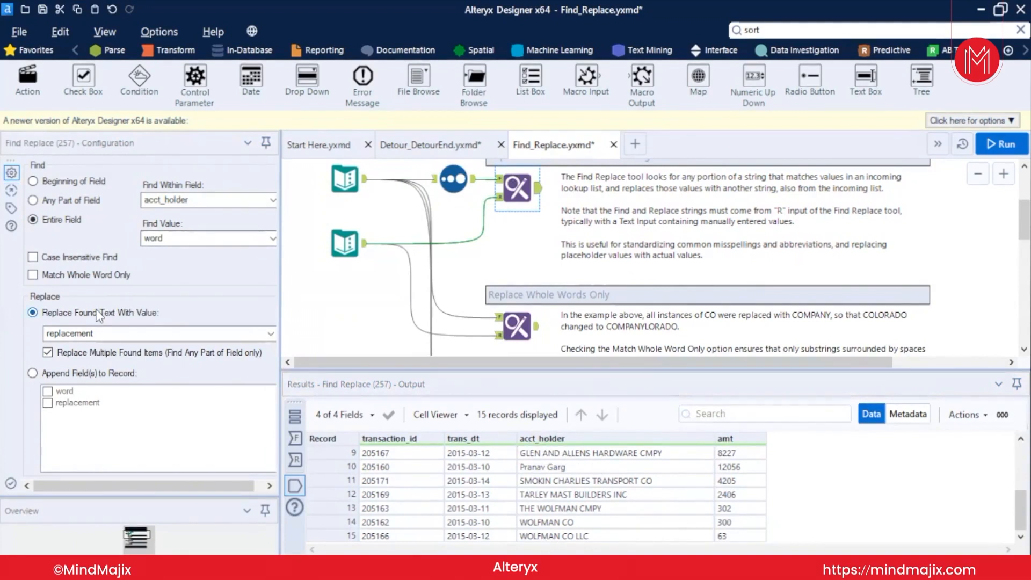
{"action": "left_click", "coordinate": [268, 334]}
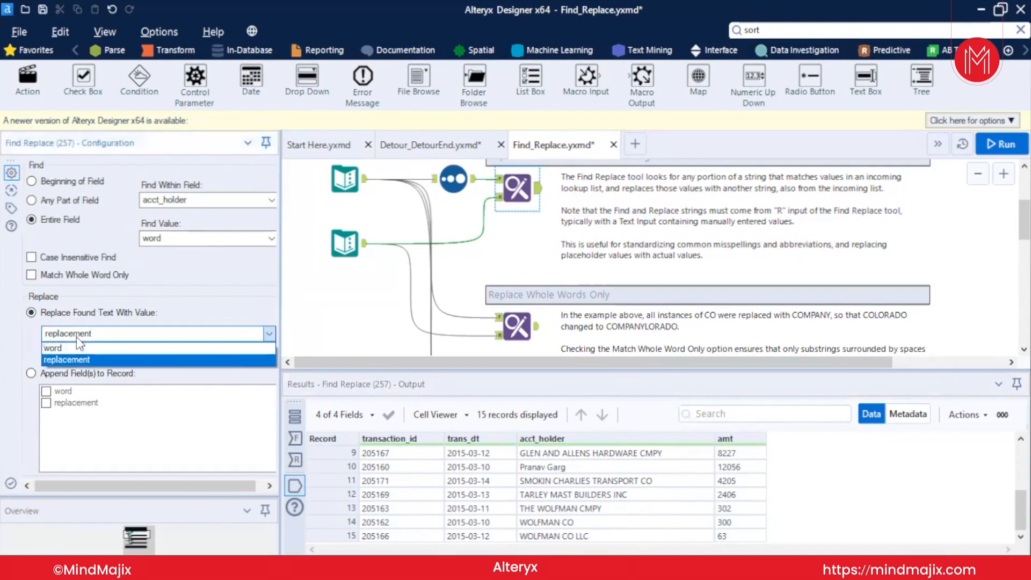
{"action": "left_click", "coordinate": [67, 359]}
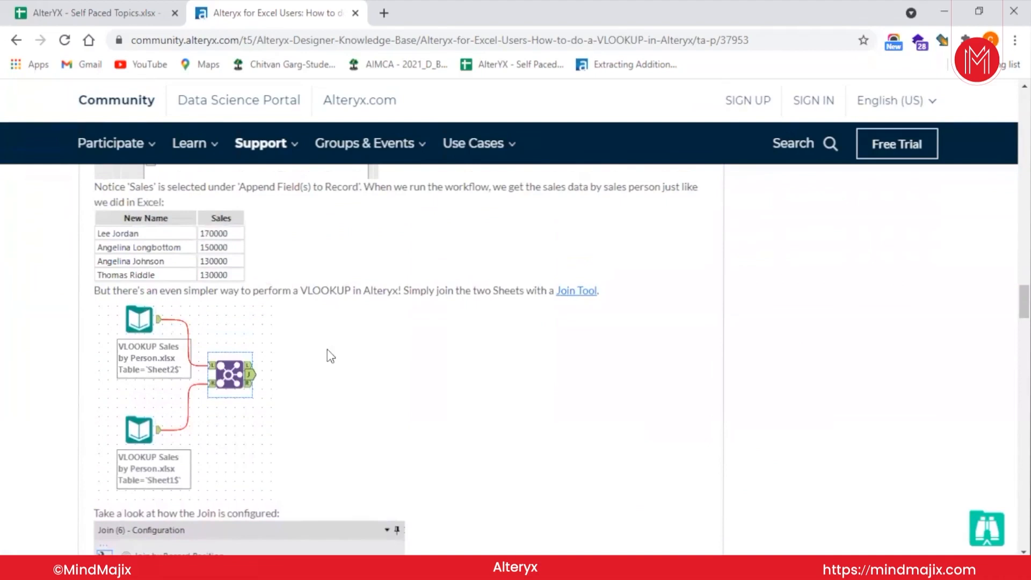
{"action": "mouse_move", "coordinate": [349, 338]}
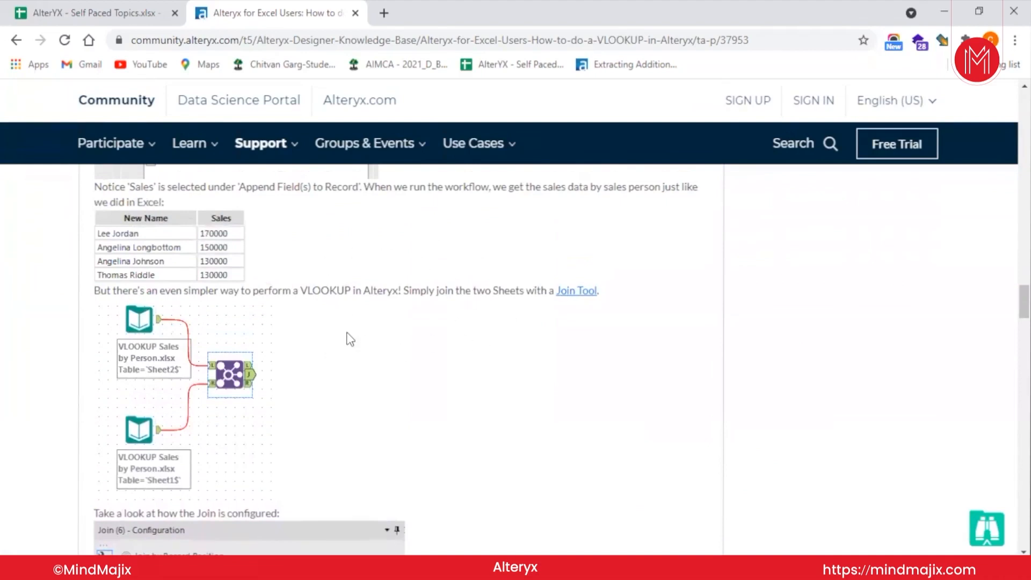
{"action": "scroll", "scroll_direction": "down", "scroll_amount": 3}
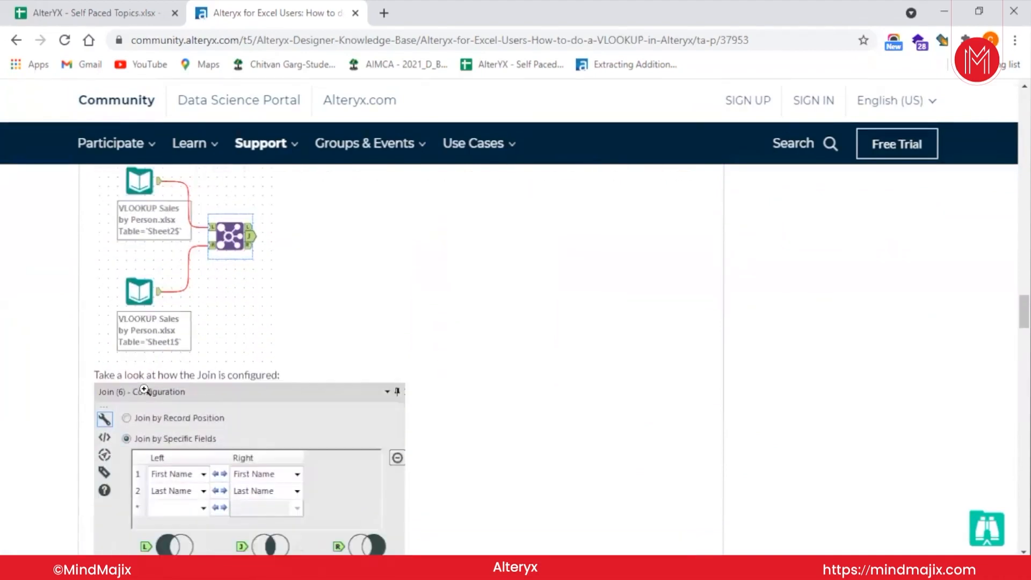
{"action": "scroll", "scroll_direction": "down", "scroll_amount": 3}
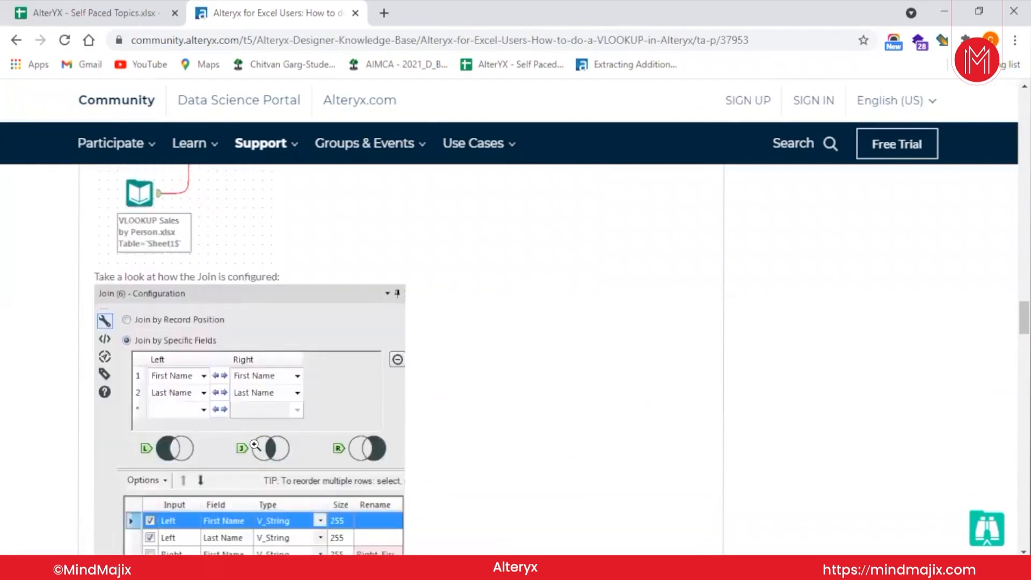
{"action": "mouse_move", "coordinate": [292, 376]}
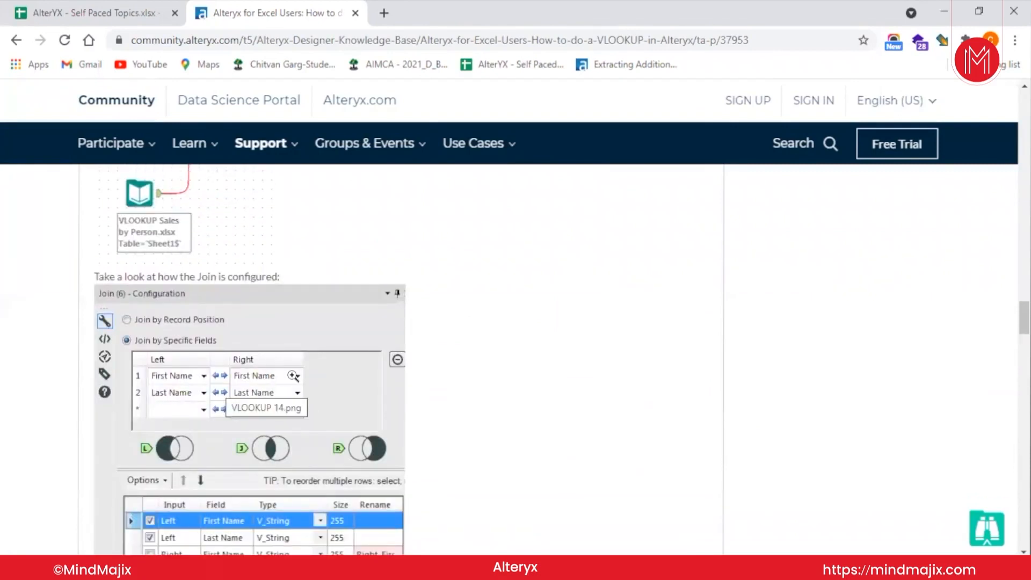
{"action": "scroll", "scroll_direction": "down", "scroll_amount": 3}
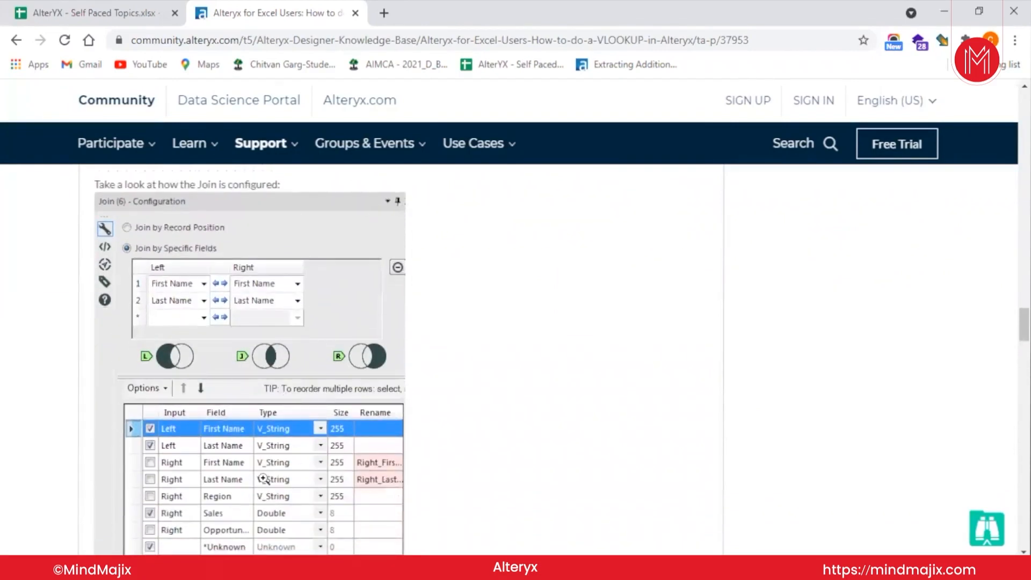
{"action": "scroll", "scroll_direction": "down", "scroll_amount": 3}
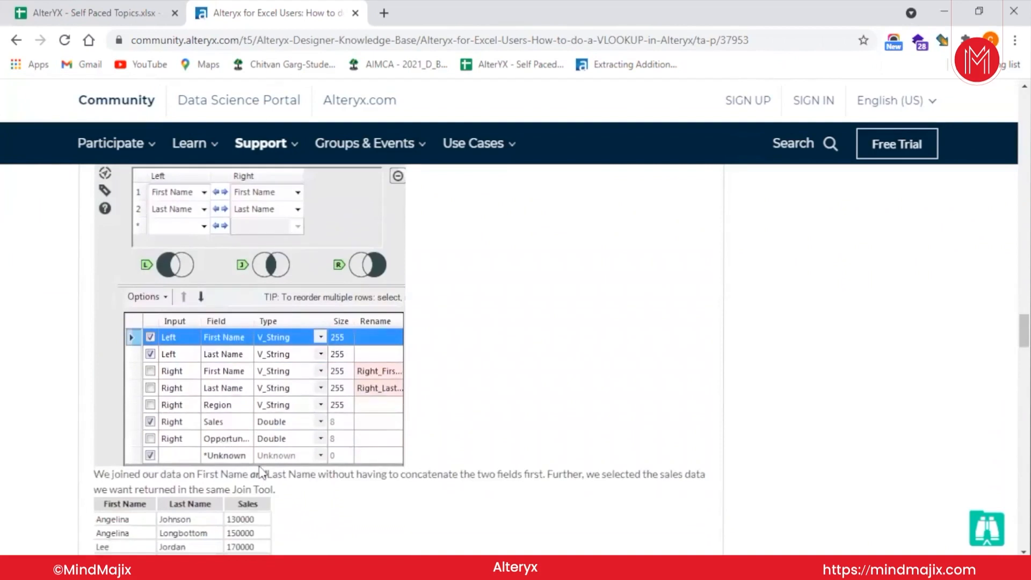
{"action": "scroll", "scroll_direction": "down", "scroll_amount": 3}
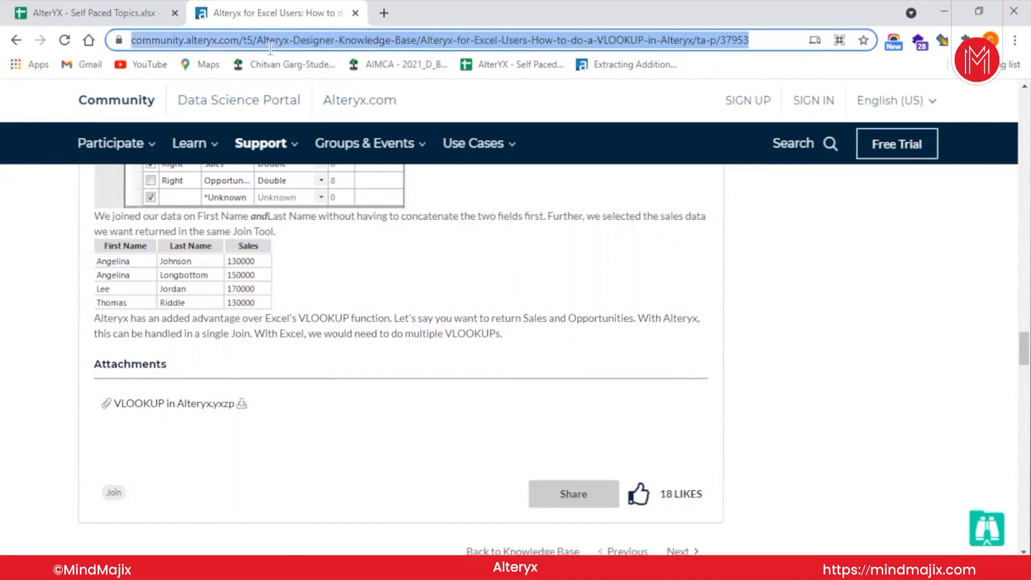
{"action": "type", "text": "alteryx vlook"}
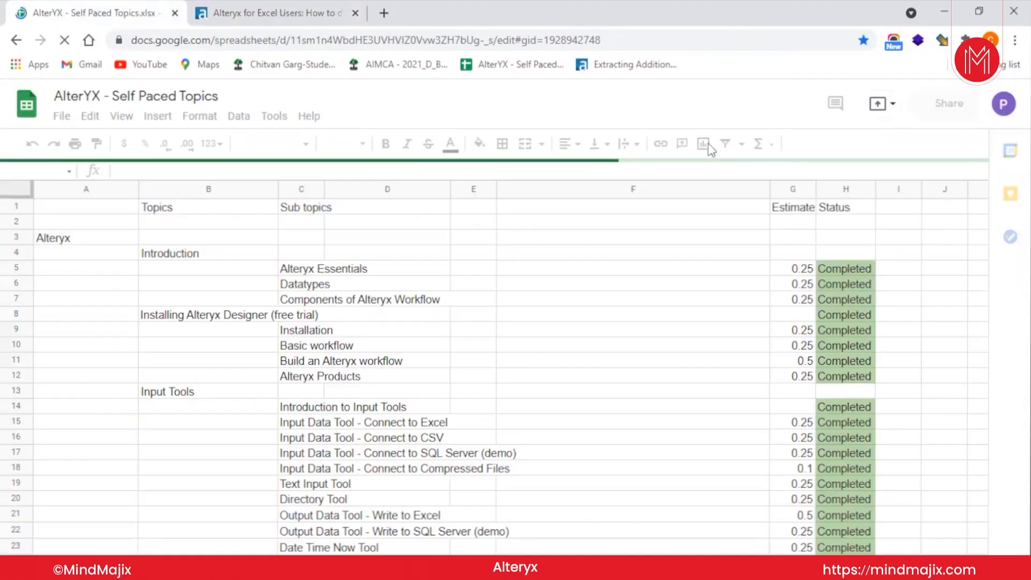
Scroll the Self Paced Topics sheet to the Introduction to Basic Functions rows
{"action": "scroll", "scroll_direction": "down", "scroll_amount": 3}
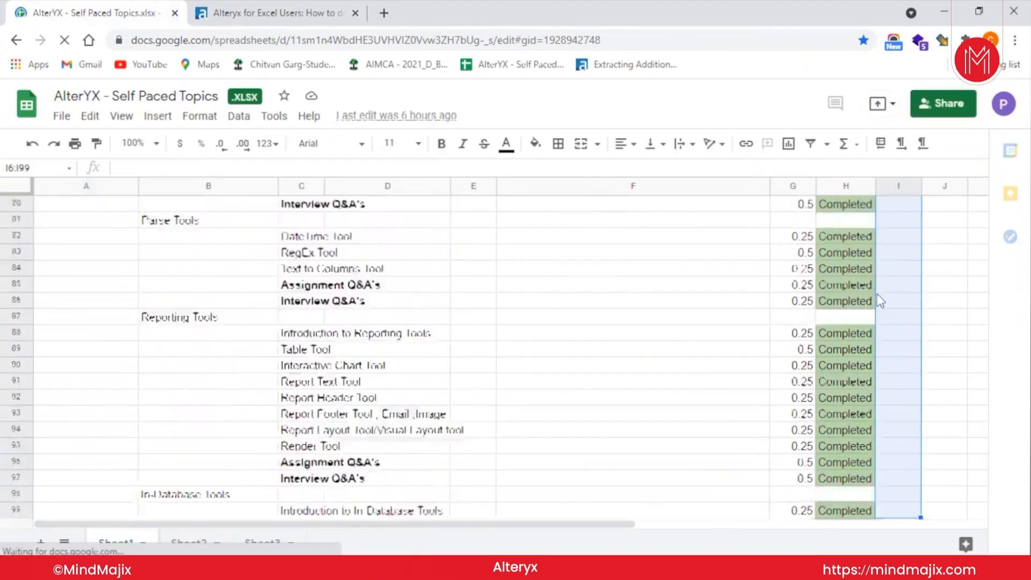
{"action": "scroll", "scroll_direction": "down", "scroll_amount": 3}
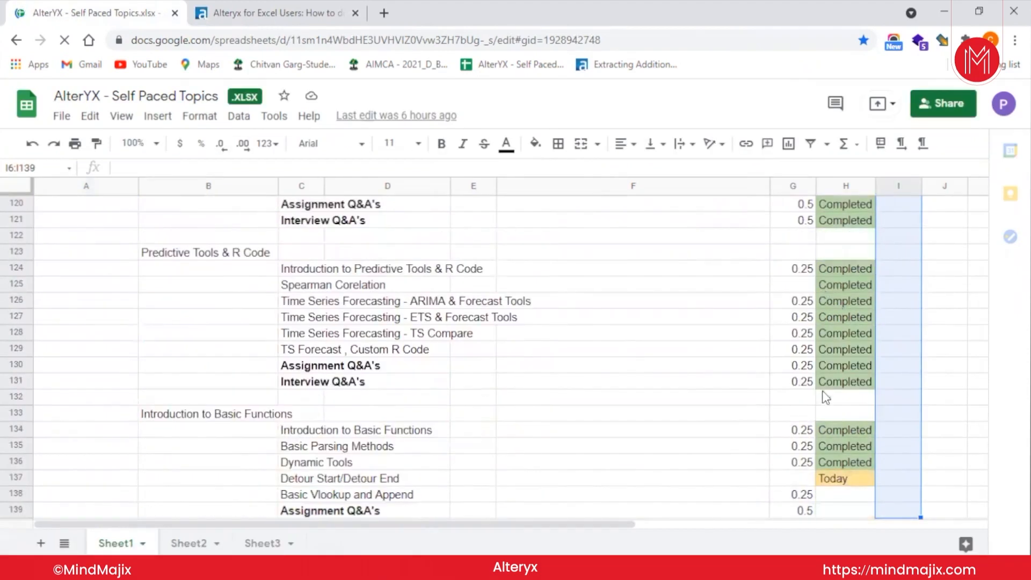
{"action": "left_click", "coordinate": [845, 479]}
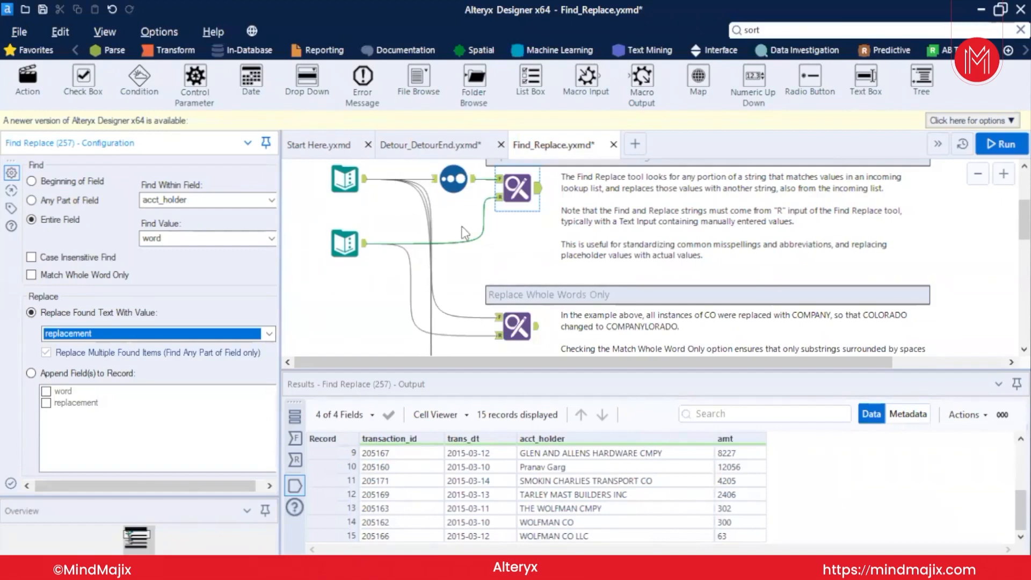
{"action": "mouse_move", "coordinate": [522, 222]}
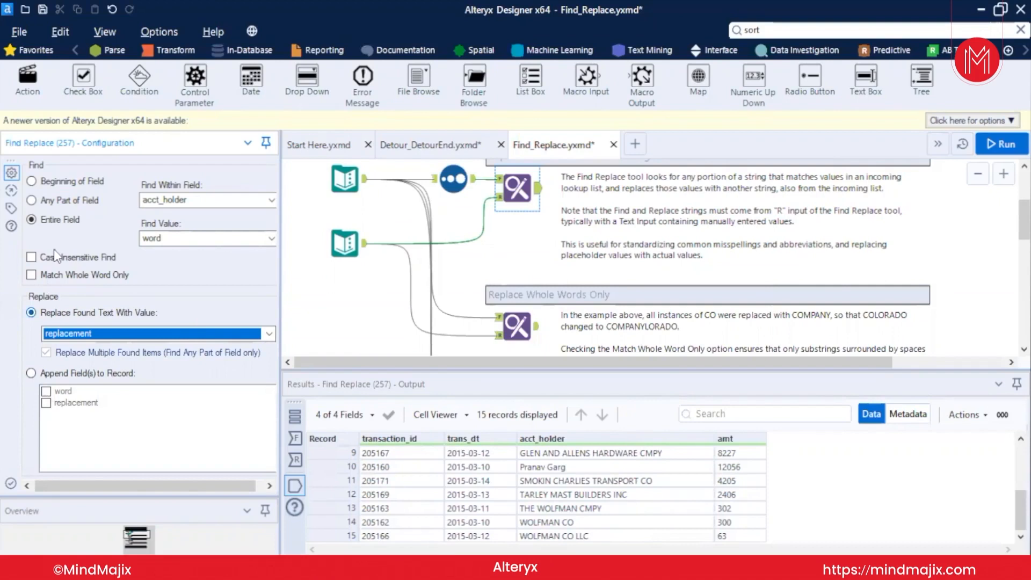
Make Find Replace append the replacement field to each record, then rerun the workflow
{"action": "left_click", "coordinate": [31, 373]}
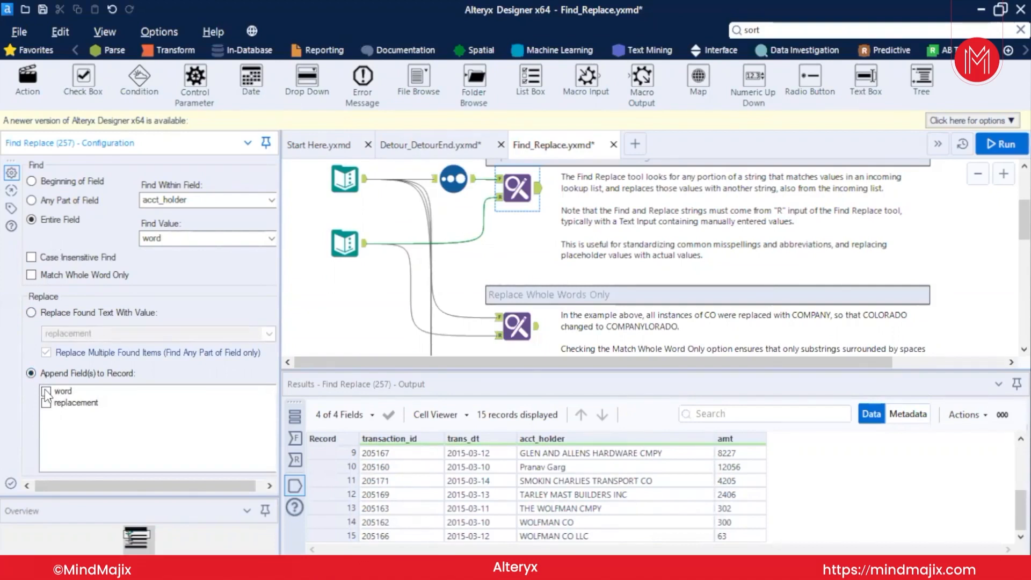
{"action": "left_click", "coordinate": [44, 391]}
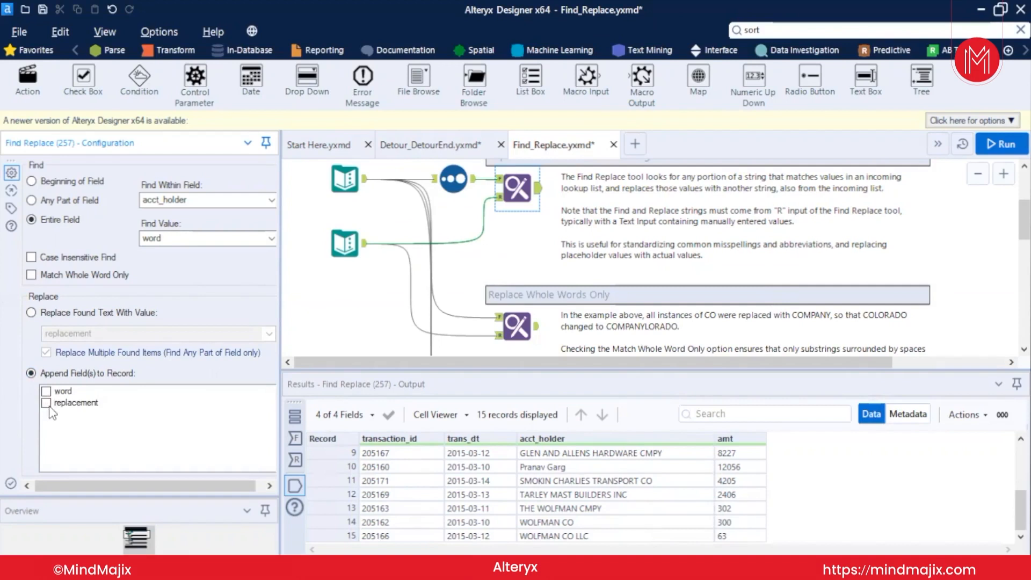
{"action": "left_click", "coordinate": [45, 402]}
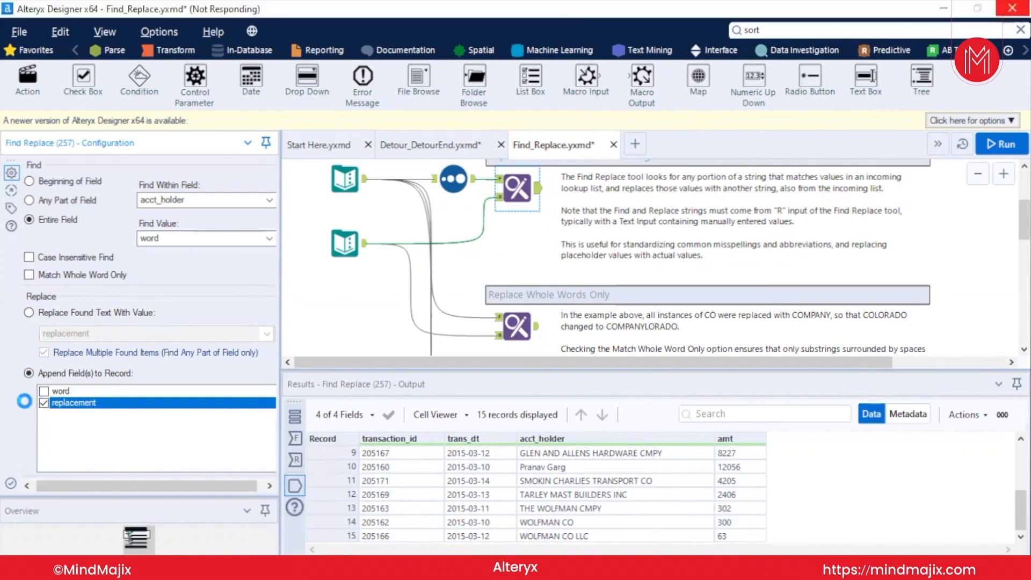
{"action": "left_click", "coordinate": [1001, 143]}
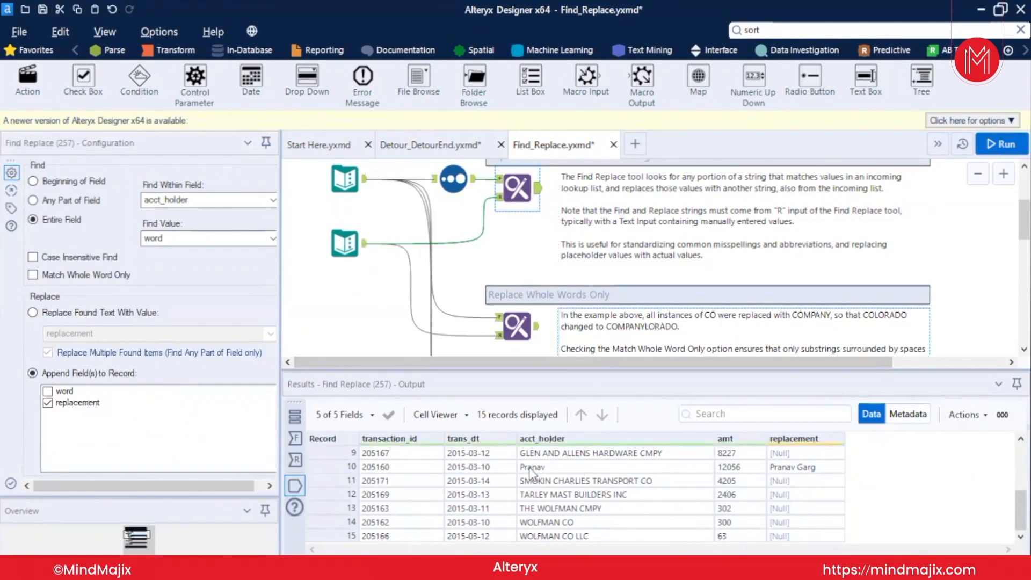
{"action": "mouse_move", "coordinate": [842, 482]}
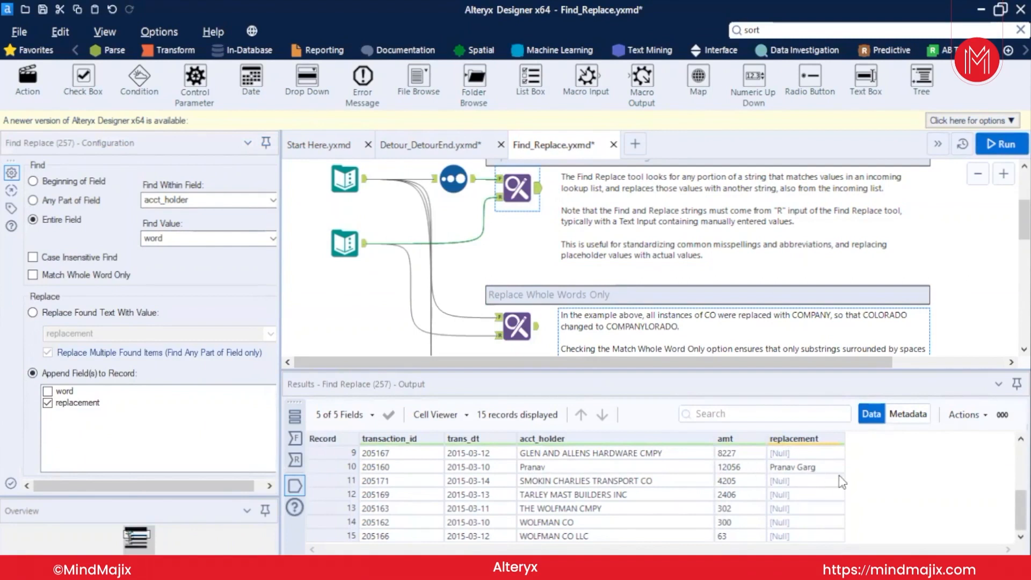
{"action": "mouse_move", "coordinate": [807, 494]}
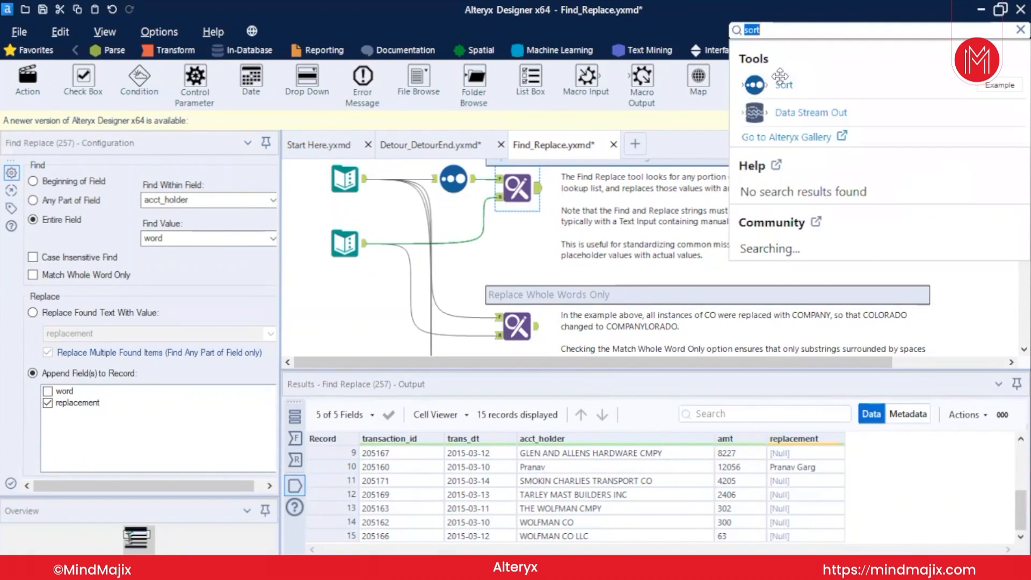
Open the Append Fields sample by searching 'ap', run it, and inspect the inputs and 208-row output
{"action": "type", "text": "ap"}
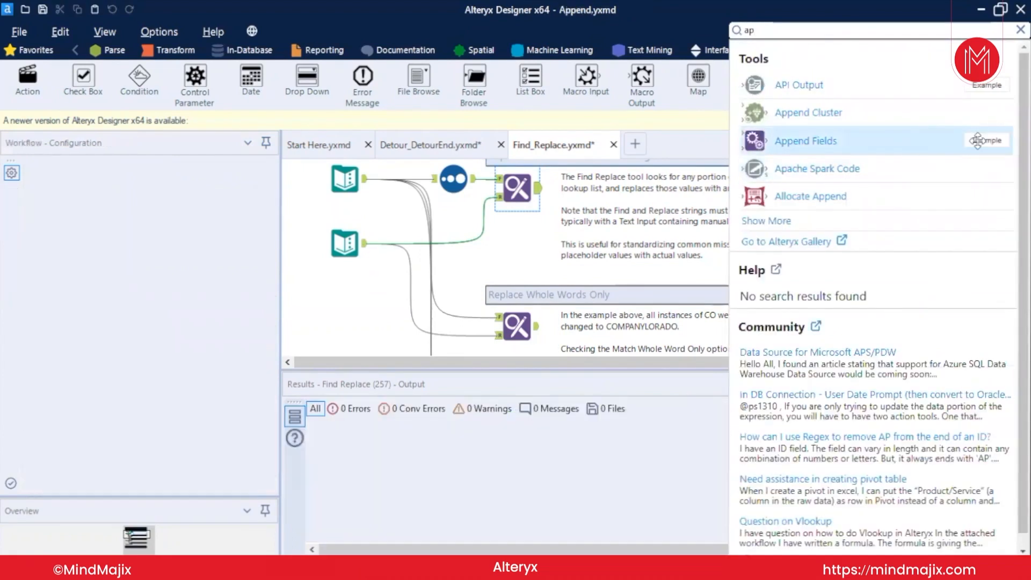
{"action": "left_click", "coordinate": [805, 140]}
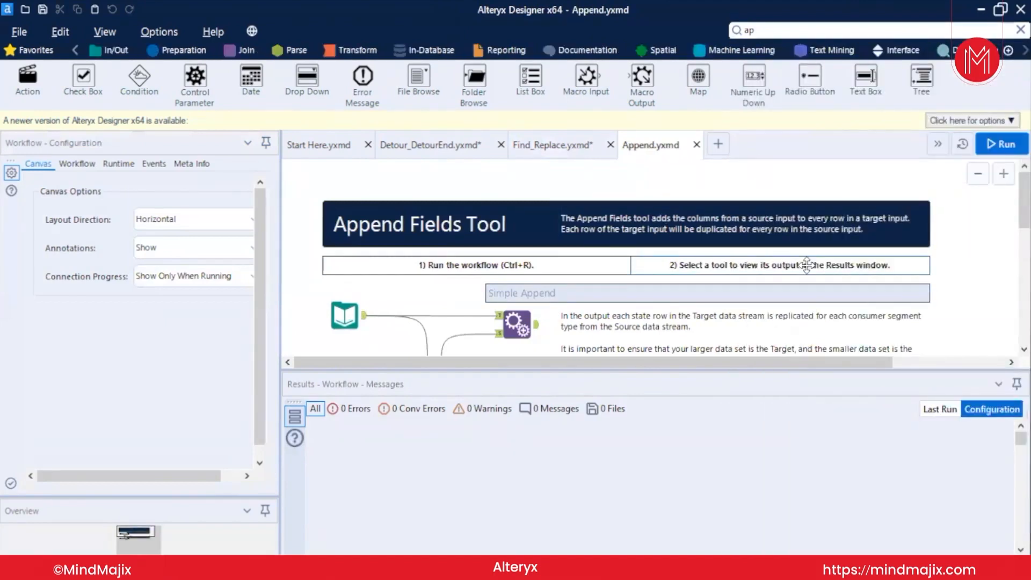
{"action": "mouse_move", "coordinate": [571, 340]}
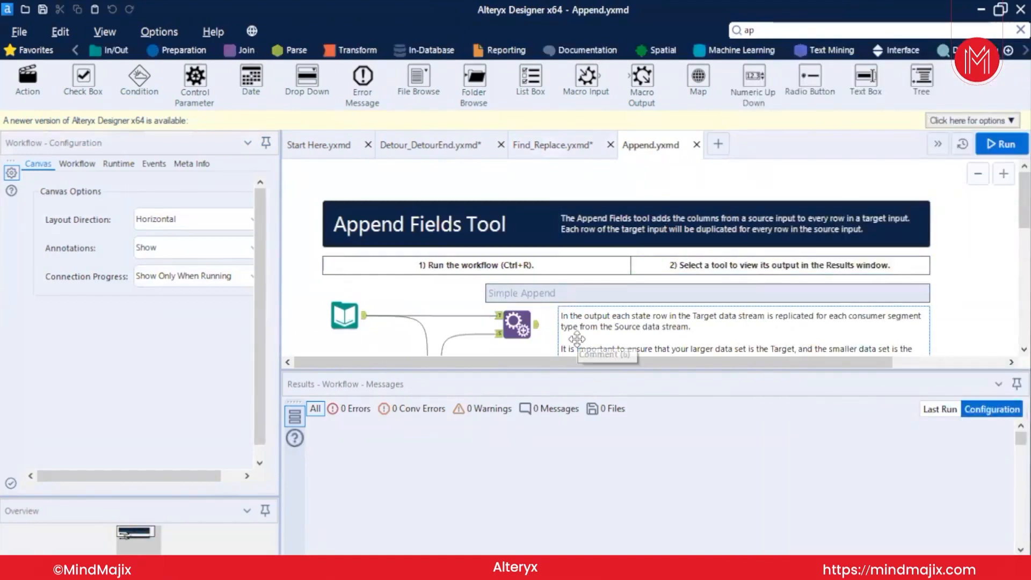
{"action": "left_click", "coordinate": [1002, 144]}
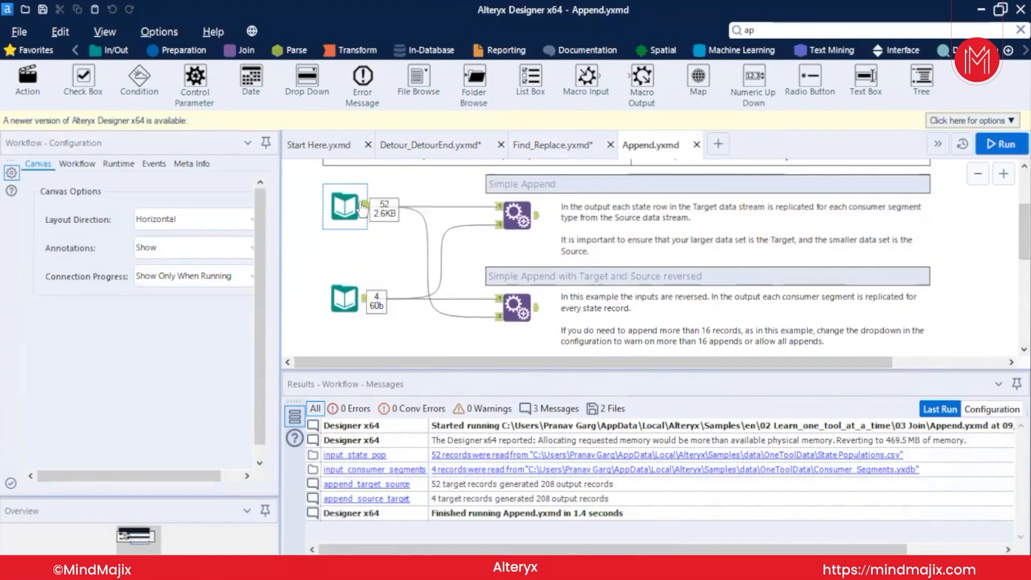
{"action": "left_click", "coordinate": [343, 300]}
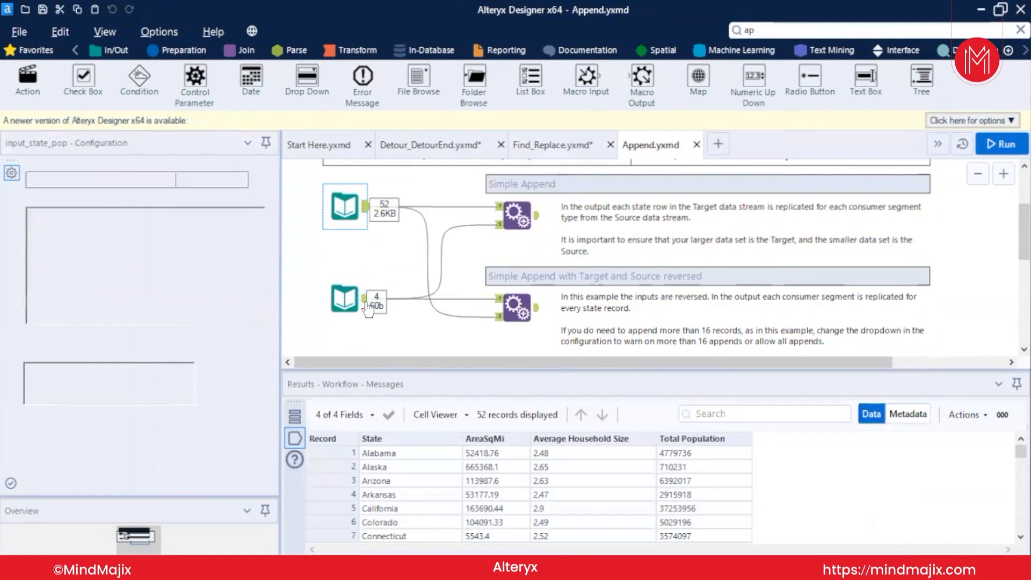
{"action": "left_click", "coordinate": [345, 299]}
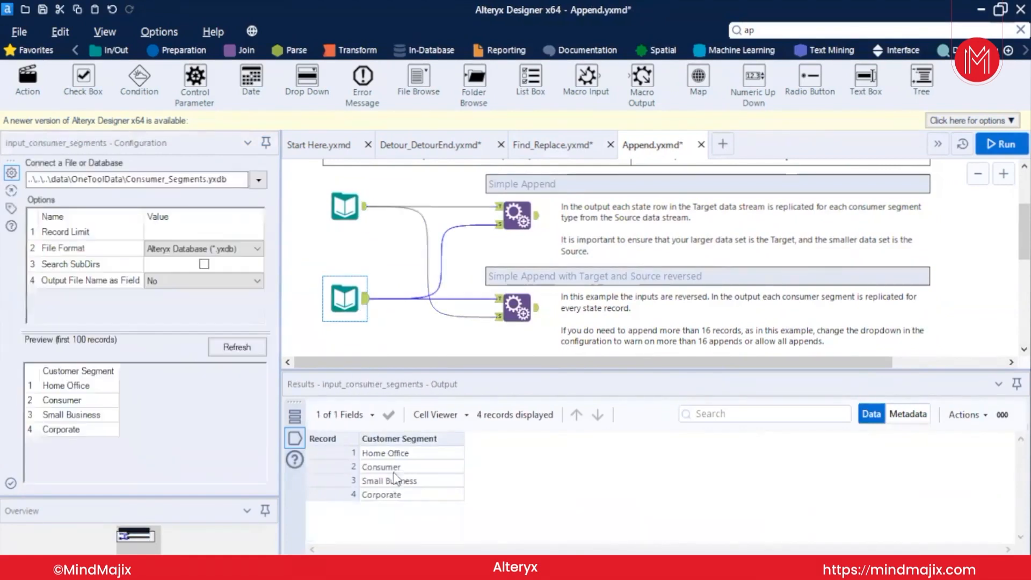
{"action": "left_click", "coordinate": [514, 214]}
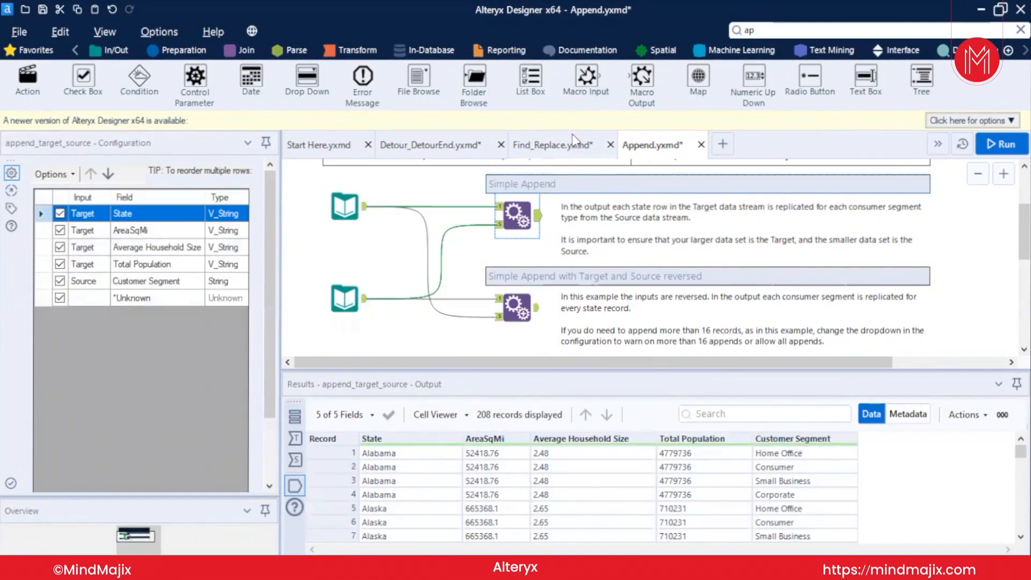
{"action": "mouse_move", "coordinate": [573, 145]}
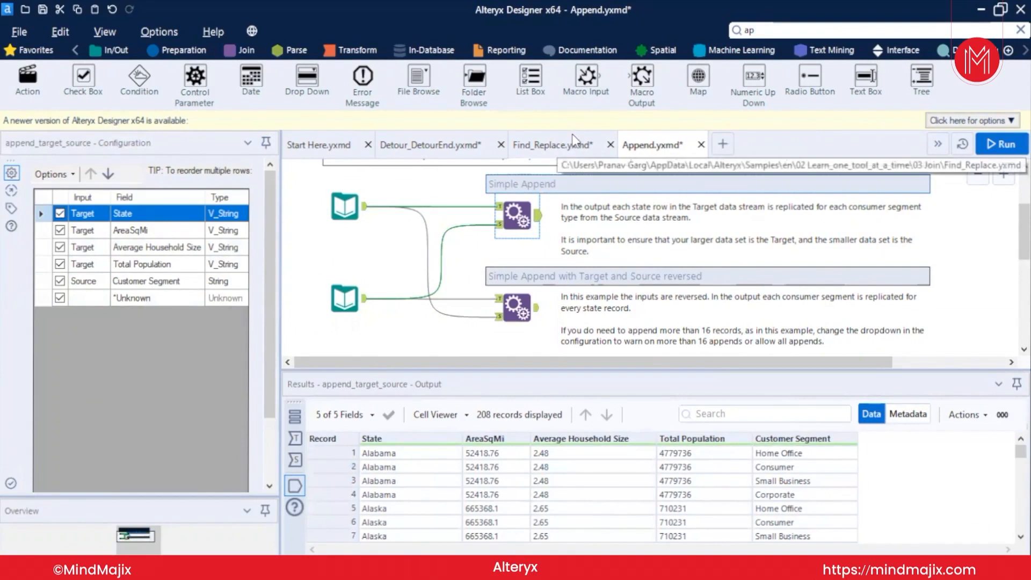